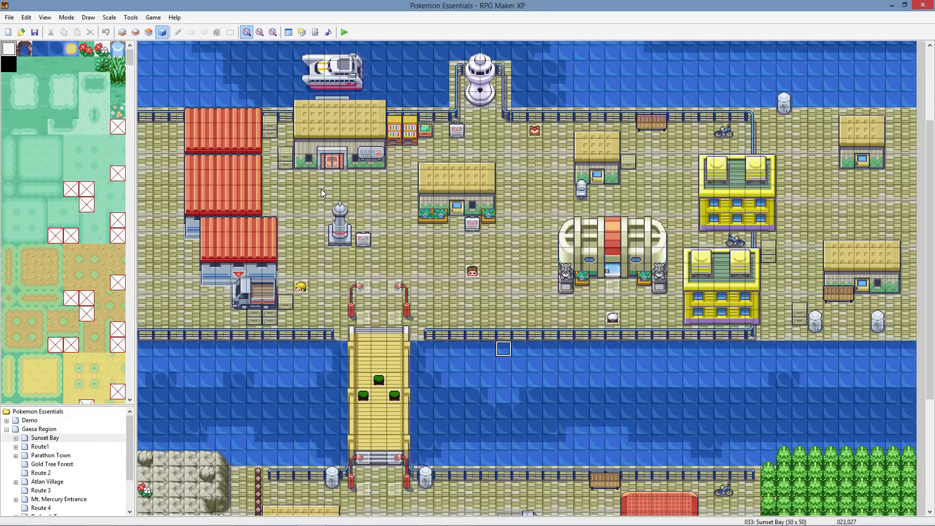
mouse_move(438, 240)
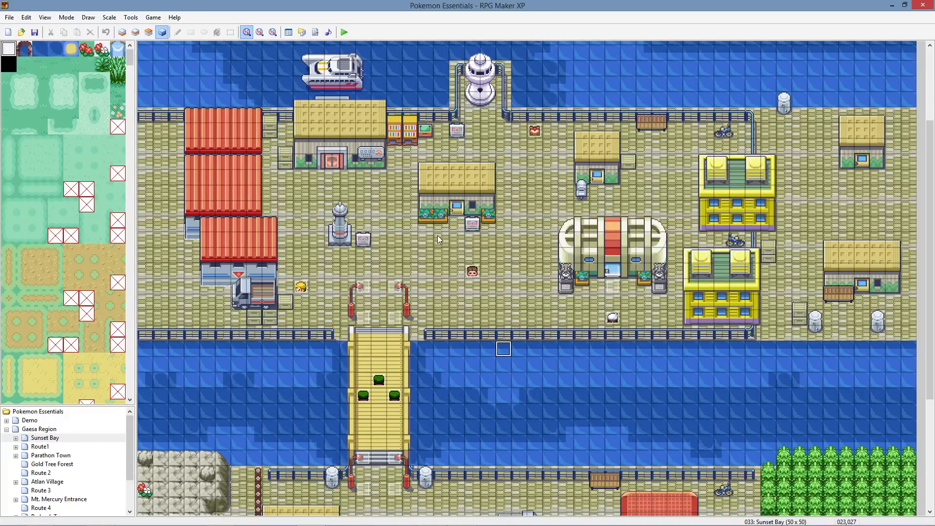
mouse_move(412, 284)
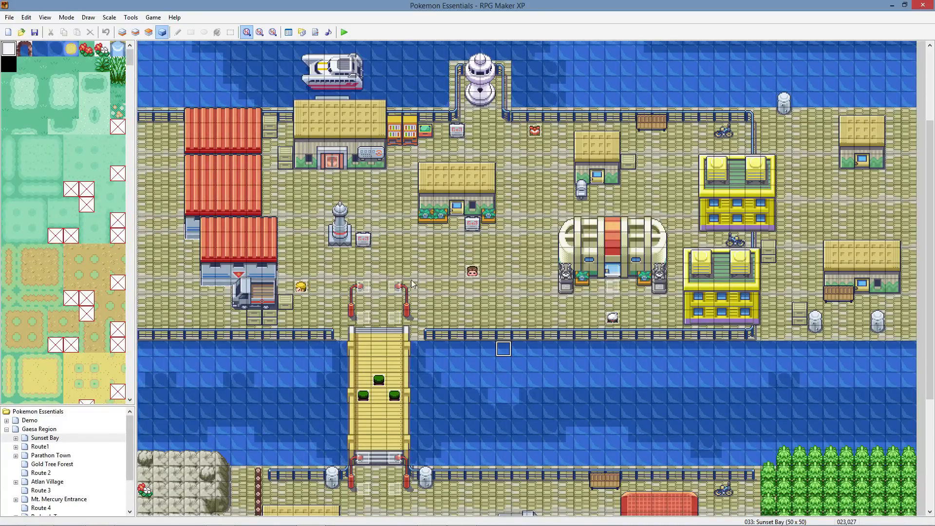
mouse_move(445, 218)
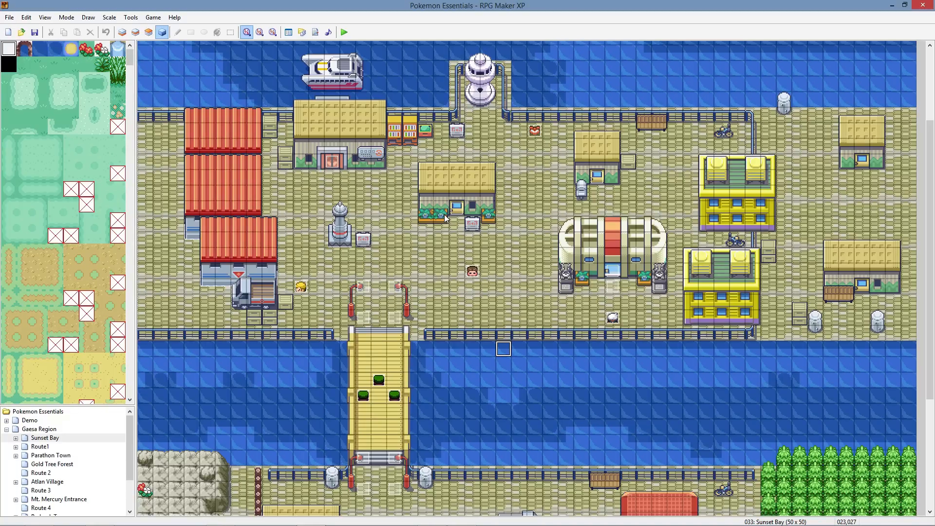
mouse_move(428, 182)
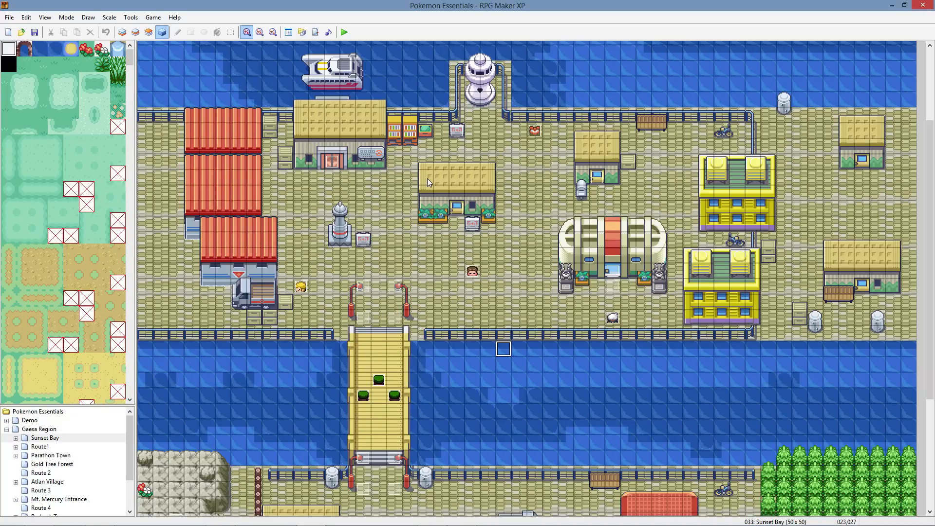
mouse_move(423, 145)
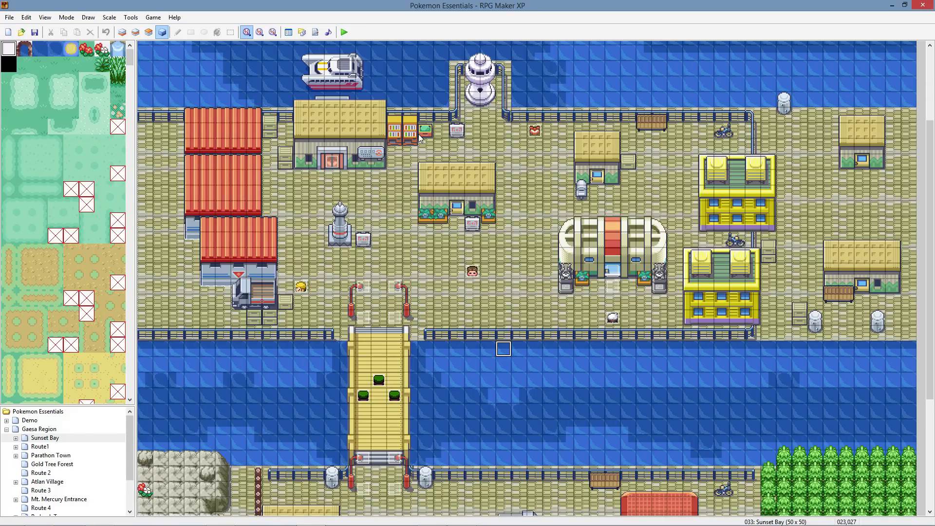
mouse_move(457, 228)
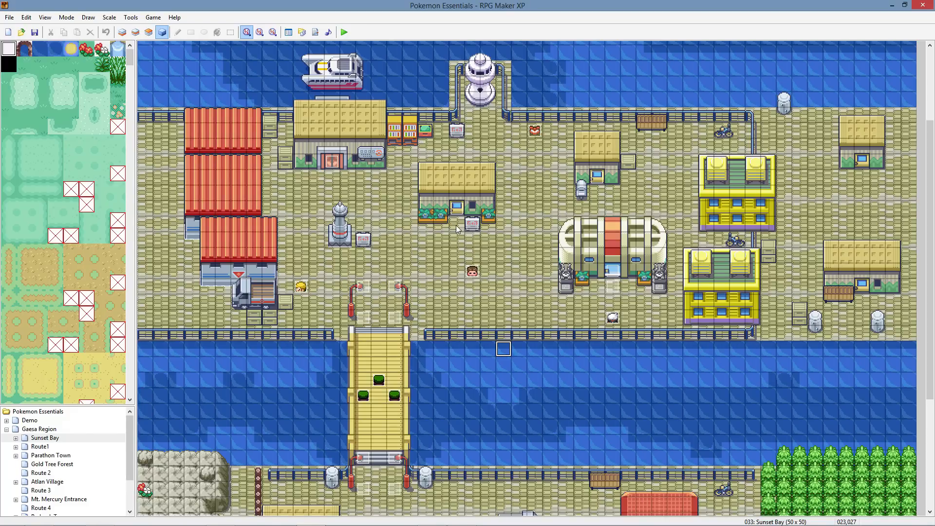
Step: Scroll around the Sunset Bay map and use the toolbar before opening a project
scroll("down", 3)
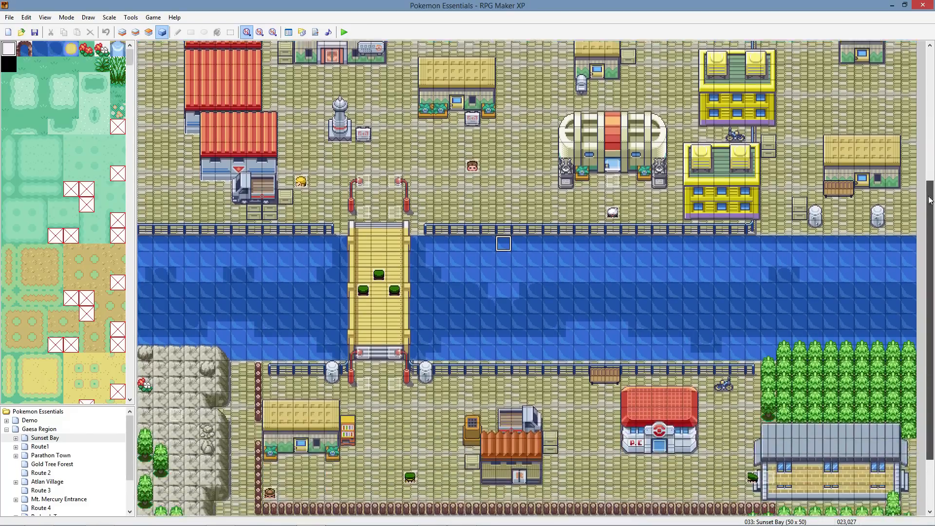
scroll("up", 3)
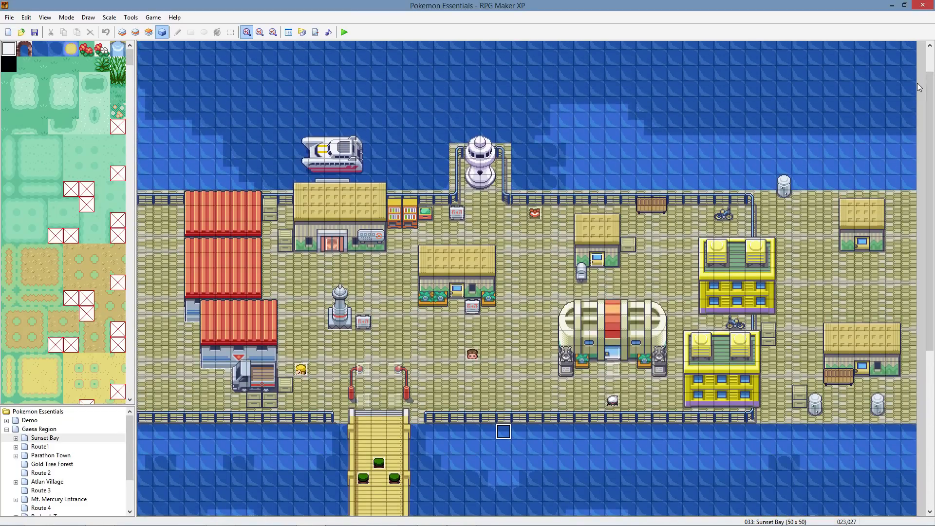
scroll("down", 3)
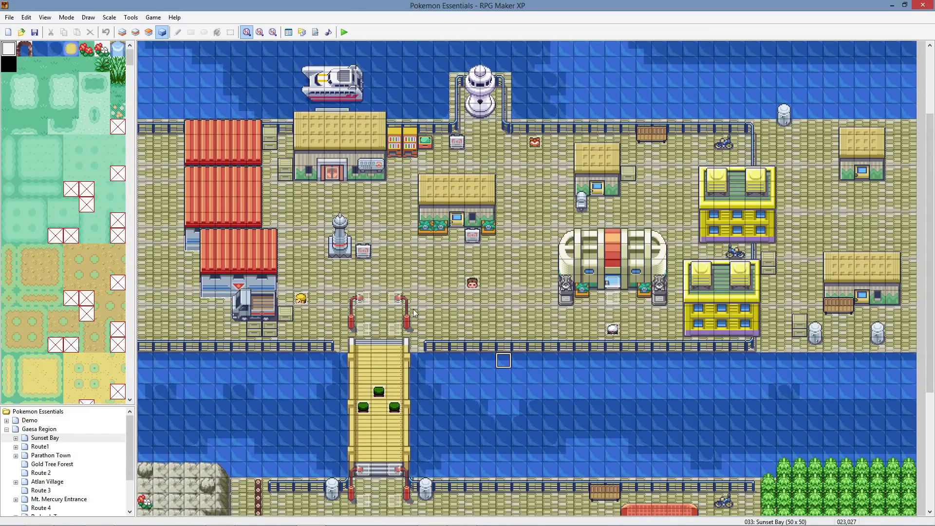
mouse_move(375, 276)
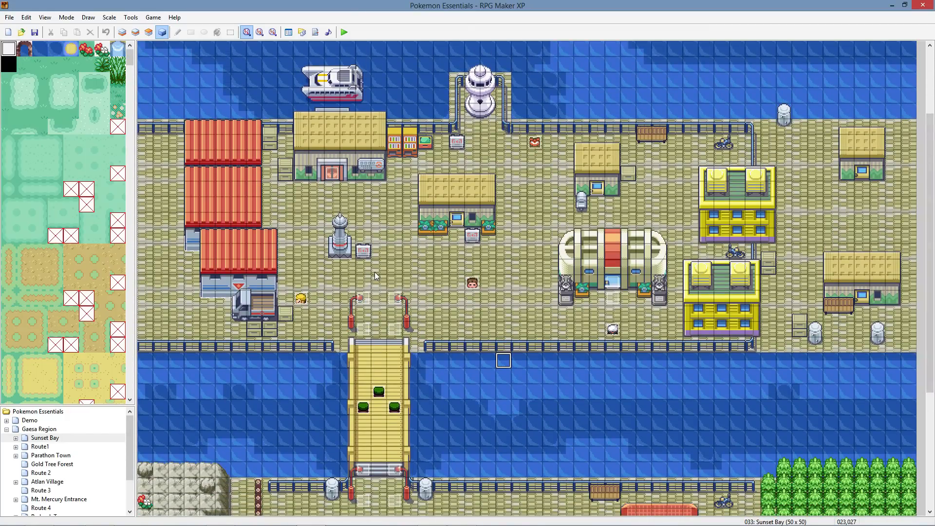
mouse_move(345, 304)
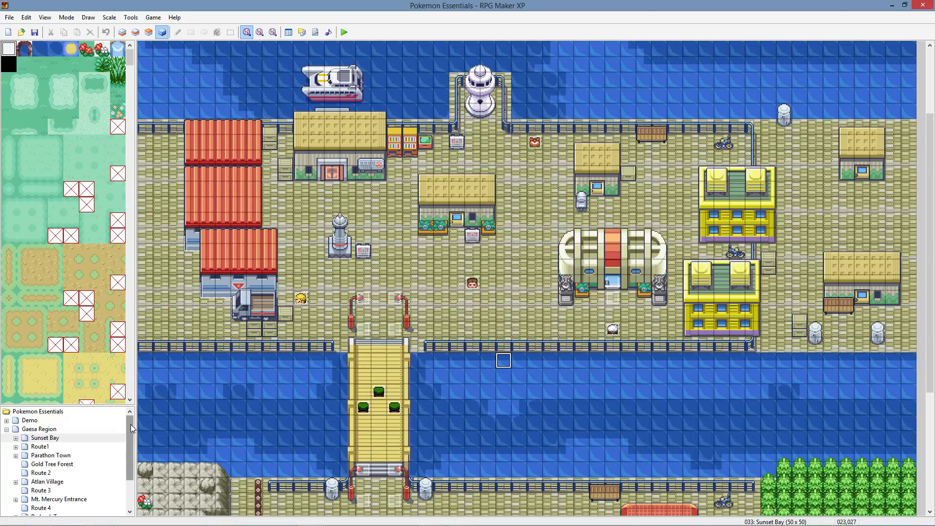
mouse_move(191, 467)
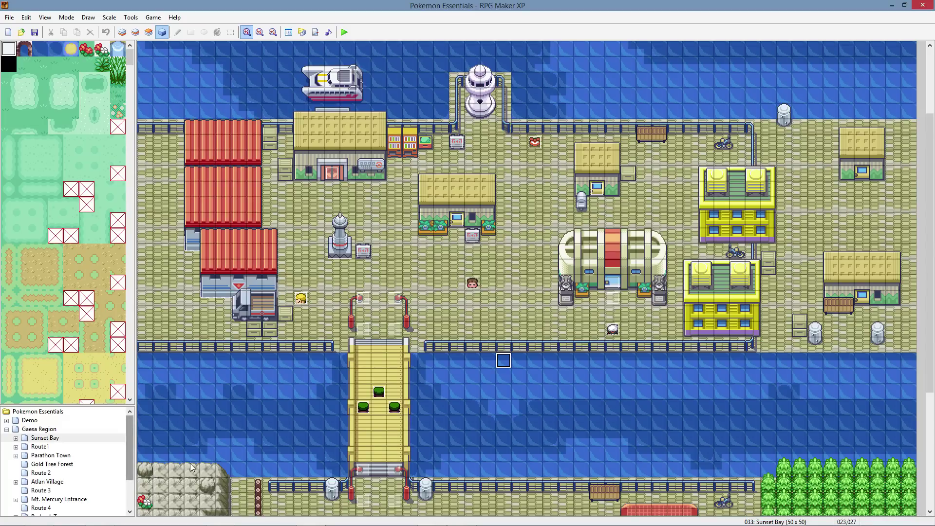
mouse_move(400, 132)
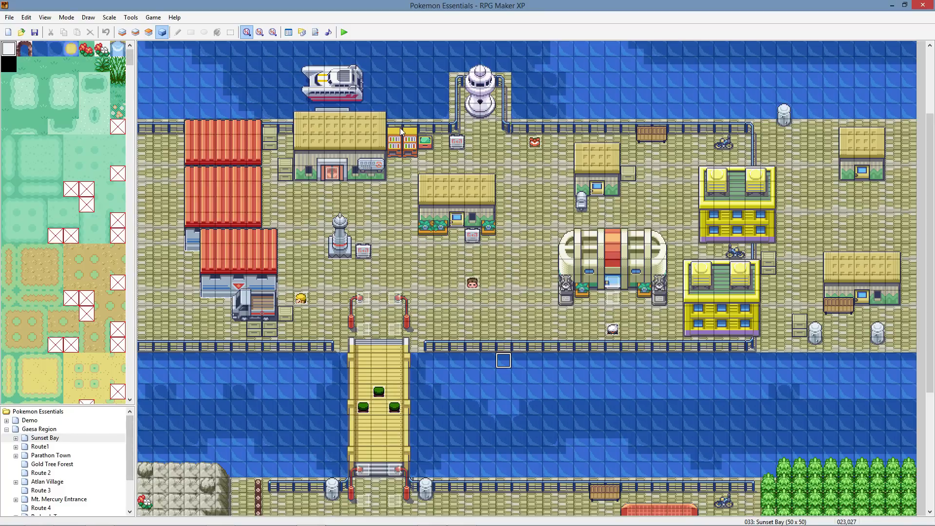
mouse_move(494, 221)
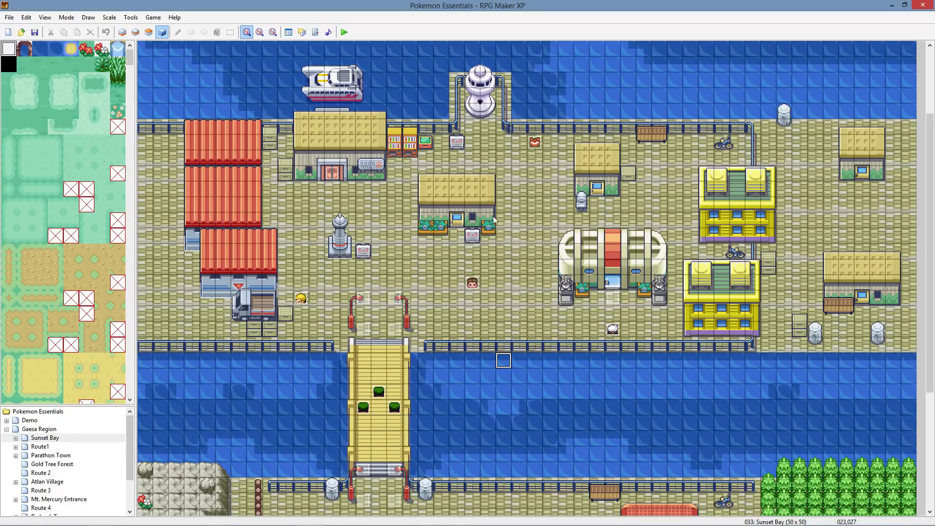
mouse_move(388, 281)
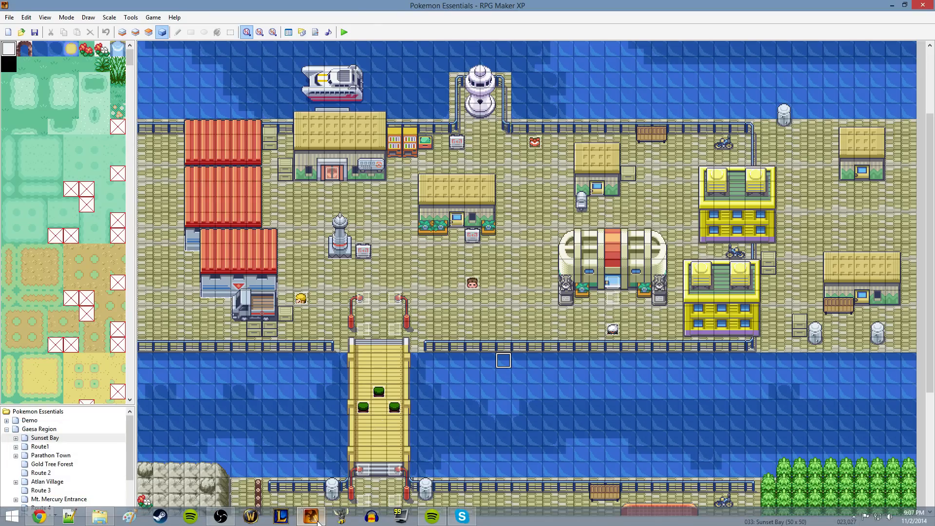
mouse_move(311, 521)
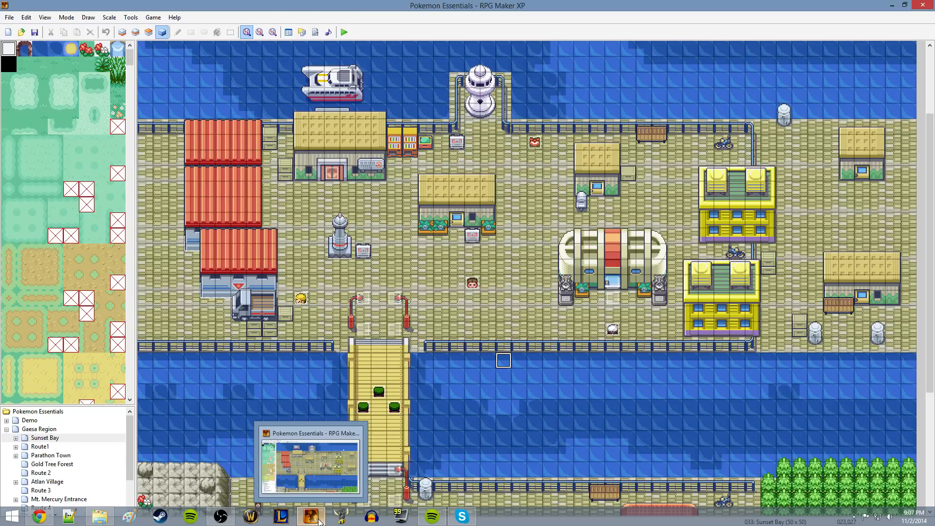
mouse_move(47, 481)
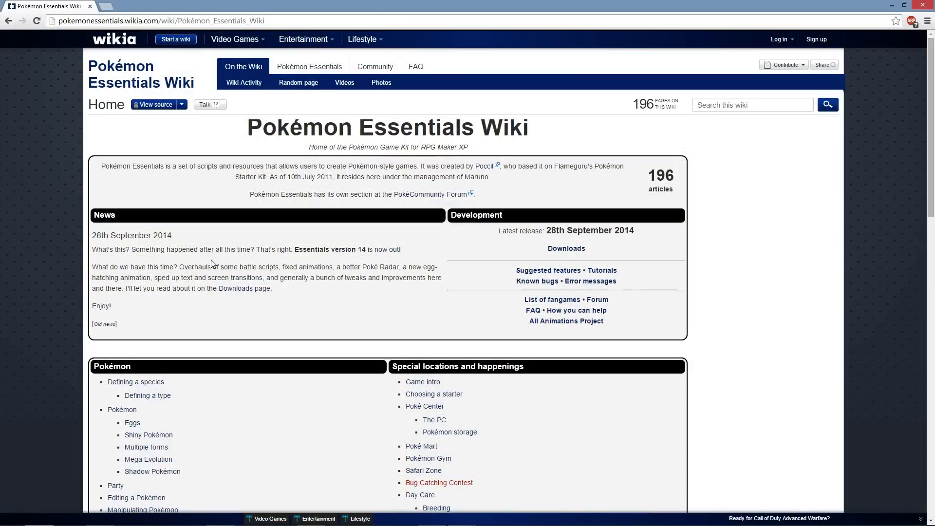
mouse_move(516, 108)
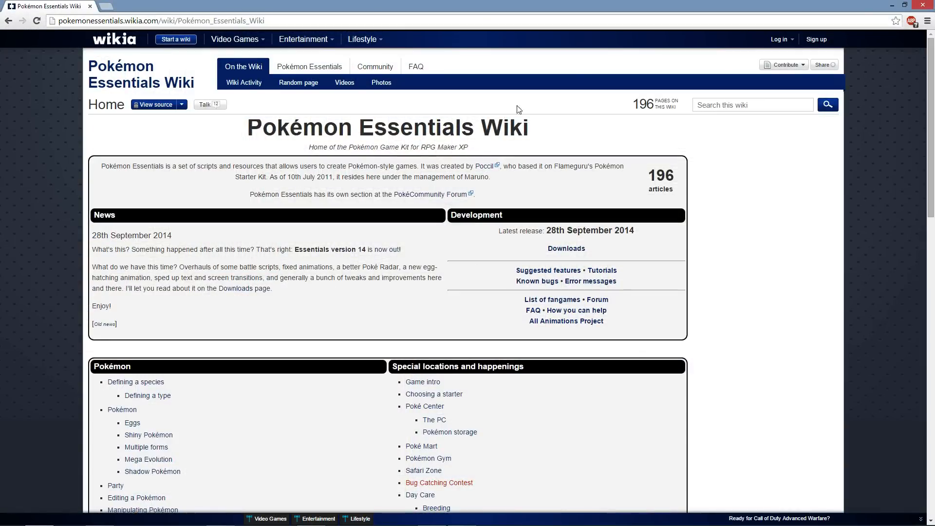
mouse_move(875, 34)
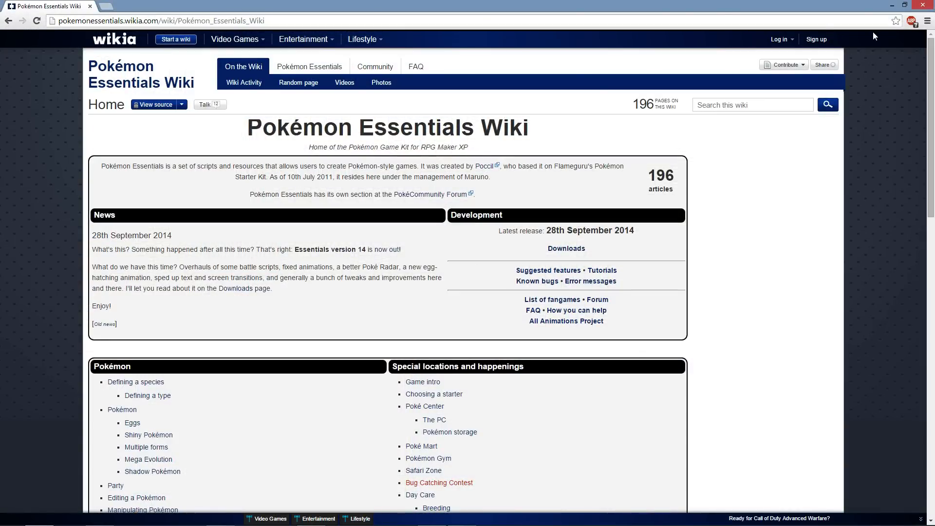
scroll("down", 3)
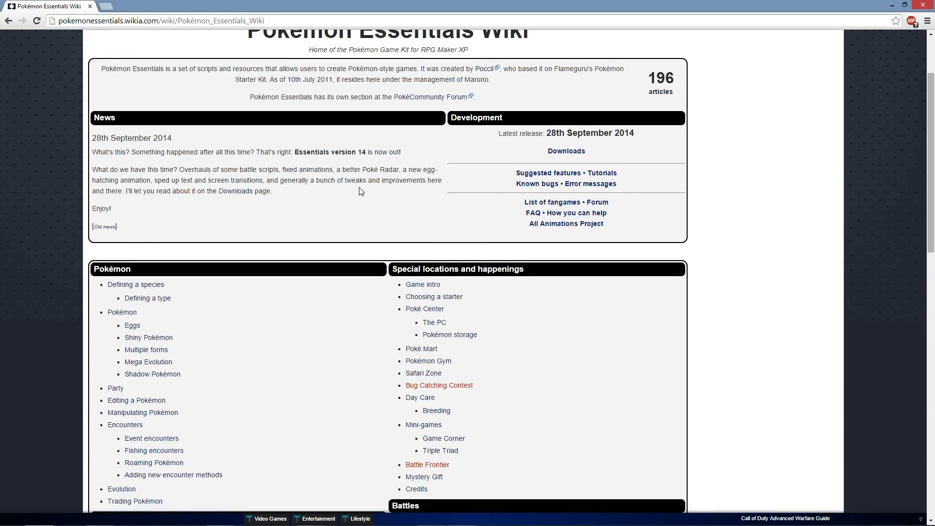
scroll("down", 3)
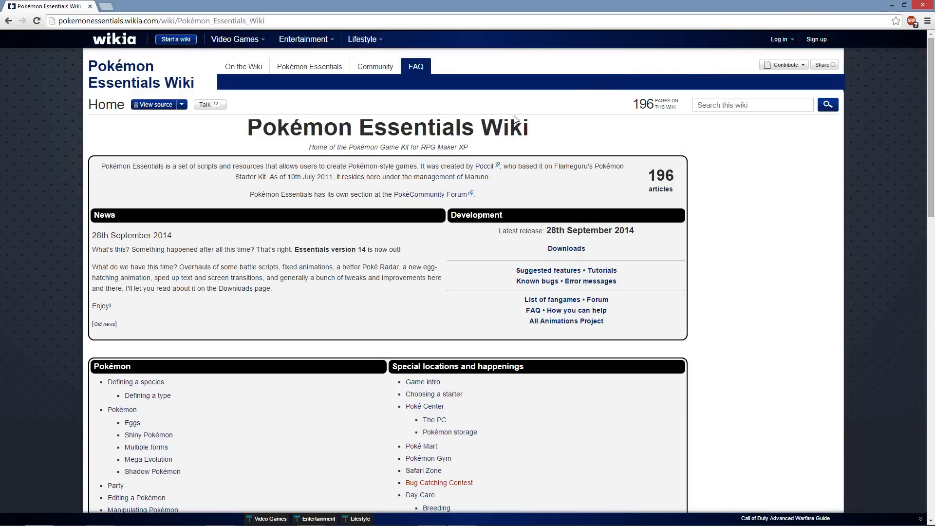
left_click(362, 39)
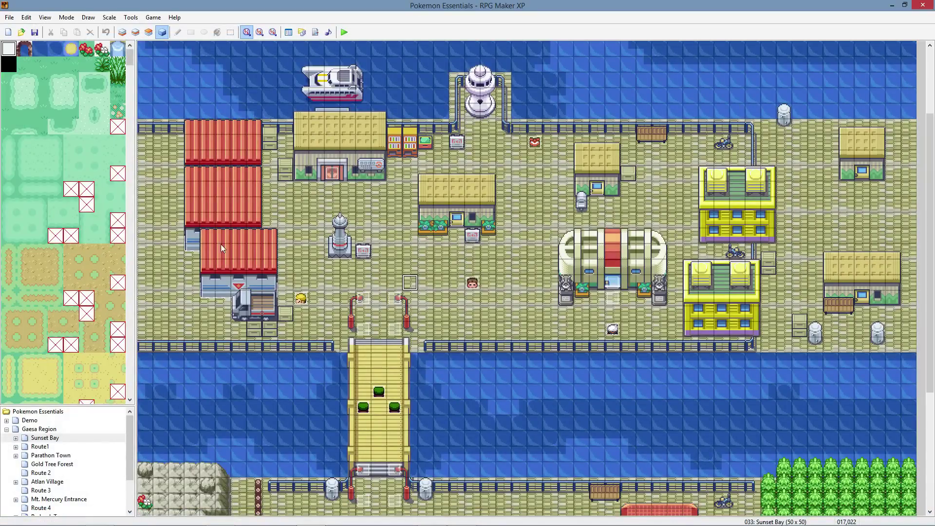
mouse_move(316, 280)
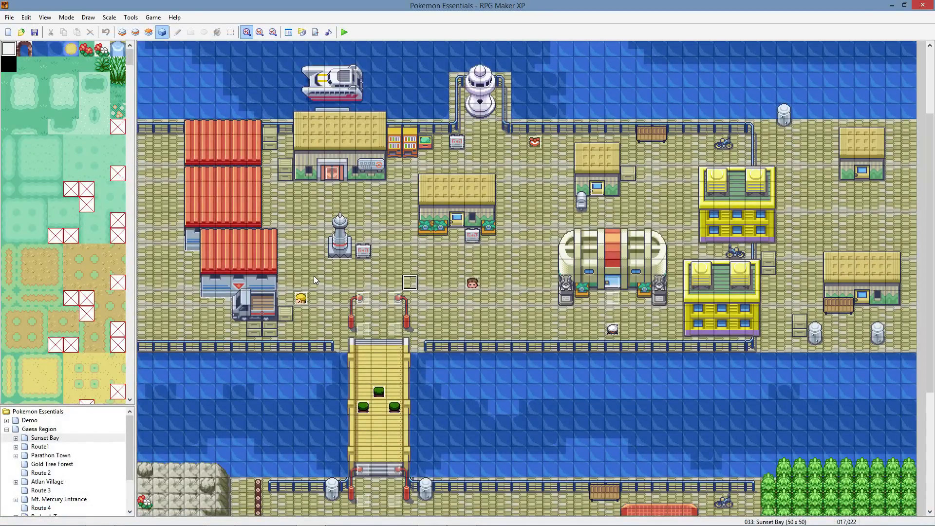
mouse_move(239, 382)
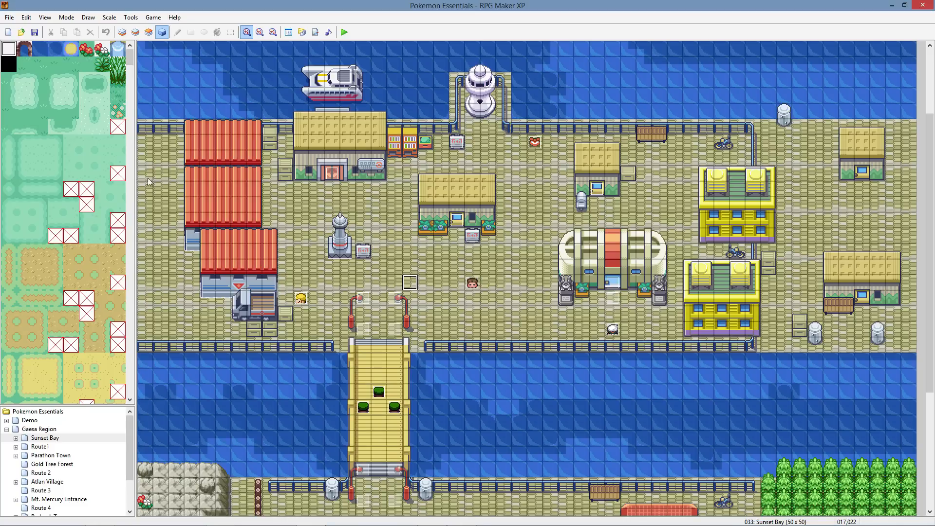
mouse_move(195, 192)
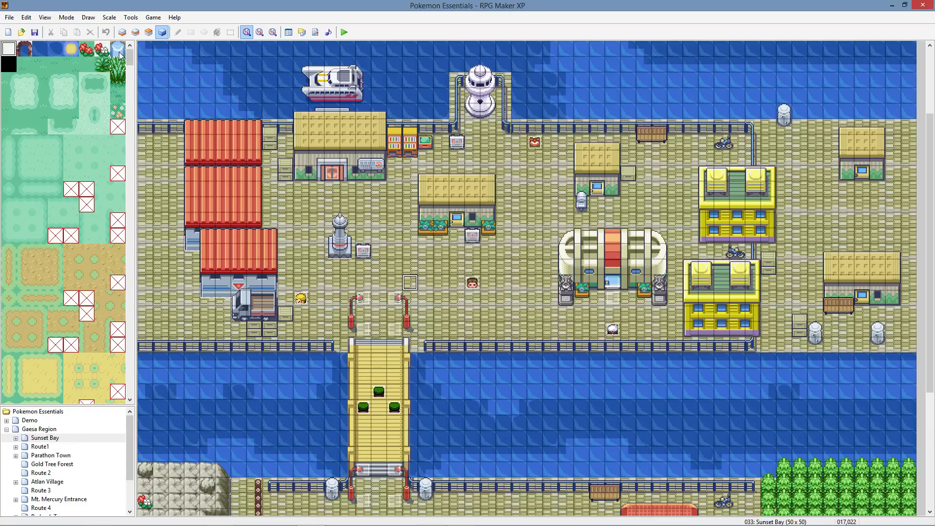
mouse_move(151, 450)
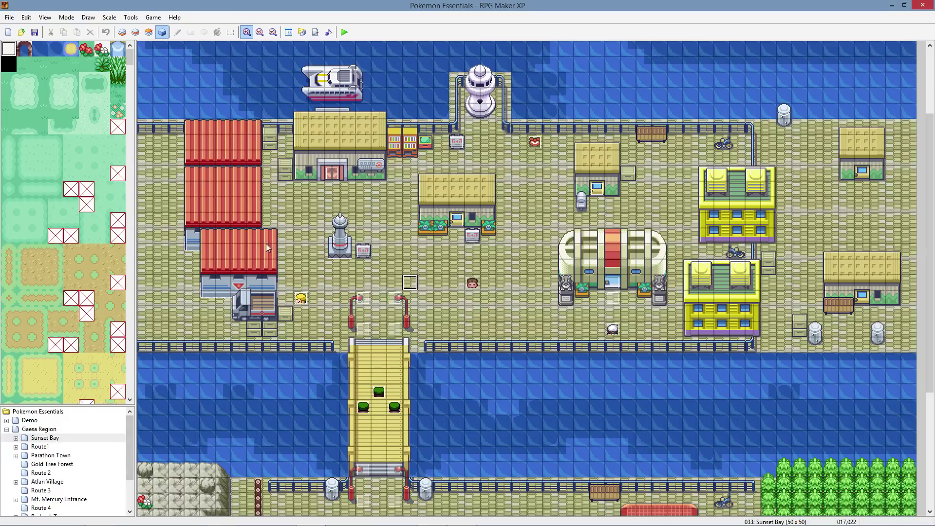
Step: Bring up the Open Project dialog, select PokemonTitans, then cancel without switching projects
left_click(7, 16)
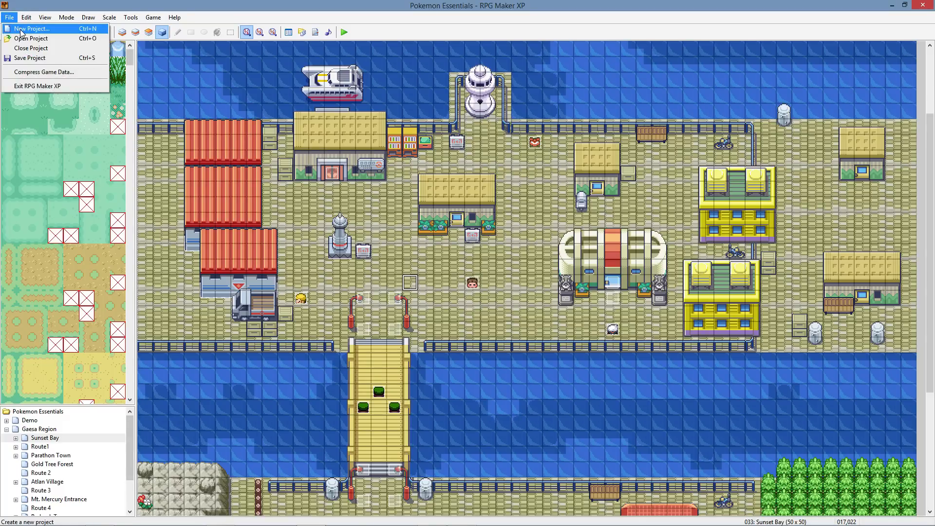
left_click(481, 301)
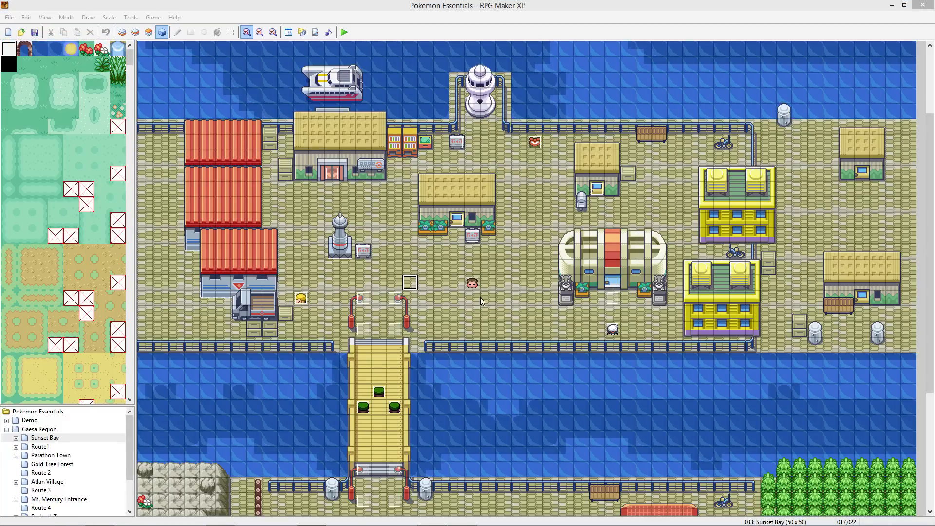
left_click(22, 30)
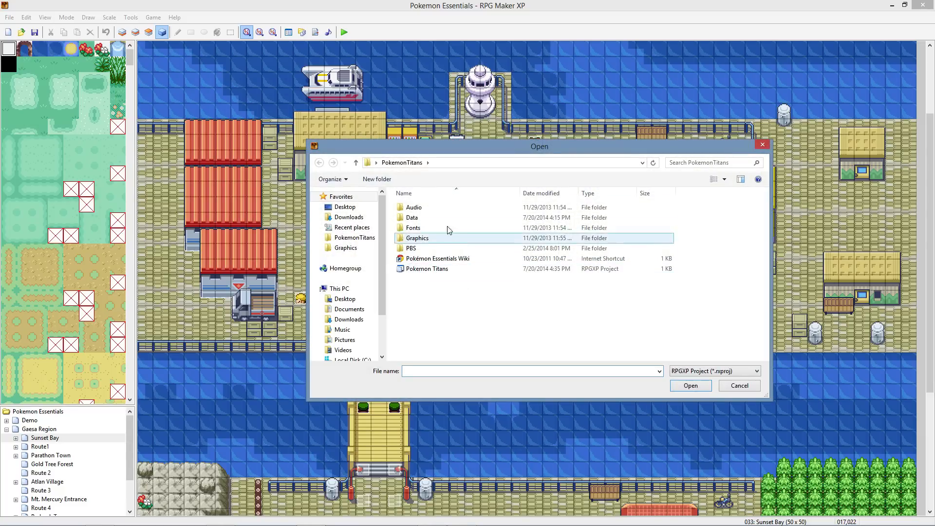
left_click(426, 268)
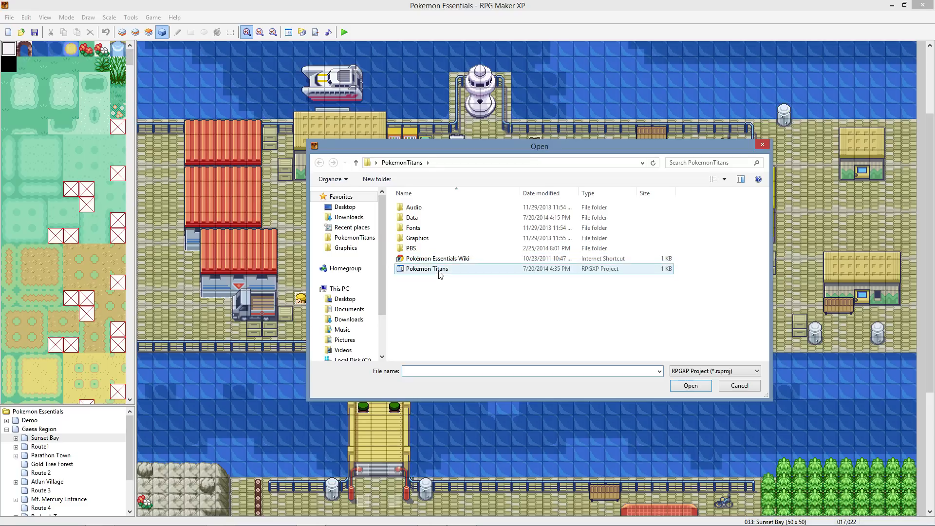
mouse_move(439, 275)
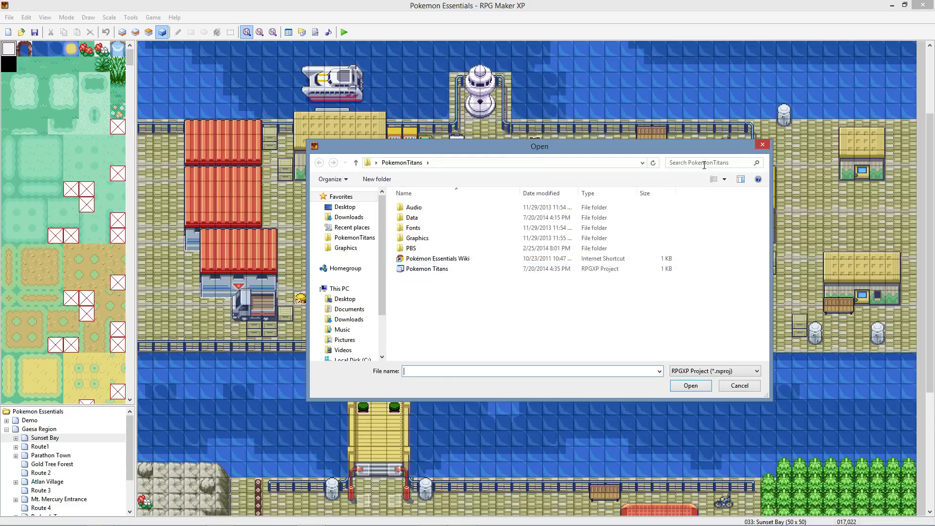
left_click(739, 385)
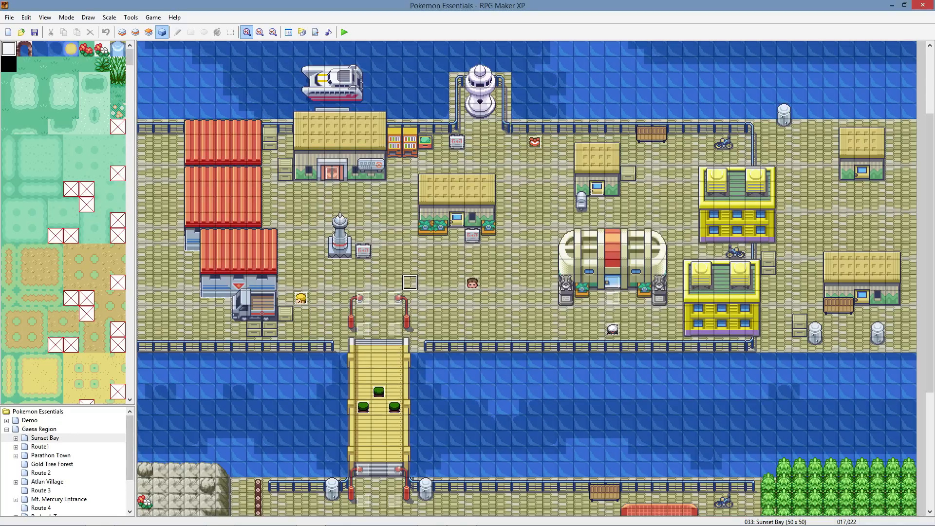
Step: Browse the demo island map and Route 7 in the map tree
left_click(12, 429)
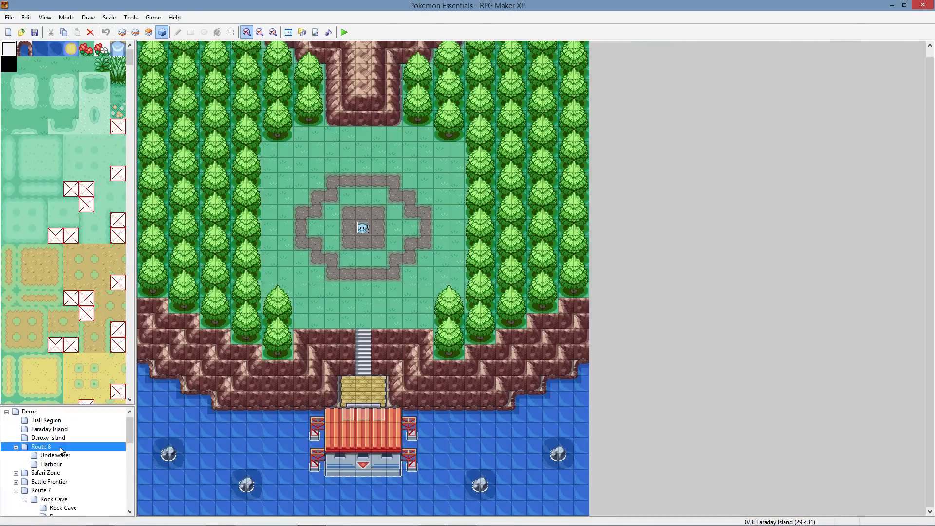
left_click(39, 490)
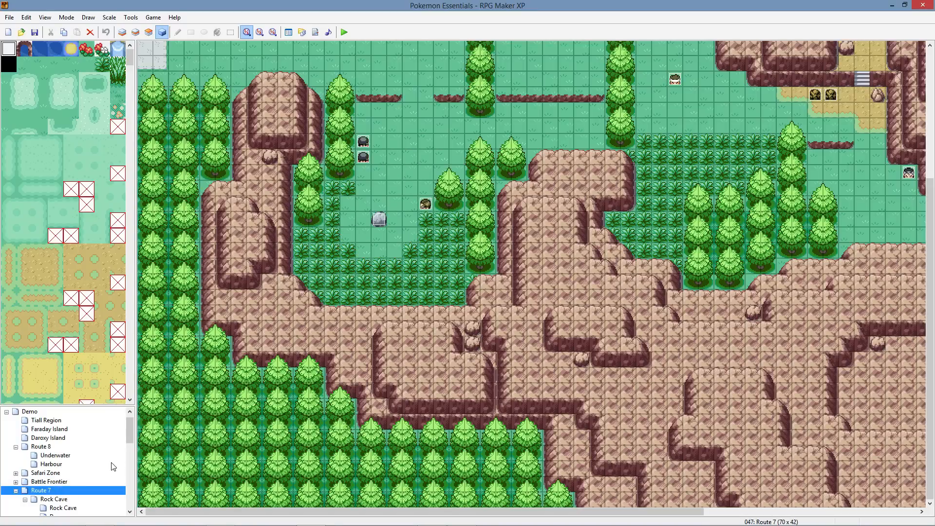
scroll("down", 3)
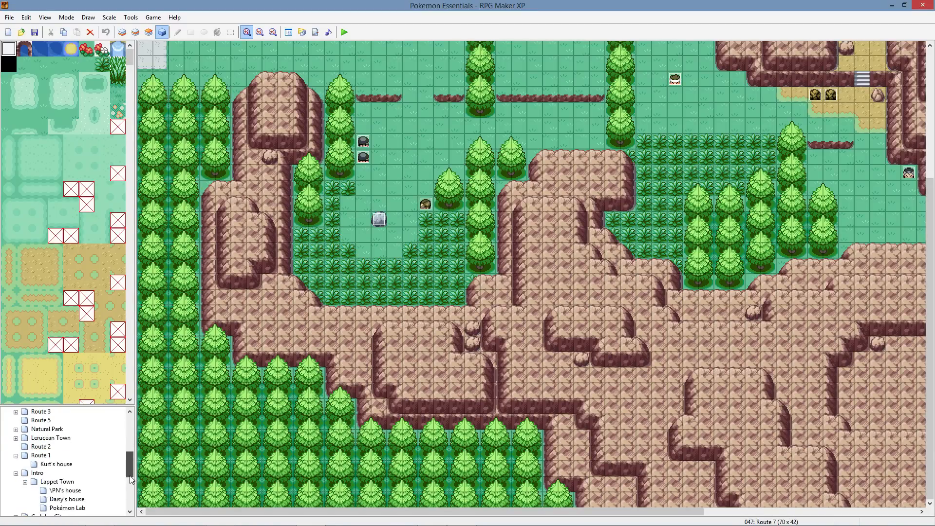
scroll("down", 3)
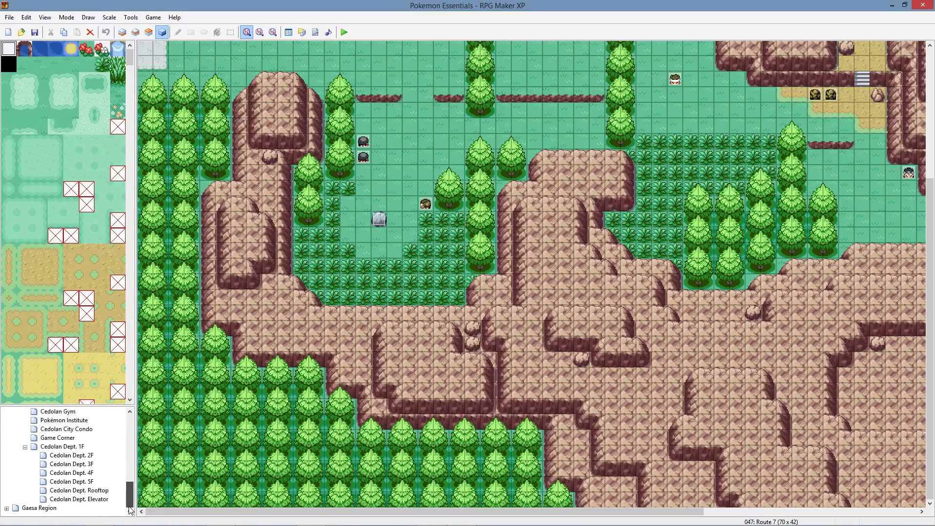
Step: Browse the Pokémon Institute, Cedolan Poké Center and Gym maps, ending on Cedolan City
left_click(59, 490)
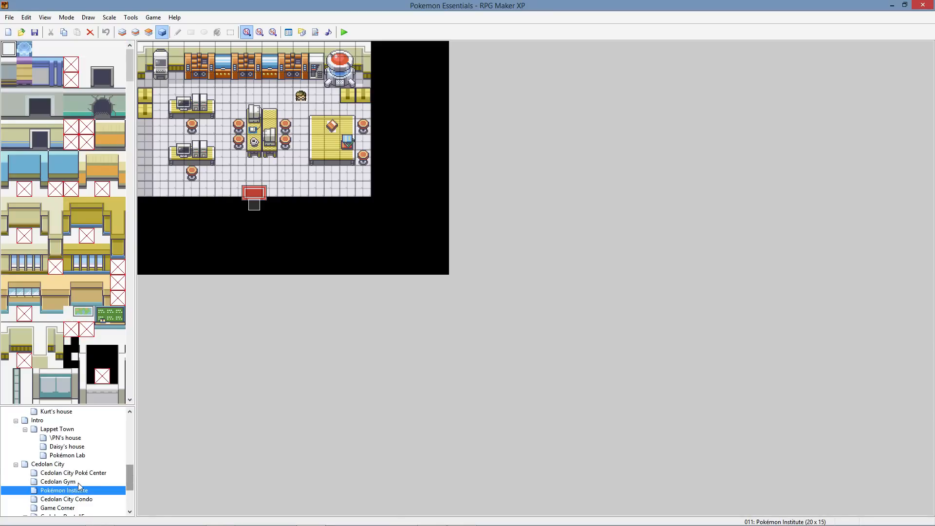
left_click(65, 473)
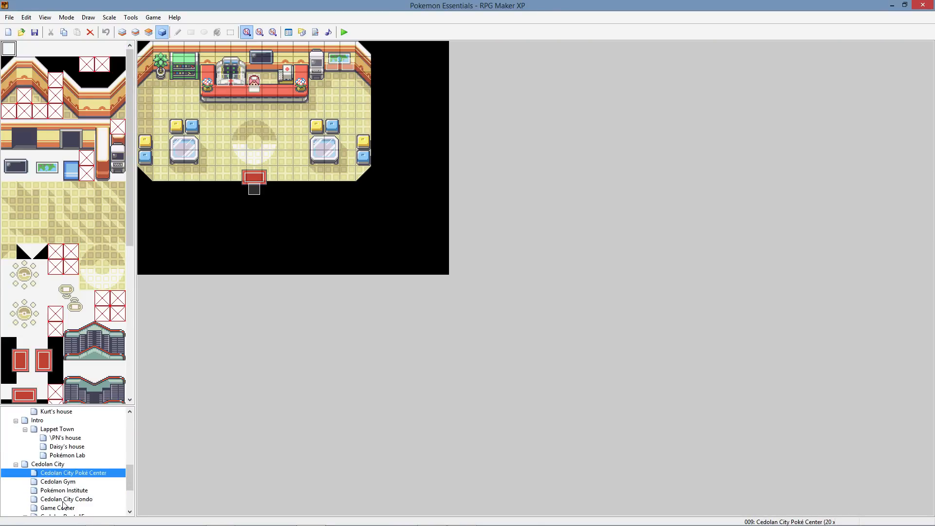
left_click(53, 481)
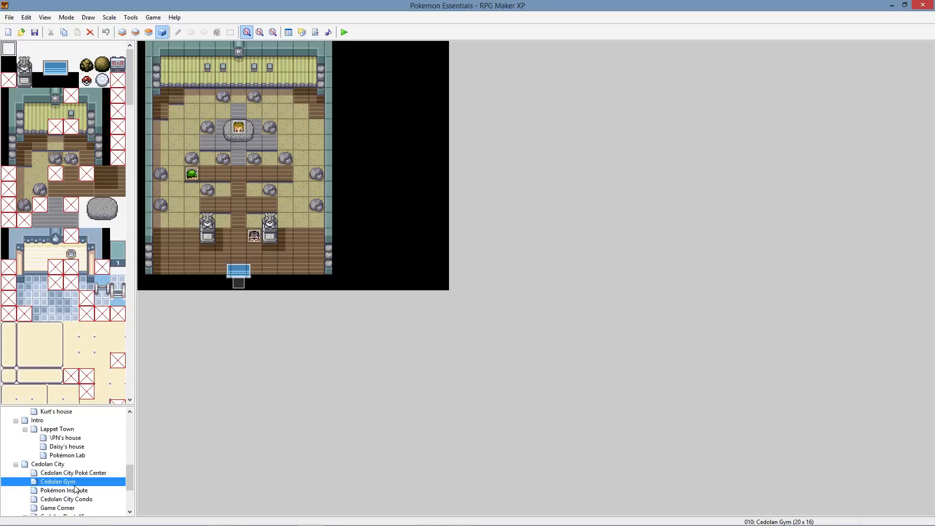
scroll("down", 3)
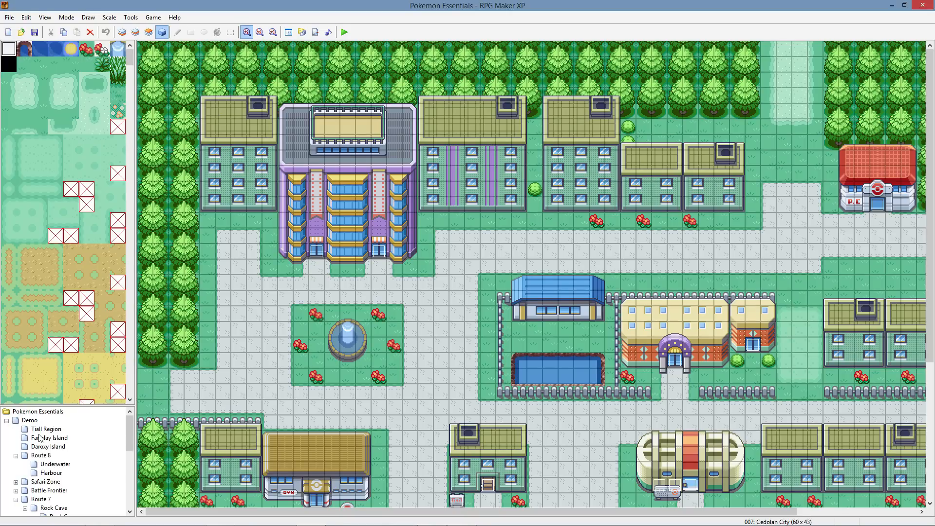
mouse_move(175, 401)
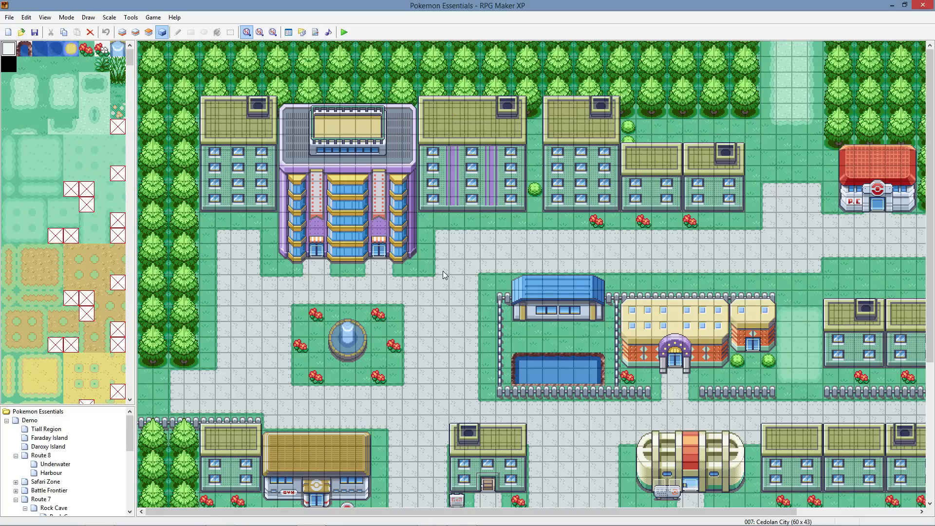
mouse_move(142, 379)
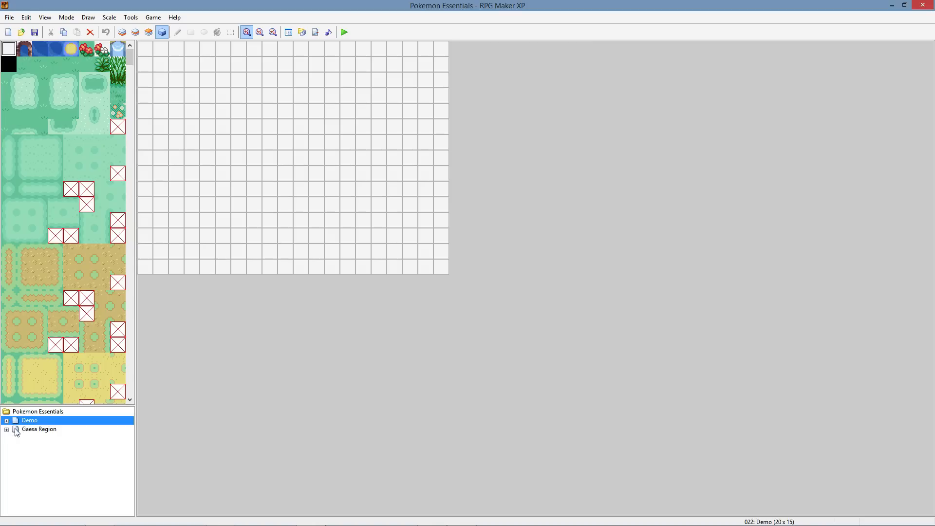
Step: Expand Gaesa Region, glance at Sunset Bay and Route 4, then show the Gaesa Region map
left_click(6, 430)
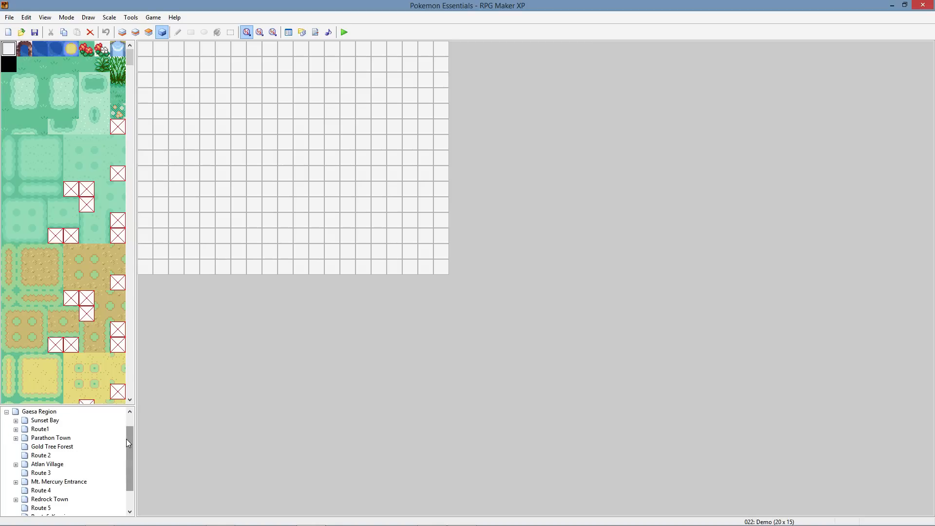
left_click(44, 420)
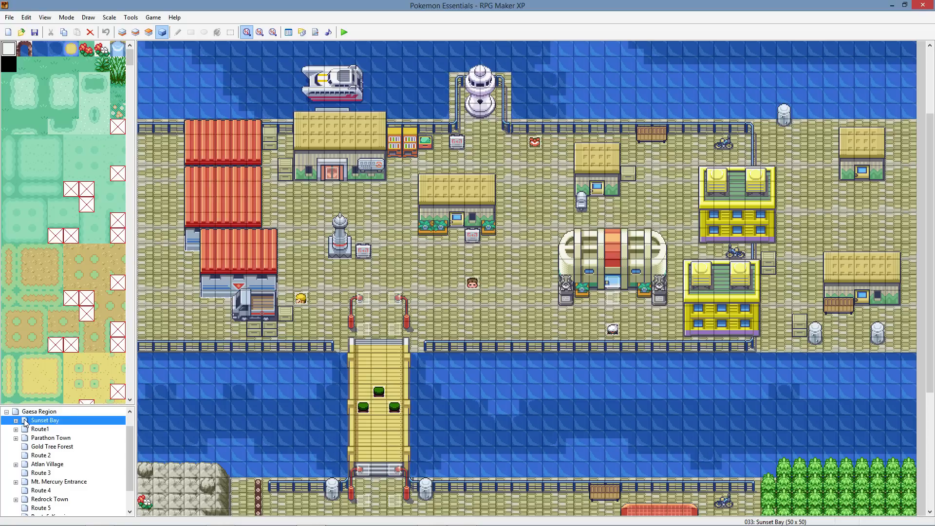
mouse_move(497, 315)
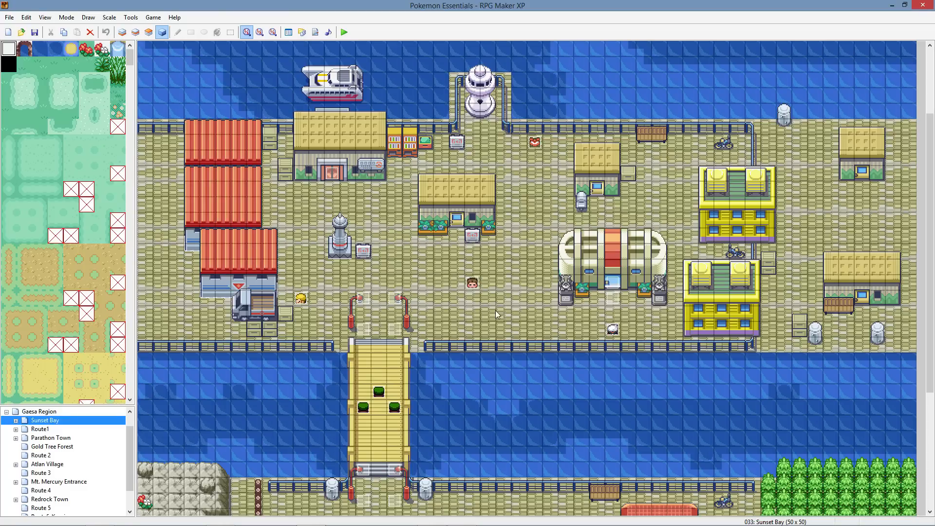
left_click(37, 490)
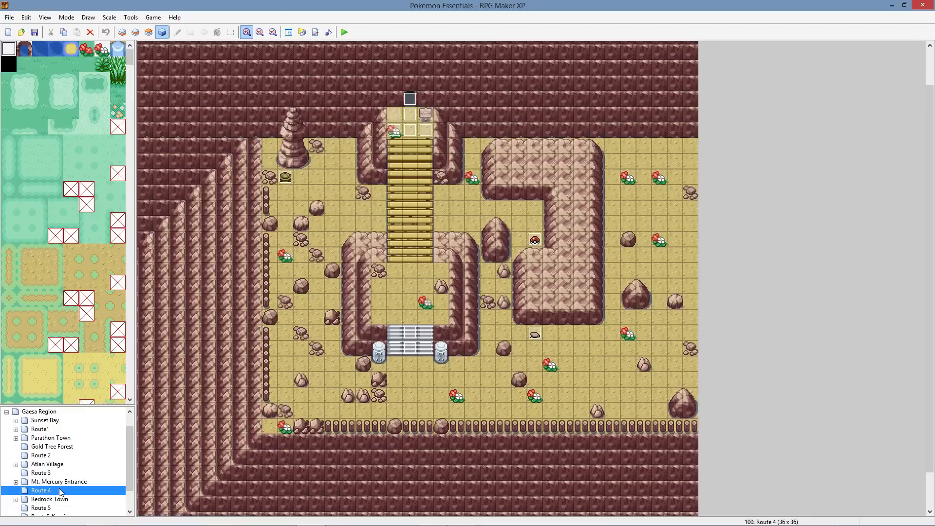
left_click(49, 446)
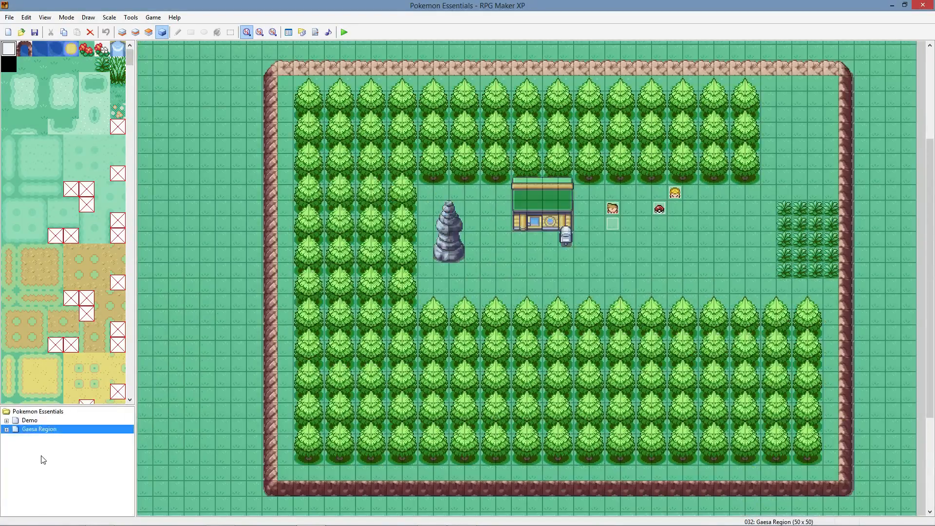
right_click(34, 428)
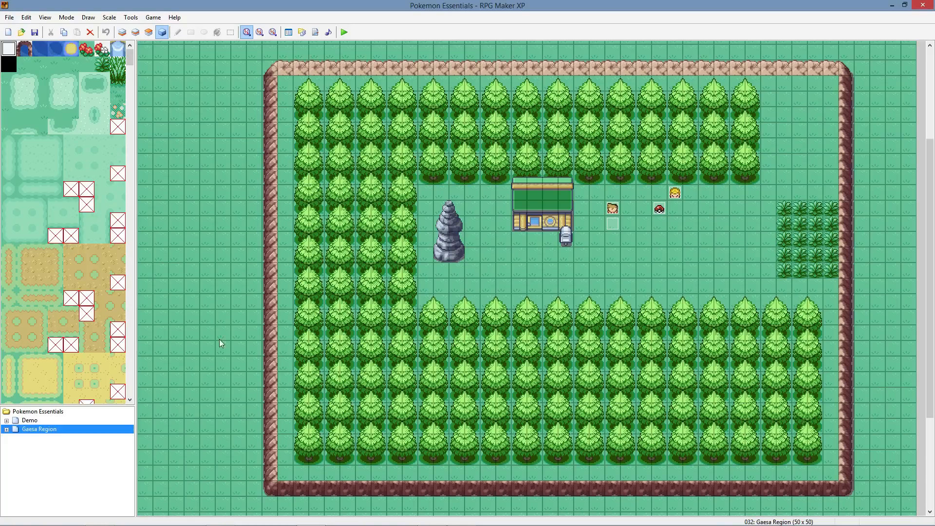
mouse_move(226, 155)
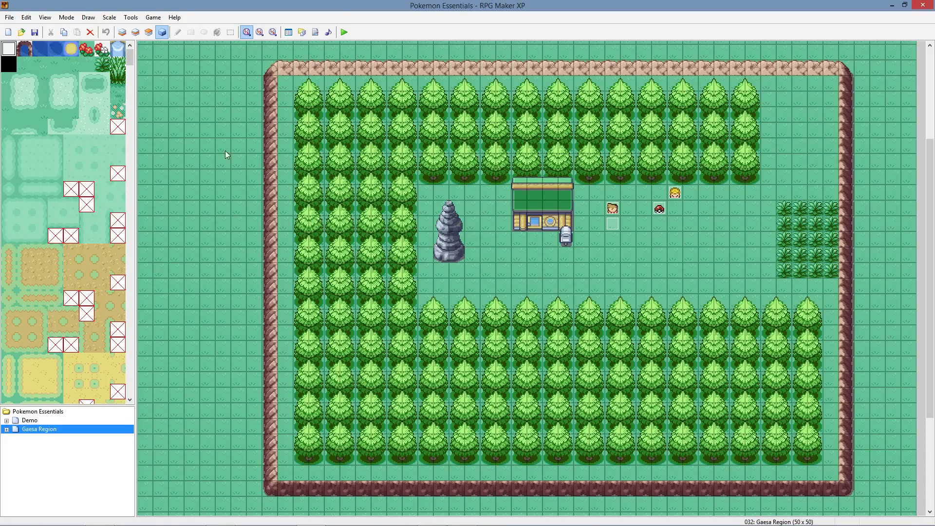
mouse_move(206, 78)
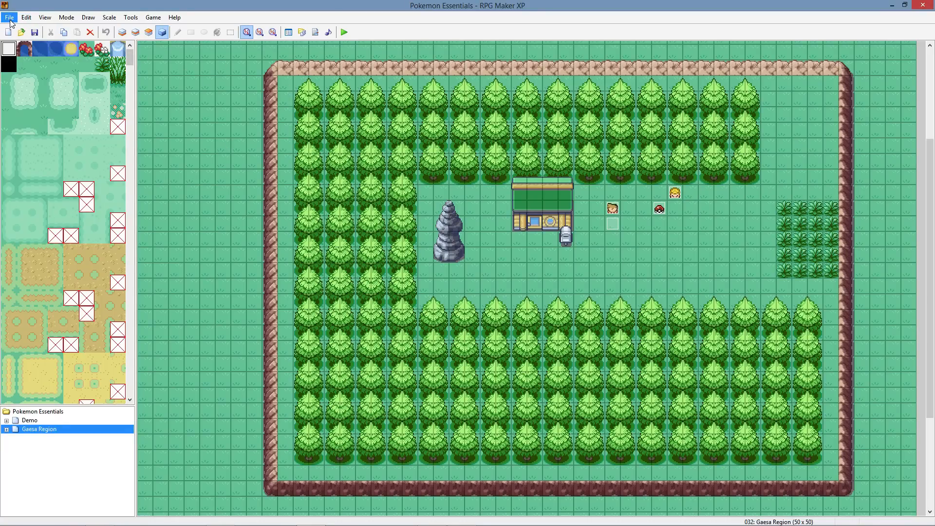
mouse_move(24, 60)
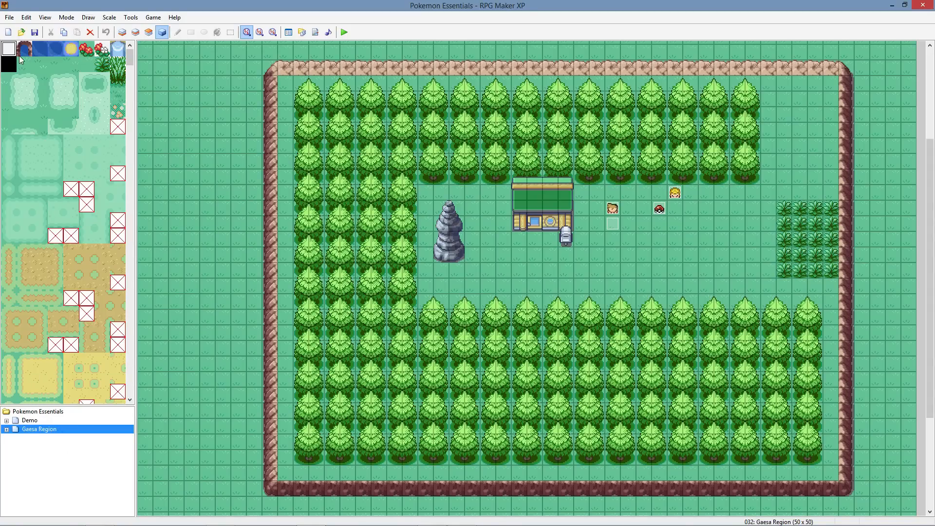
mouse_move(8, 30)
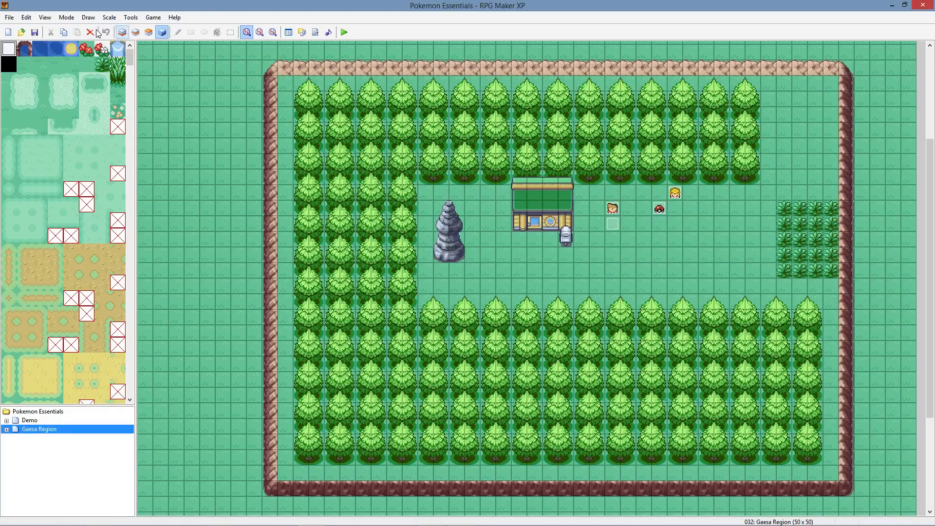
Step: Switch the Gaesa Region map to tile-layer editing and scroll the tileset to the trees
left_click(149, 32)
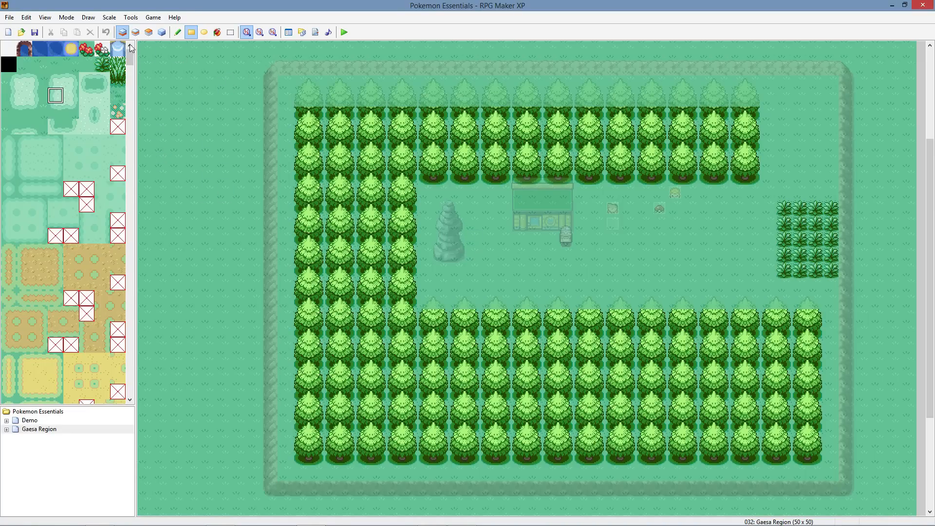
scroll("down", 3)
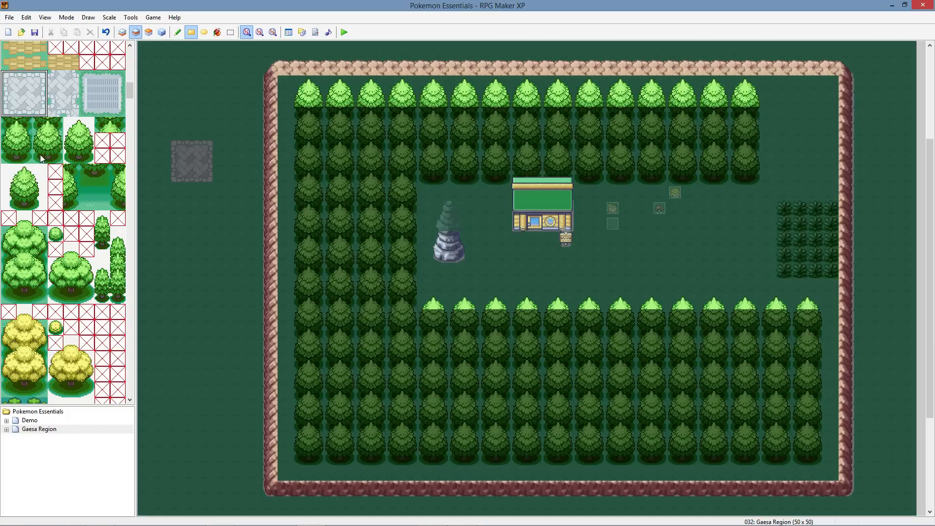
mouse_move(54, 179)
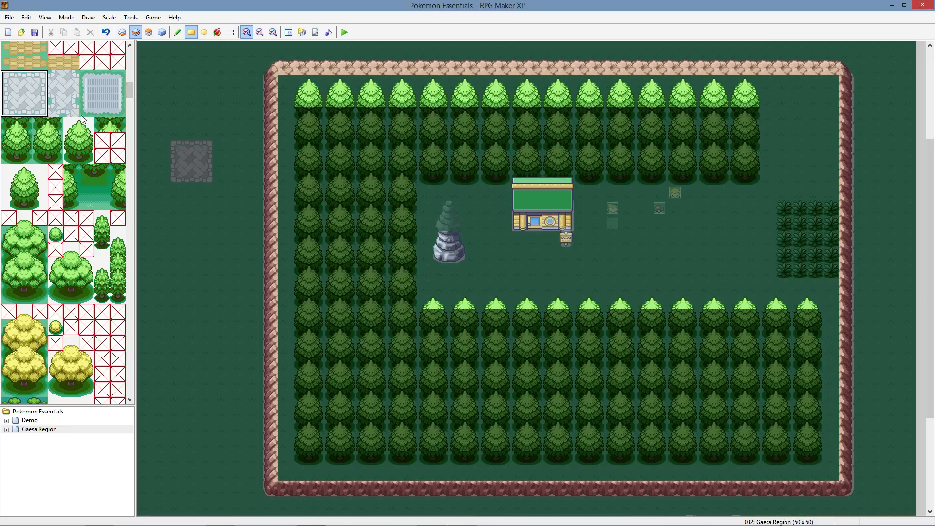
mouse_move(72, 127)
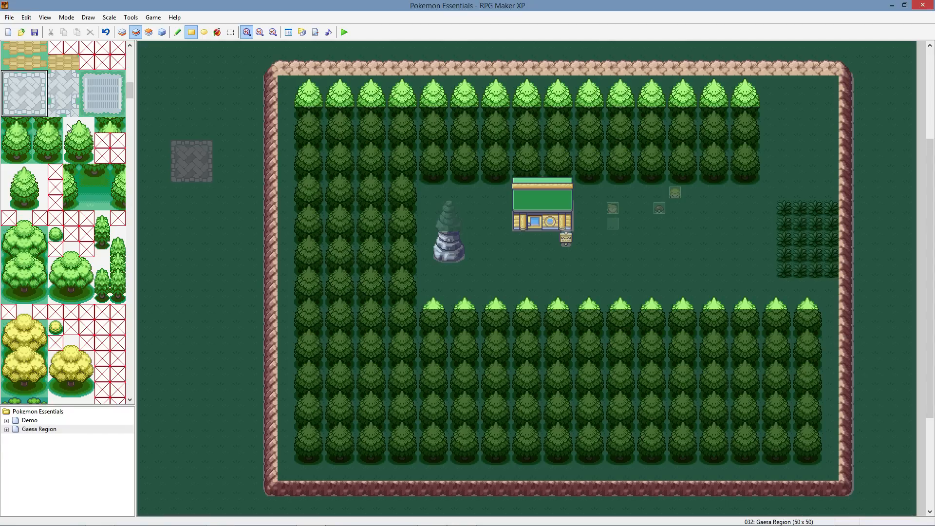
Step: Paint a test tree from the tileset onto the grey scratch patch left of the town
left_click(78, 141)
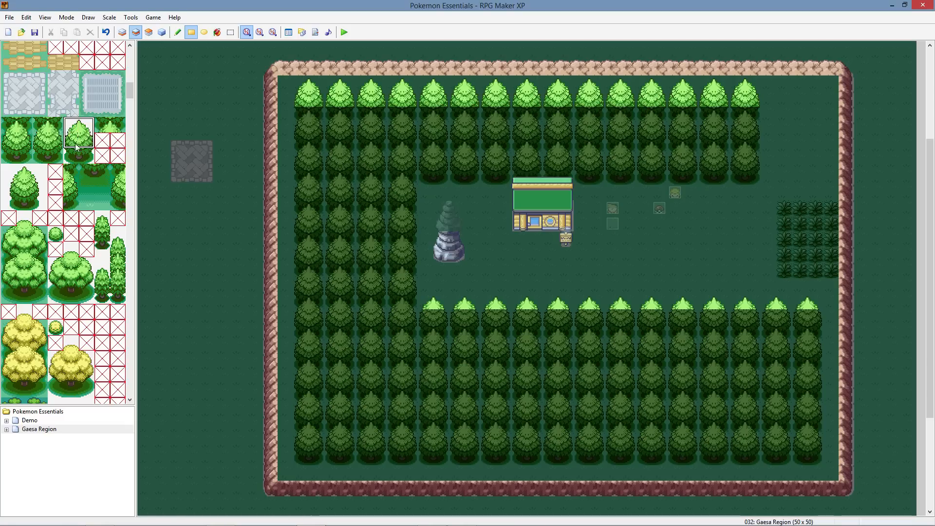
left_click(85, 155)
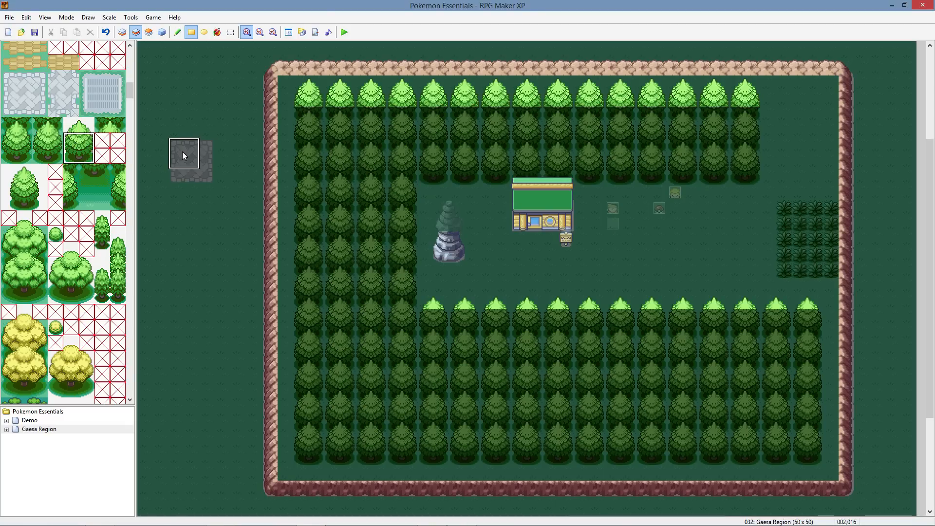
left_click(185, 170)
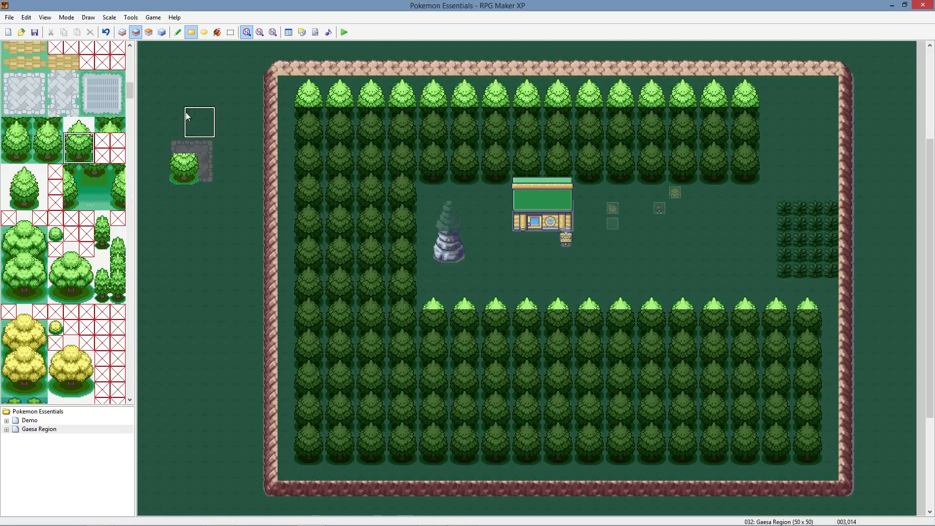
left_click(199, 169)
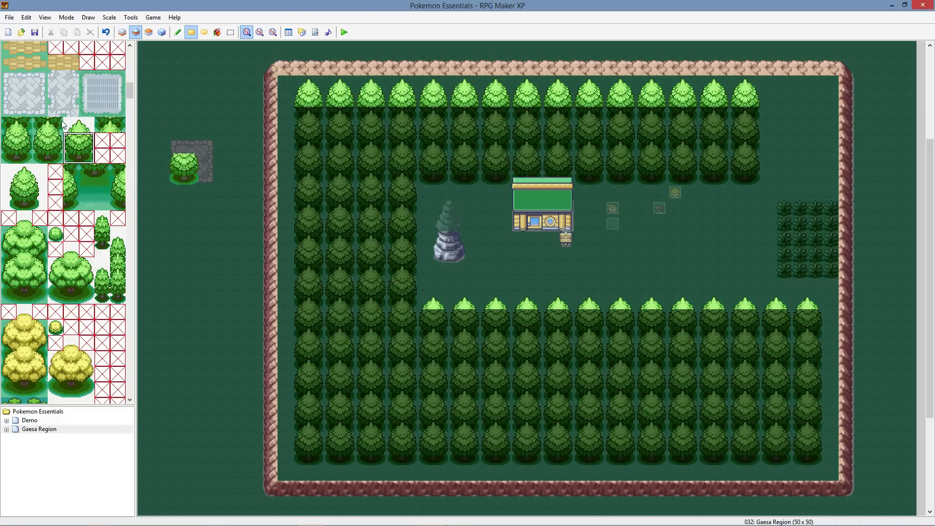
left_click(168, 145)
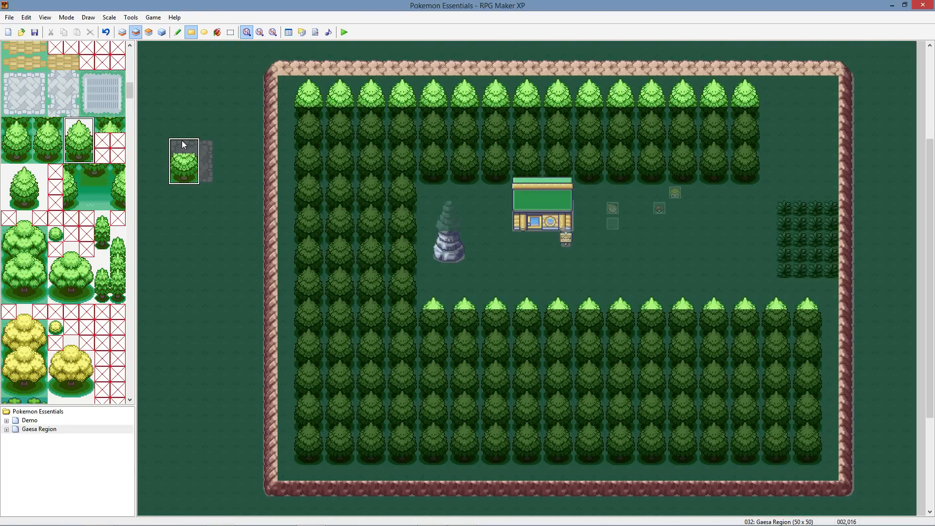
left_click(70, 127)
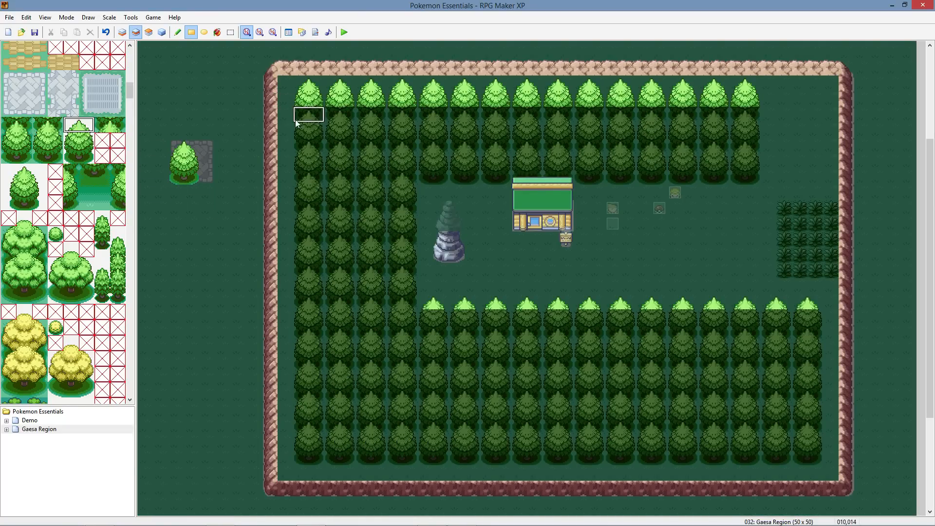
Step: Add a tree-top tile above the test tree and the top-left border tree
left_click(308, 115)
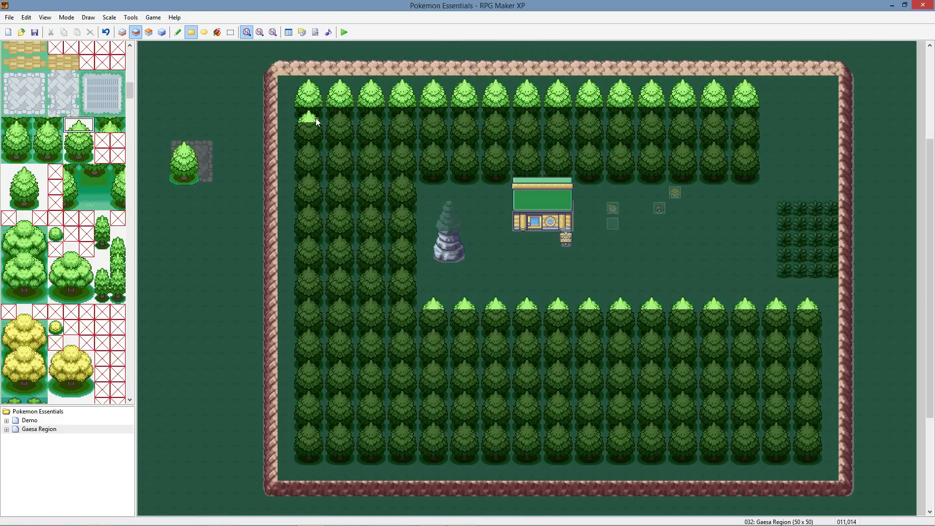
left_click(324, 115)
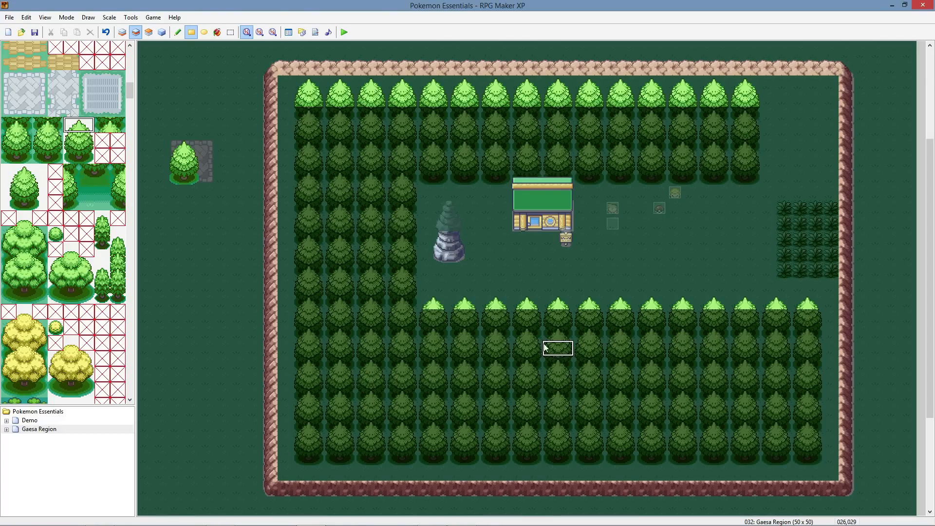
left_click(80, 148)
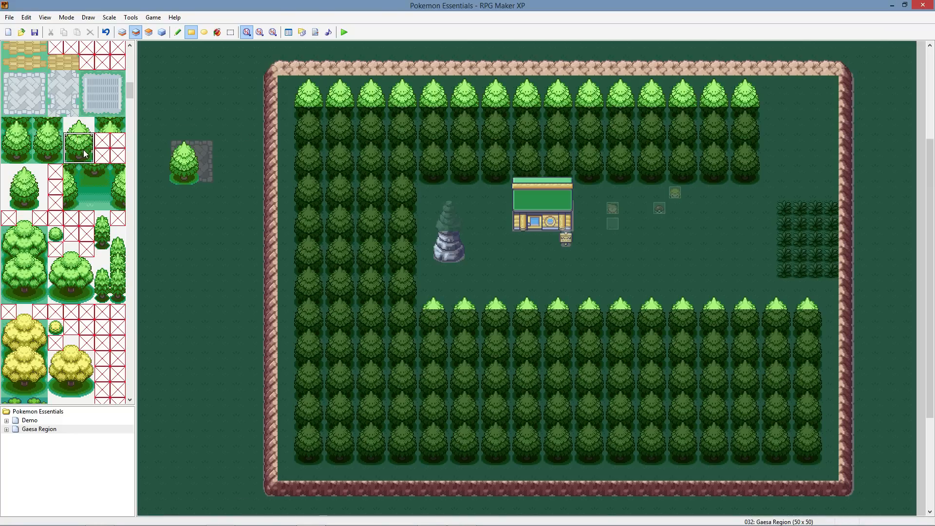
mouse_move(191, 179)
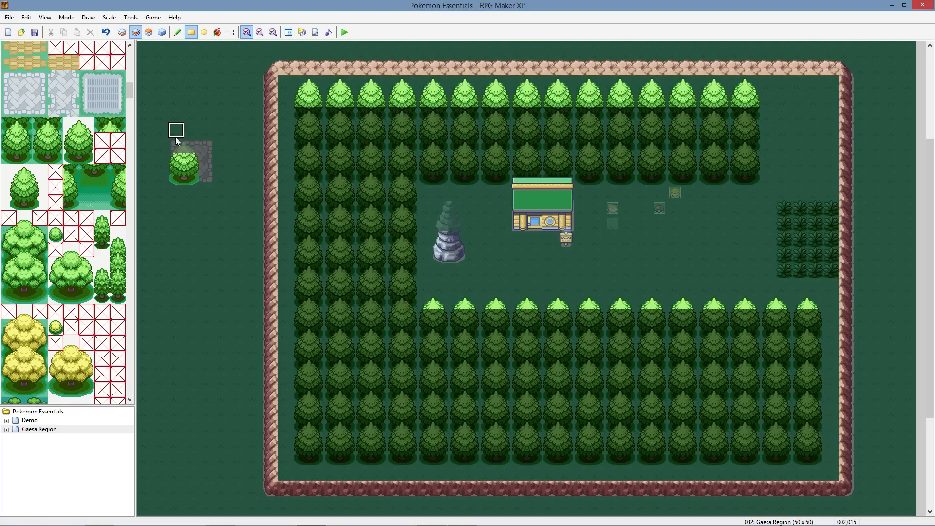
left_click(147, 31)
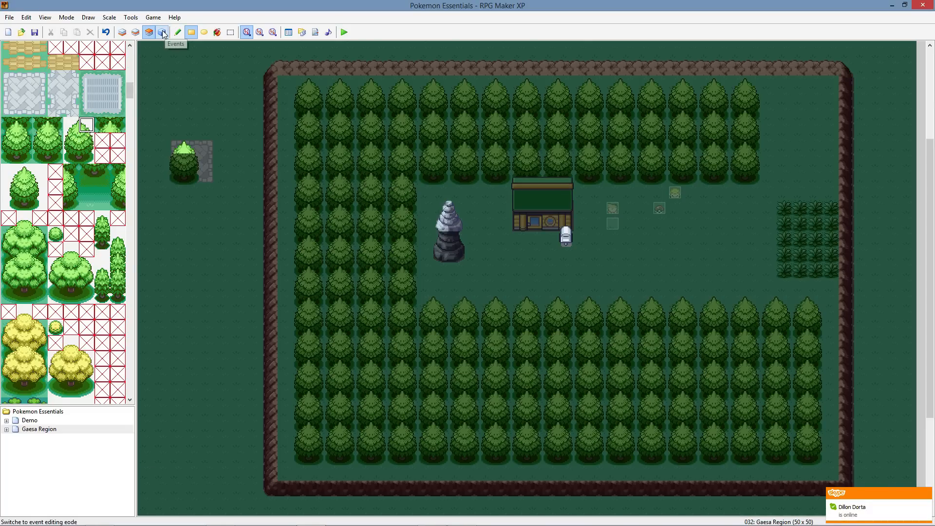
left_click(148, 31)
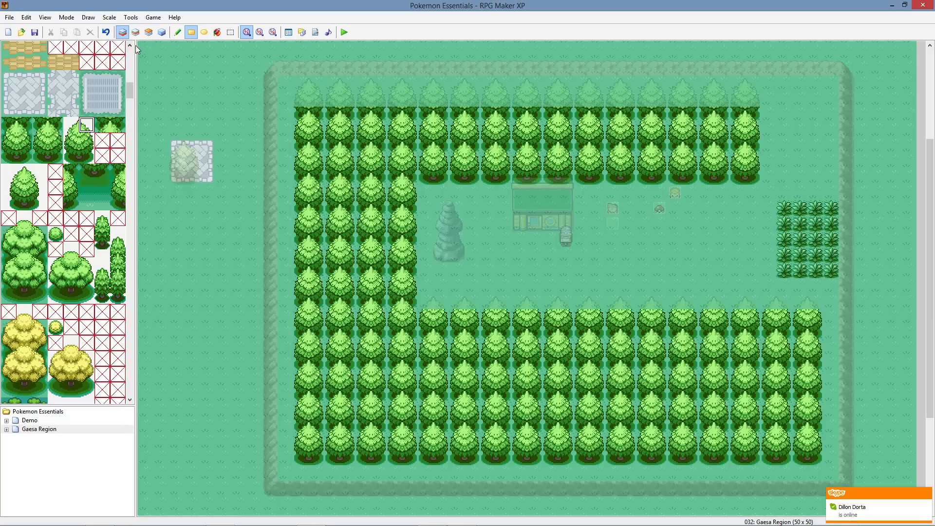
left_click(134, 31)
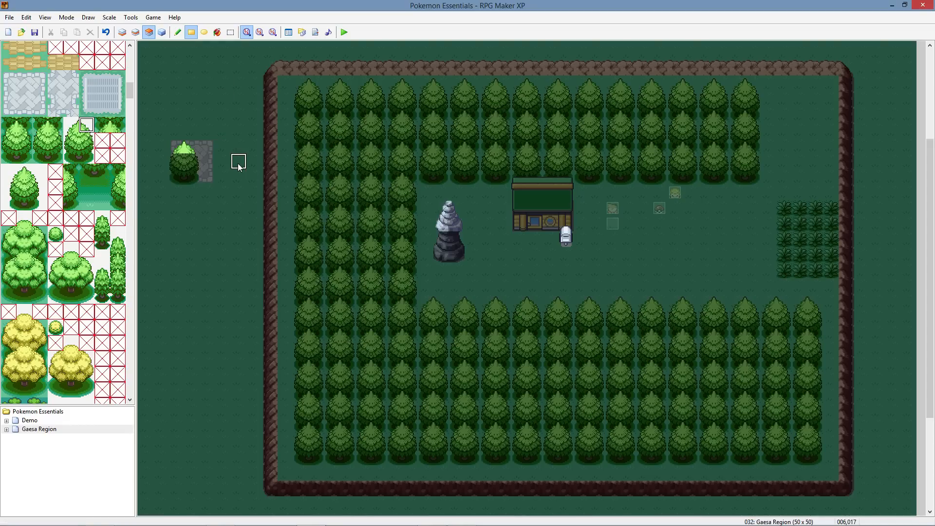
mouse_move(219, 137)
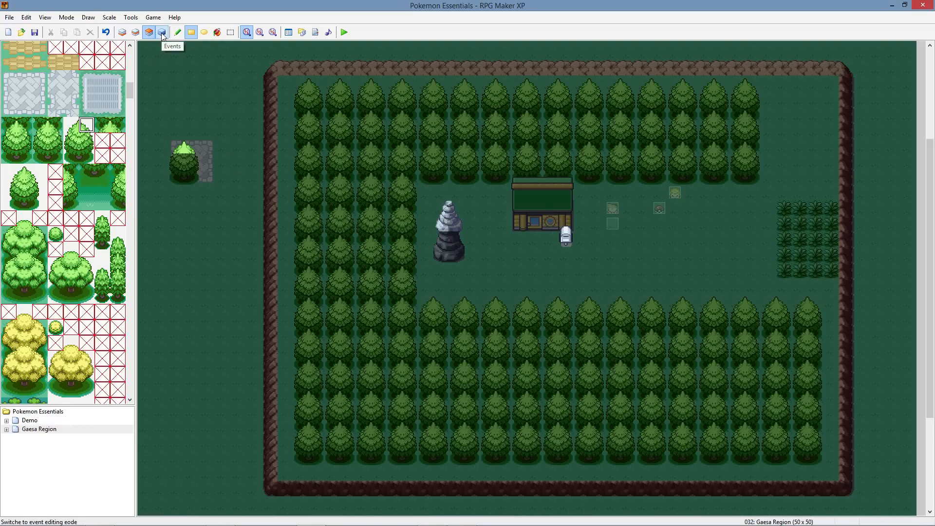
Step: In Events mode, move the Fire ball item event one tile lower on the map
left_click(161, 32)
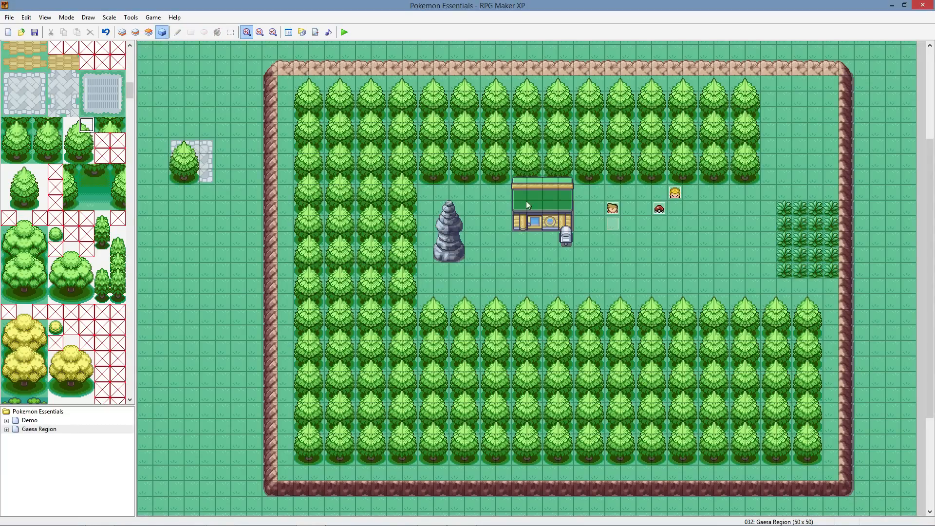
mouse_move(660, 218)
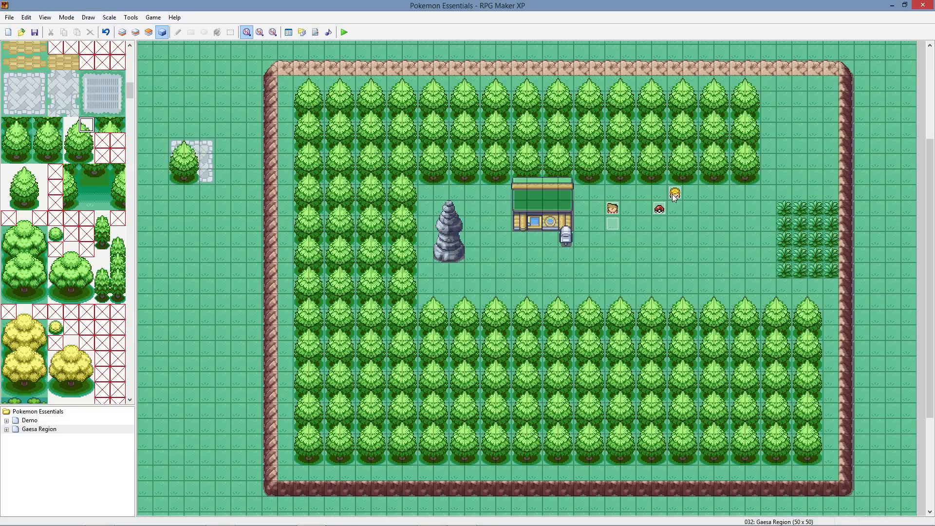
mouse_move(502, 234)
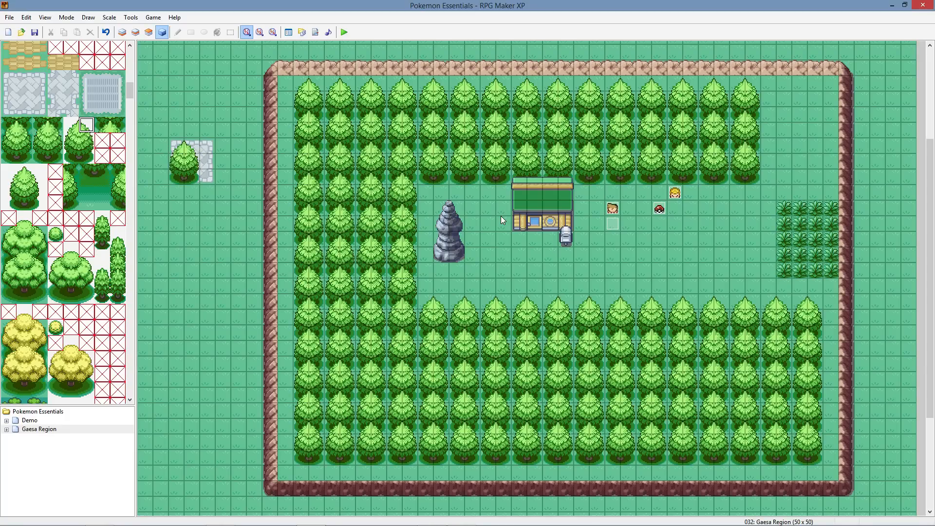
mouse_move(273, 193)
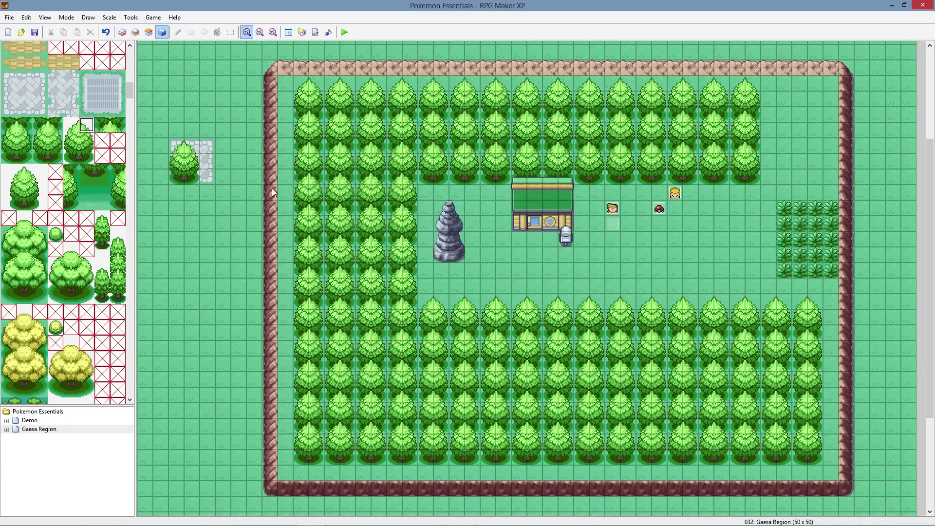
mouse_move(348, 196)
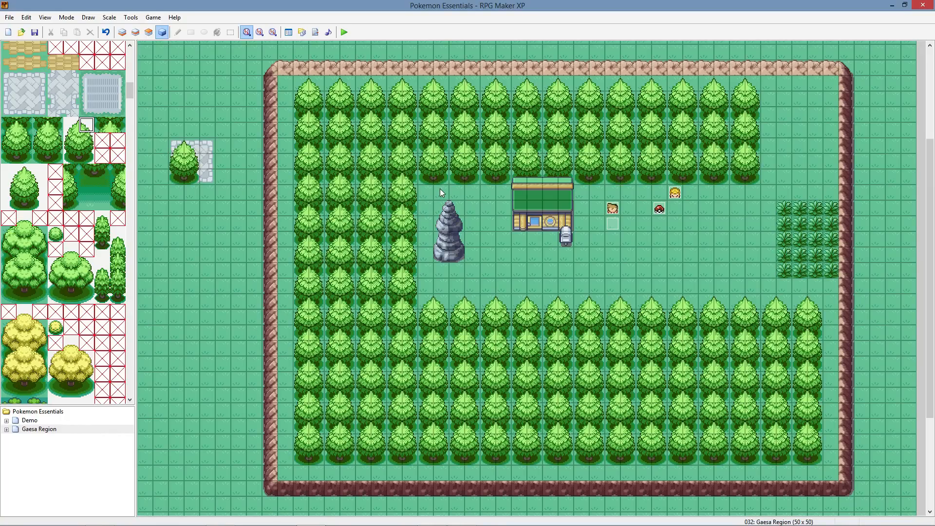
mouse_move(456, 222)
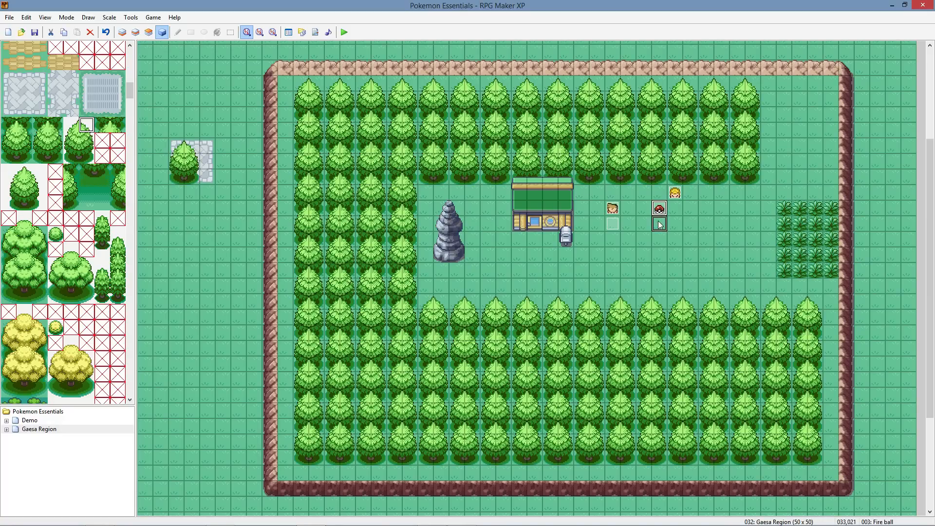
mouse_move(675, 243)
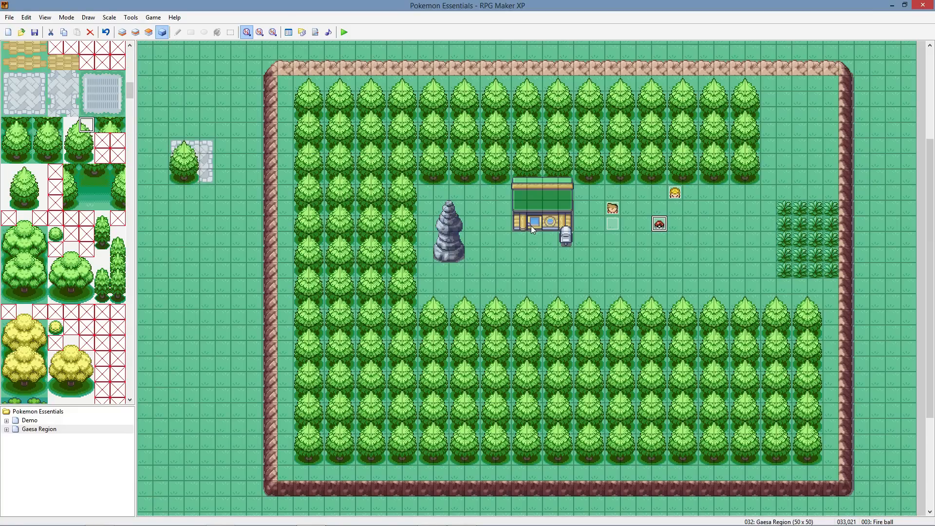
mouse_move(186, 61)
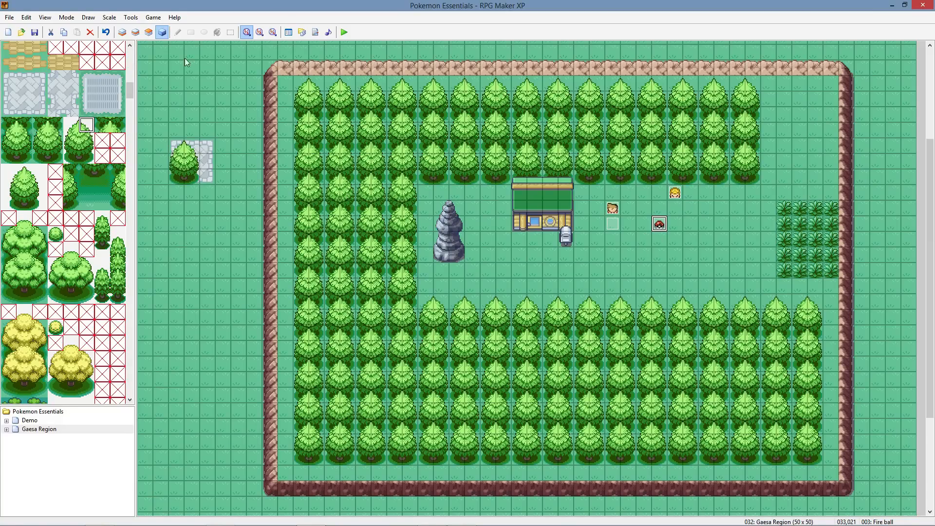
mouse_move(923, 232)
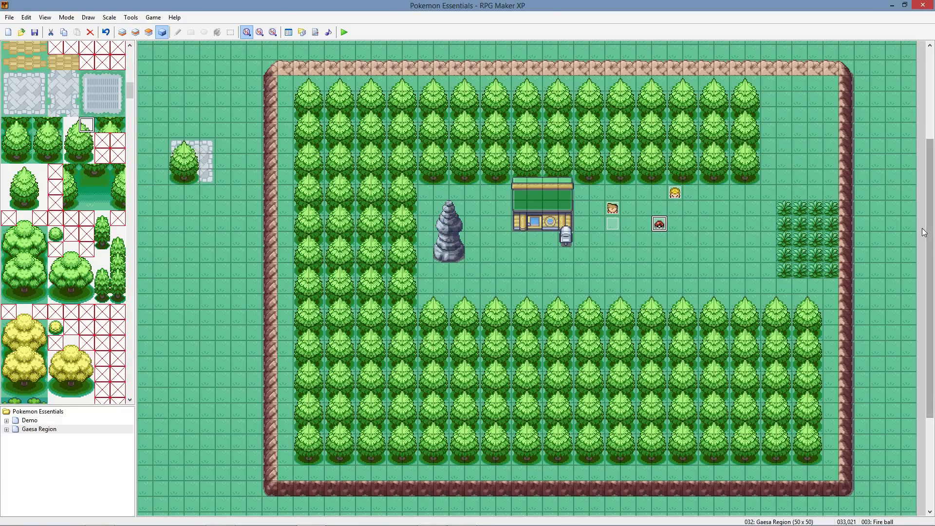
scroll("down", 3)
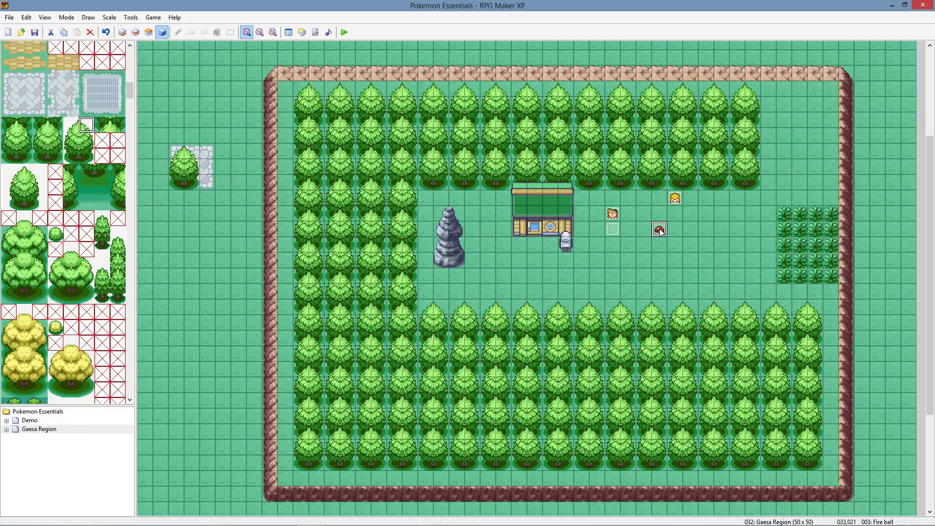
double_click(658, 230)
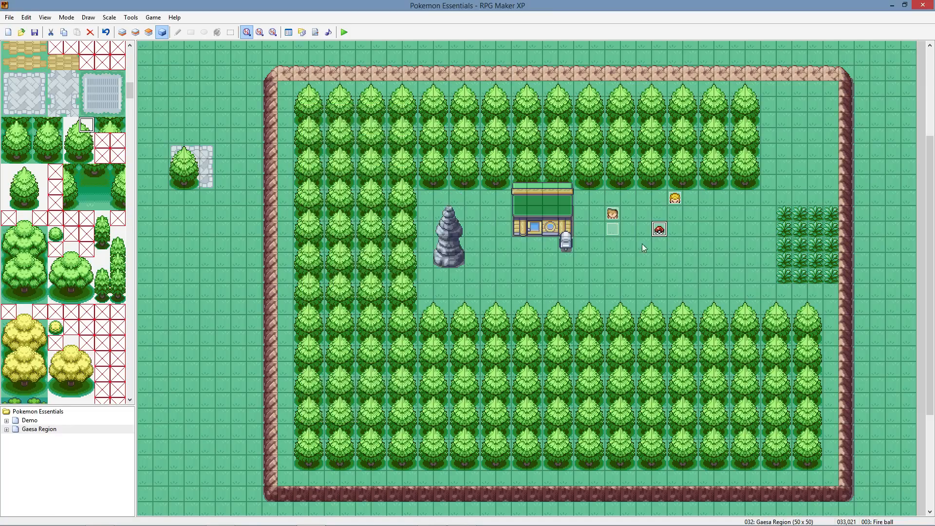
mouse_move(660, 232)
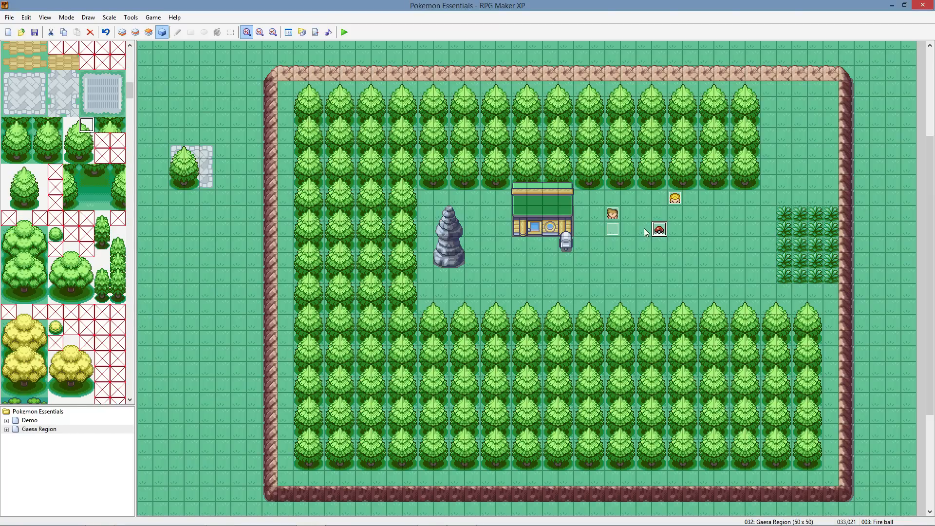
mouse_move(628, 235)
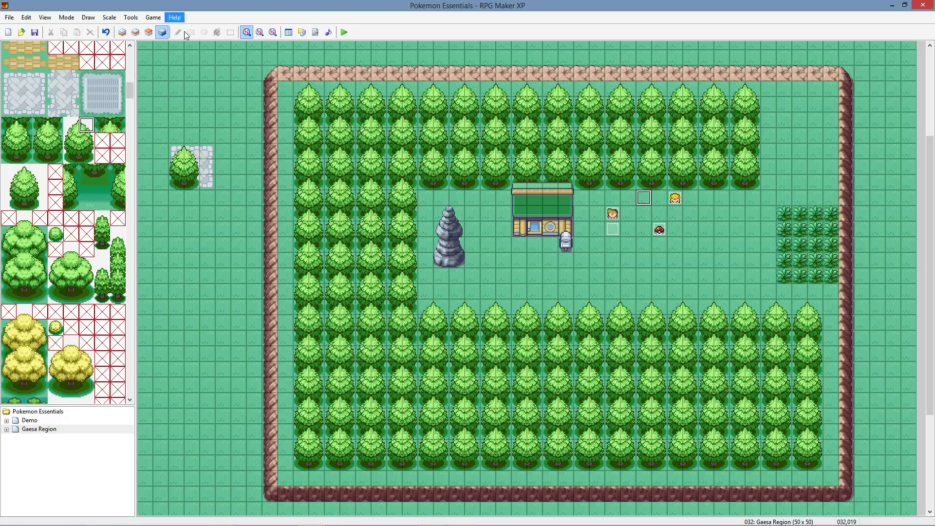
mouse_move(220, 31)
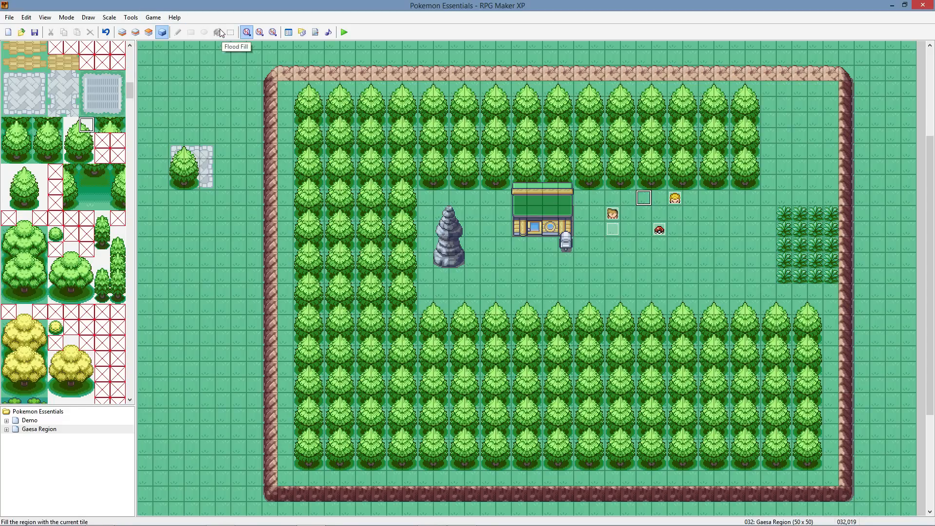
mouse_move(133, 48)
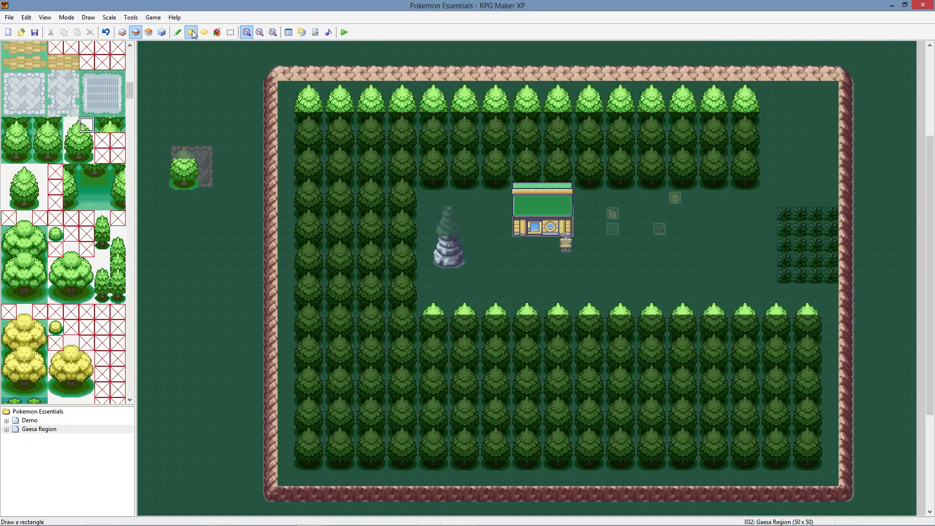
left_click(194, 31)
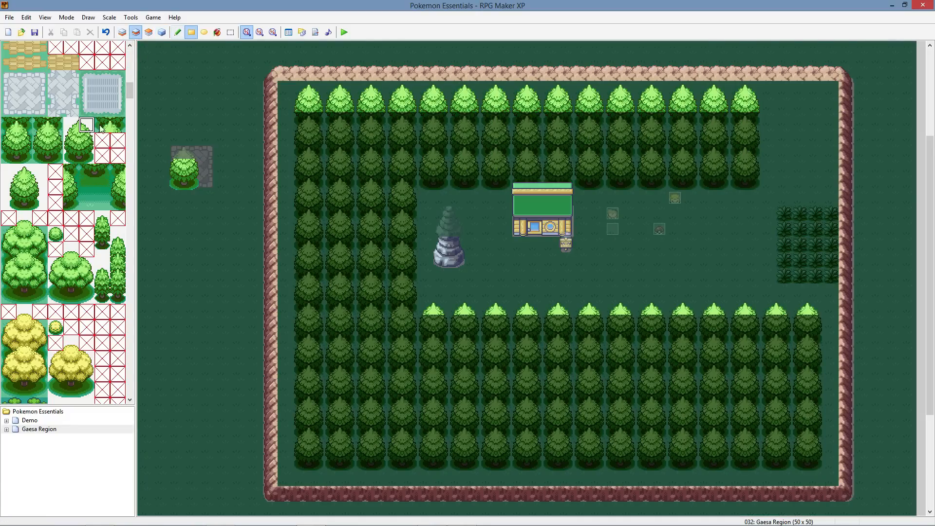
mouse_move(67, 158)
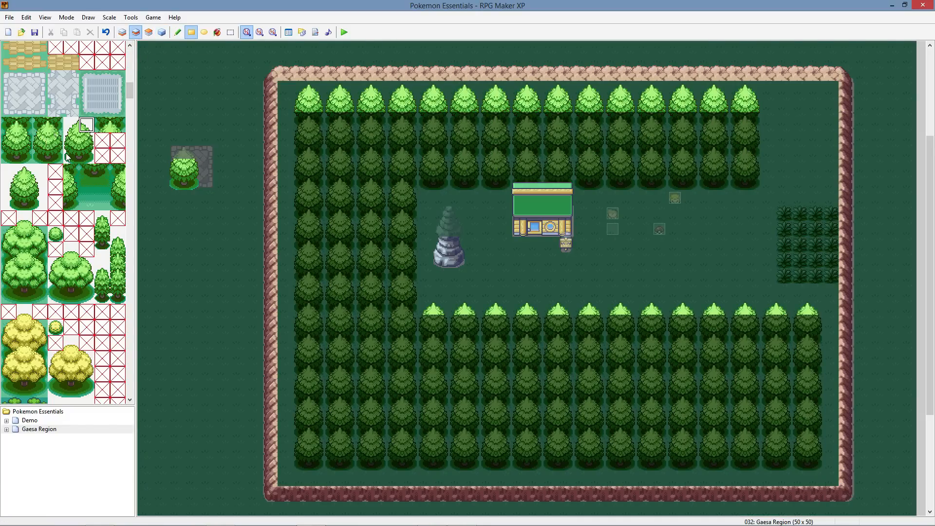
left_click(81, 148)
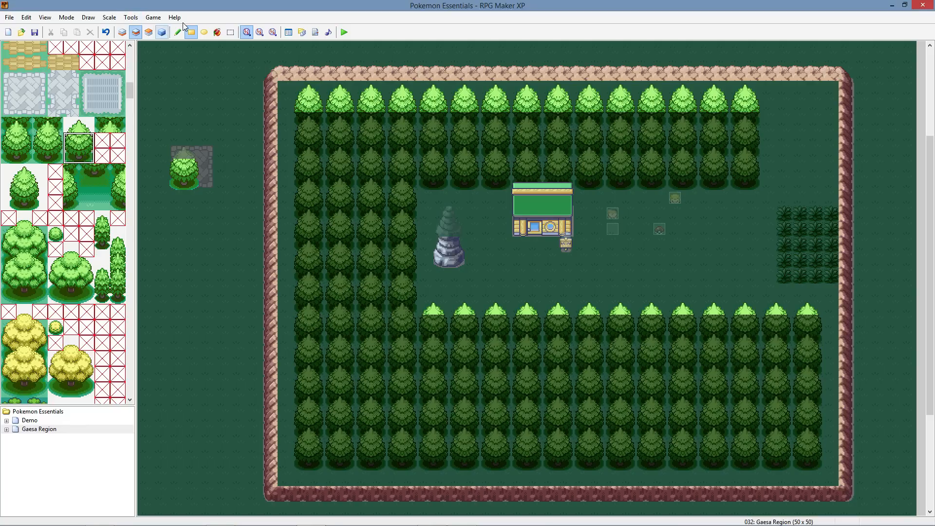
left_click(177, 31)
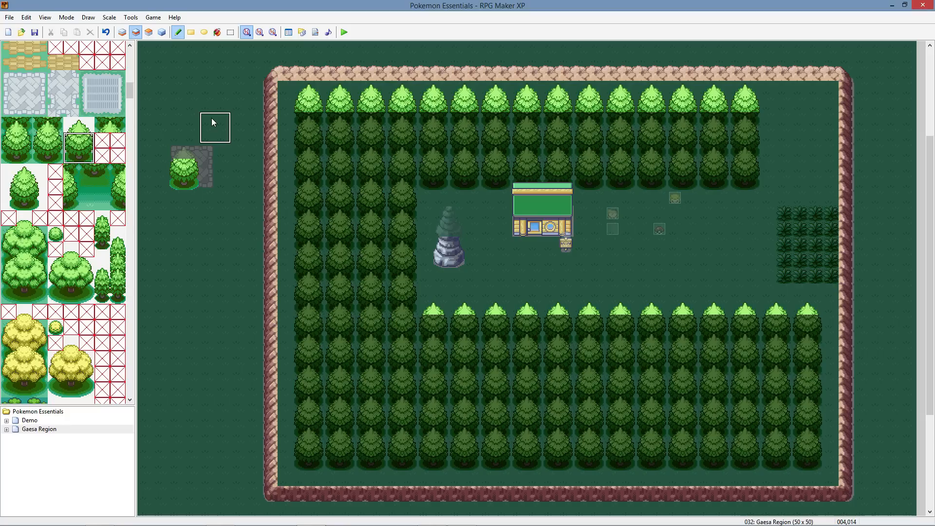
left_click(230, 236)
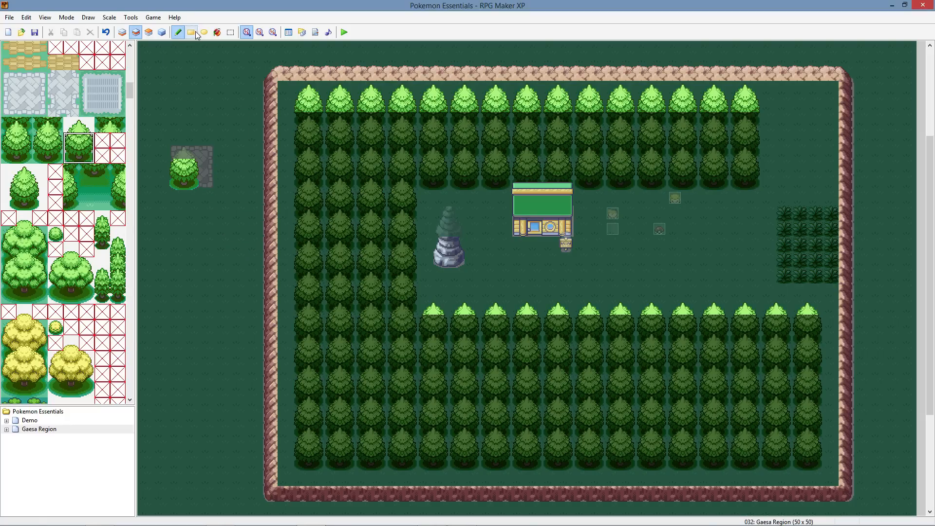
left_click_drag(217, 84, 304, 185)
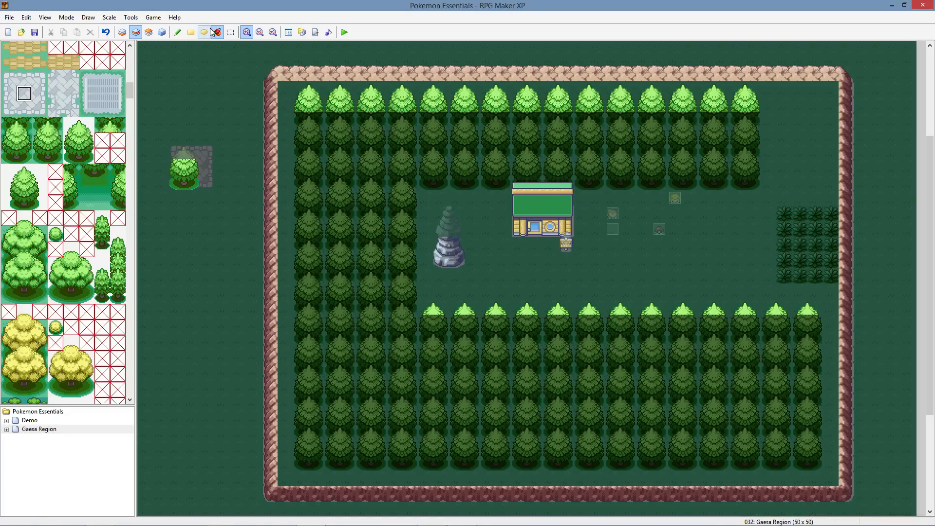
left_click(191, 31)
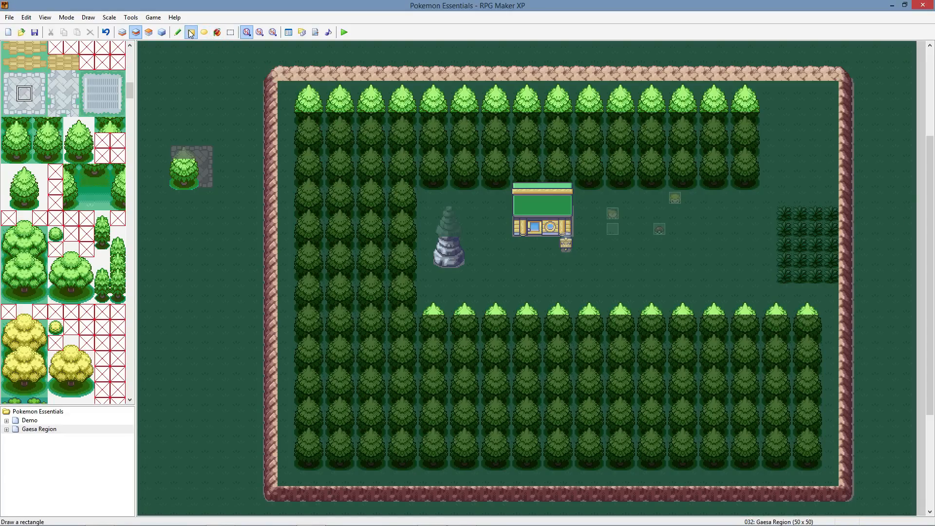
left_click(270, 33)
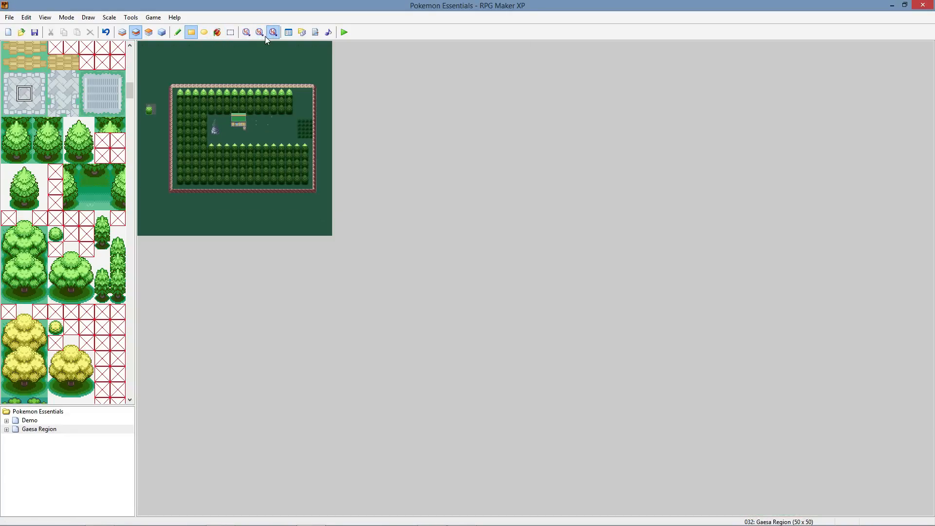
left_click(250, 32)
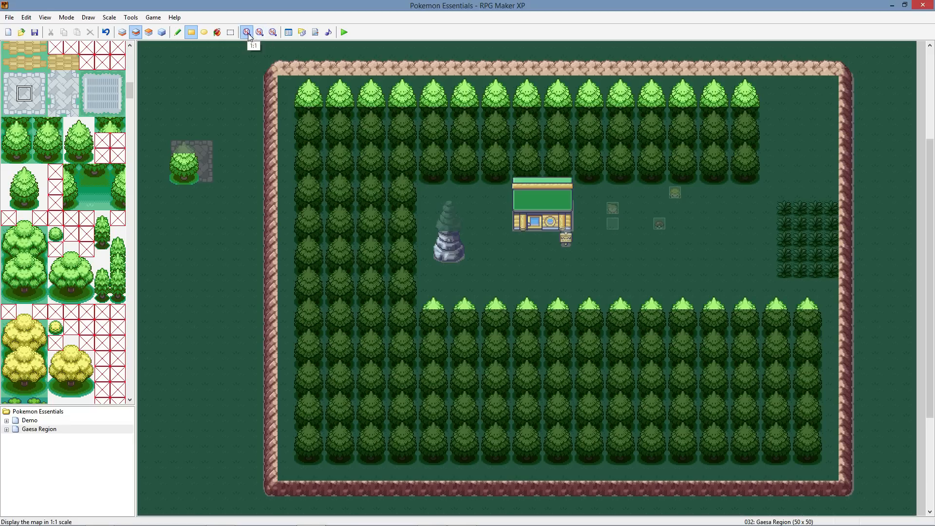
left_click(259, 31)
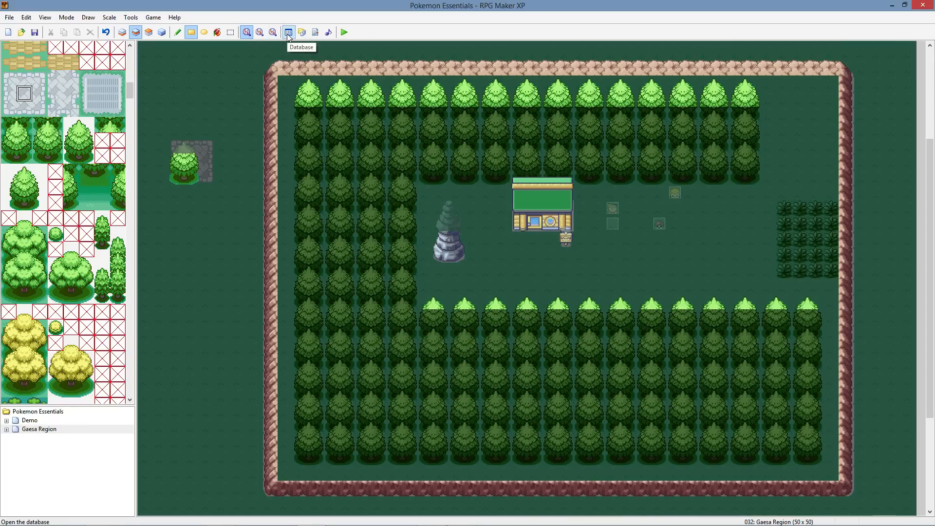
left_click(288, 31)
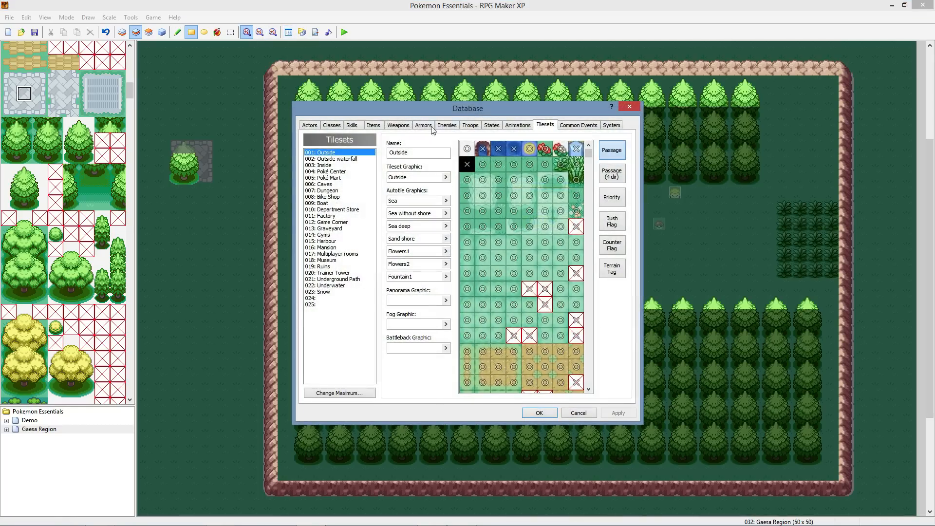
mouse_move(356, 163)
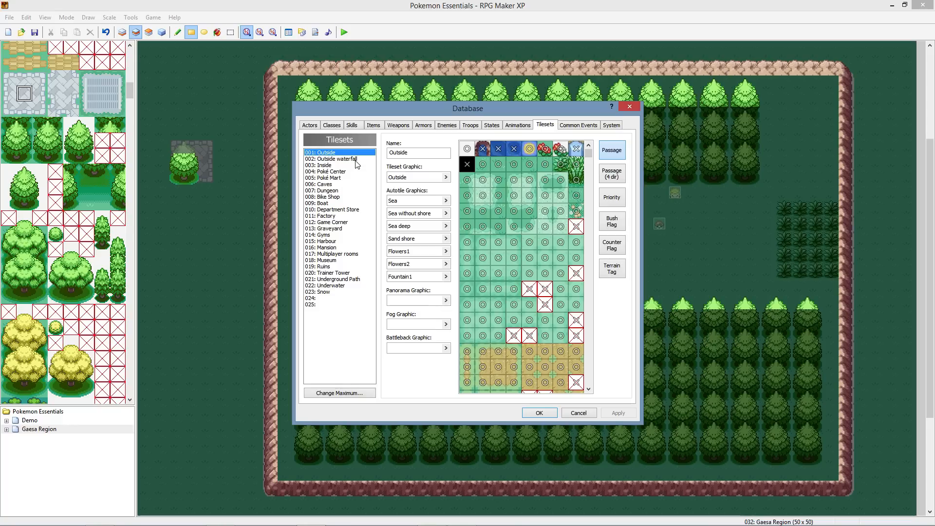
left_click(331, 158)
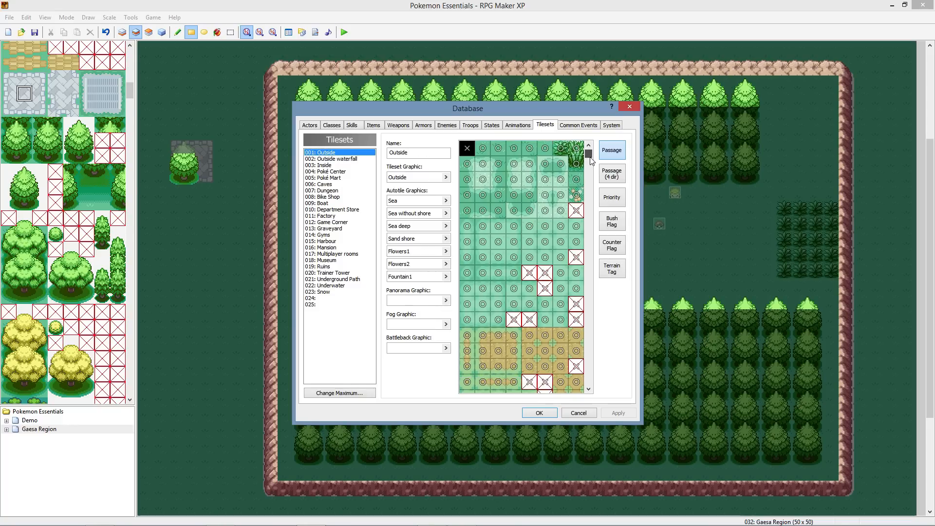
scroll("down", 3)
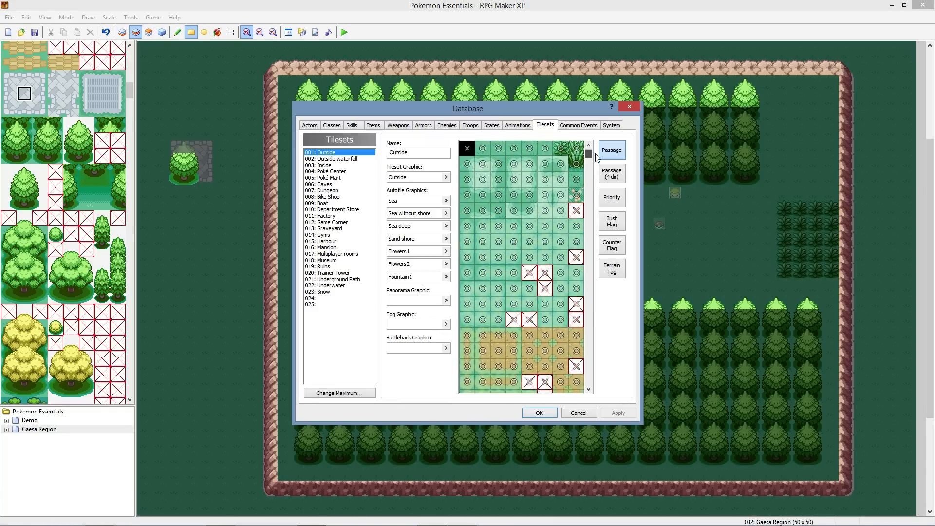
left_click(331, 177)
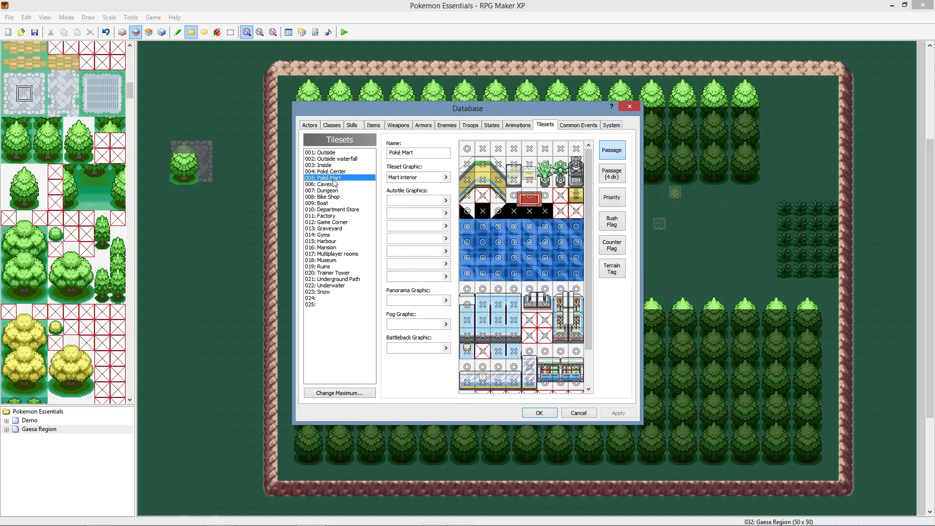
left_click(319, 203)
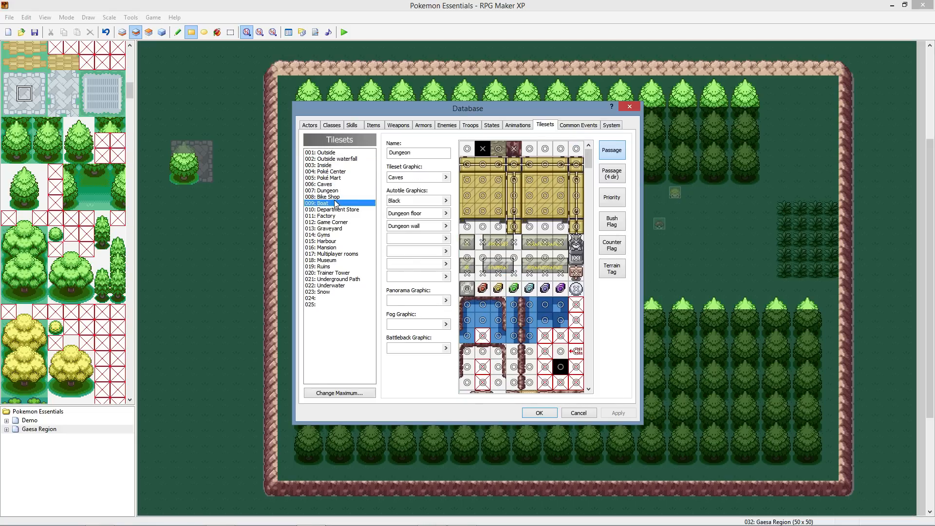
left_click(319, 234)
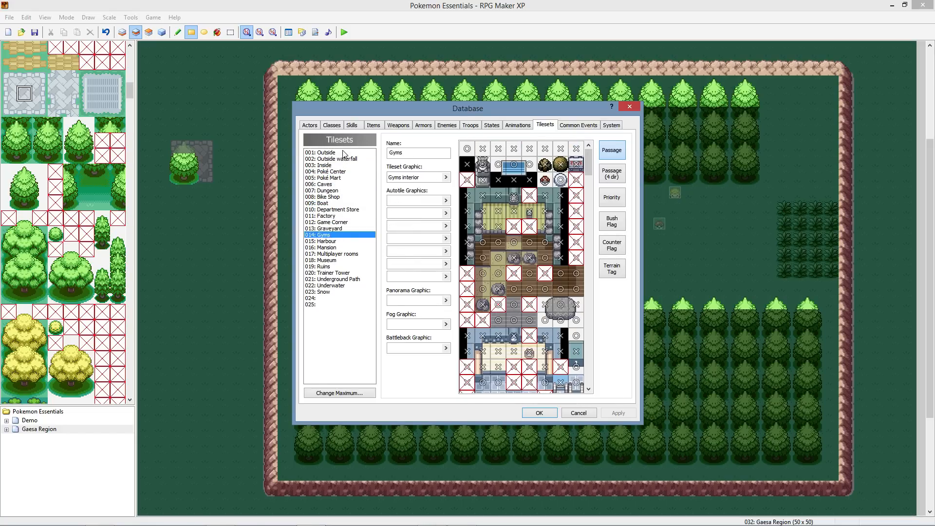
left_click(323, 151)
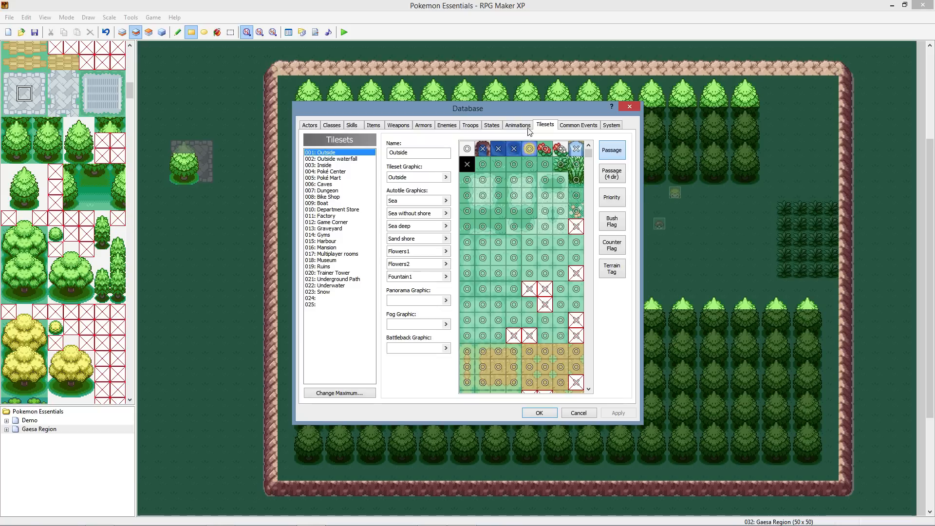
left_click(518, 125)
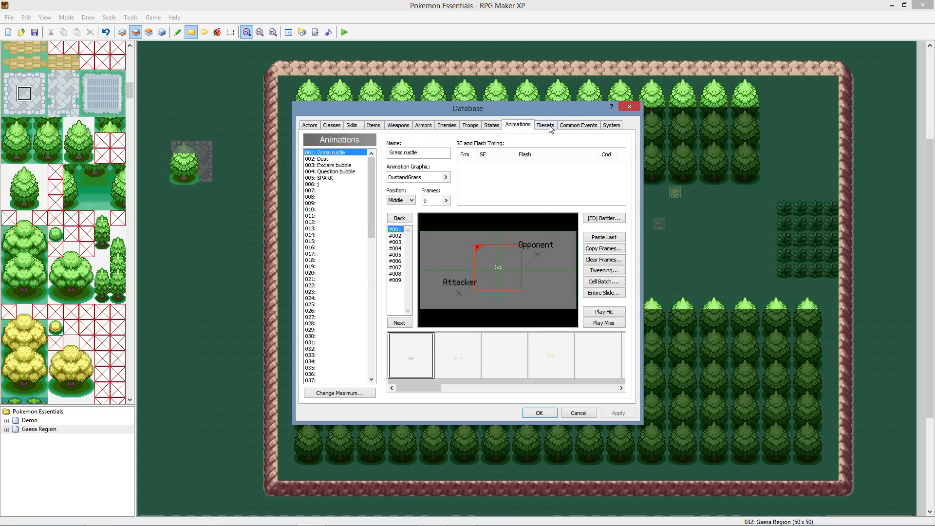
left_click(545, 125)
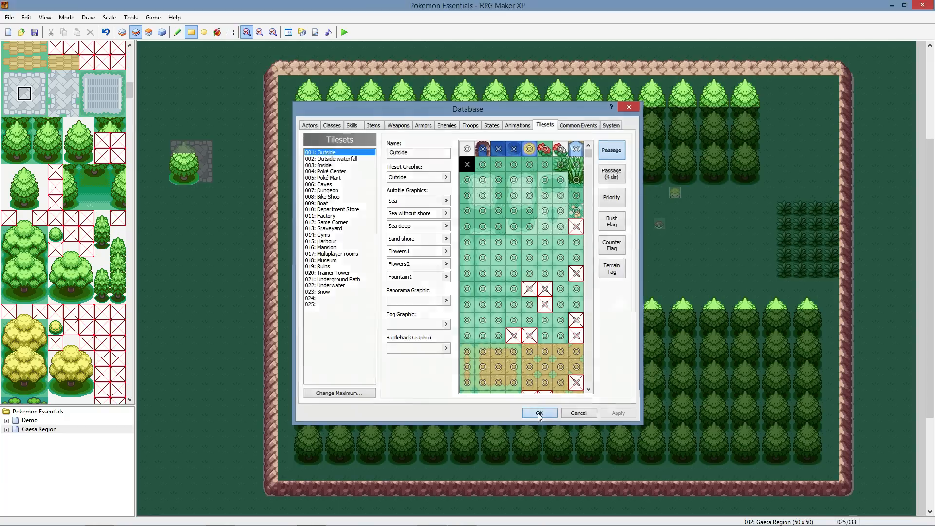
left_click(540, 412)
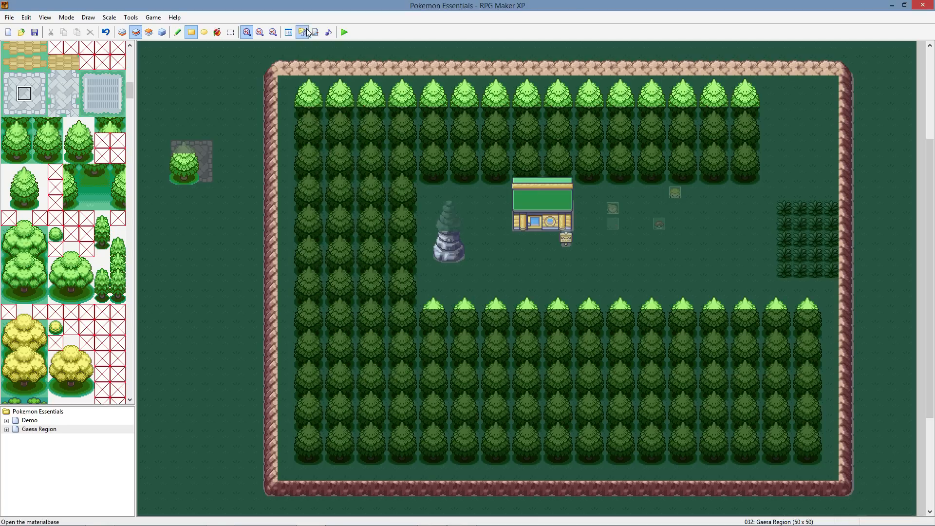
left_click(300, 32)
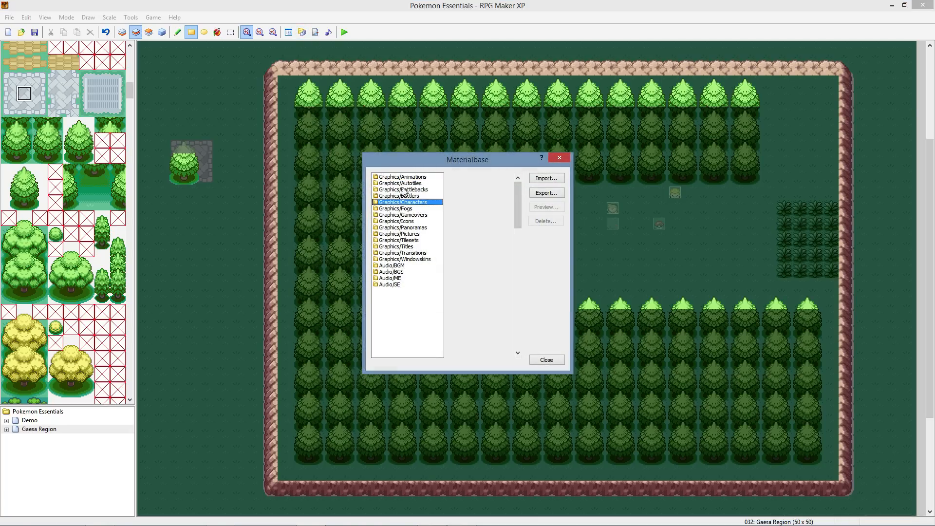
left_click(404, 176)
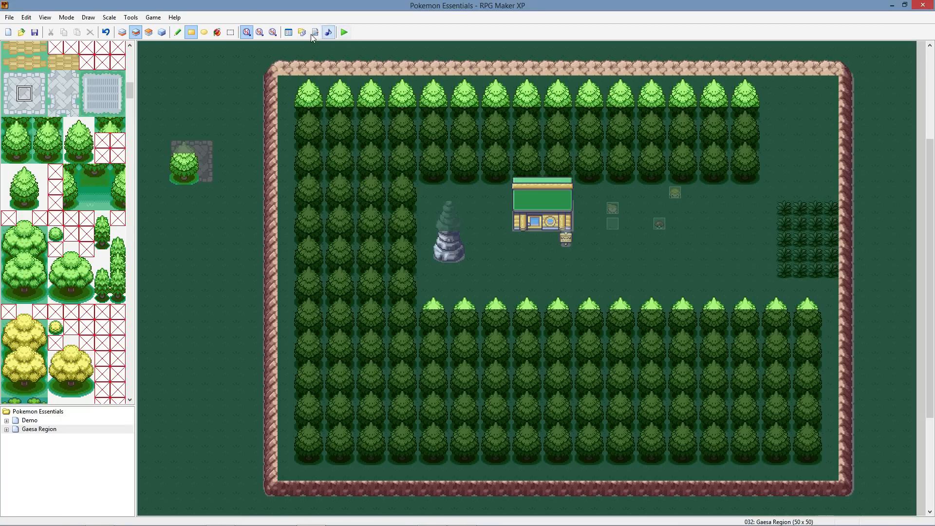
left_click(302, 31)
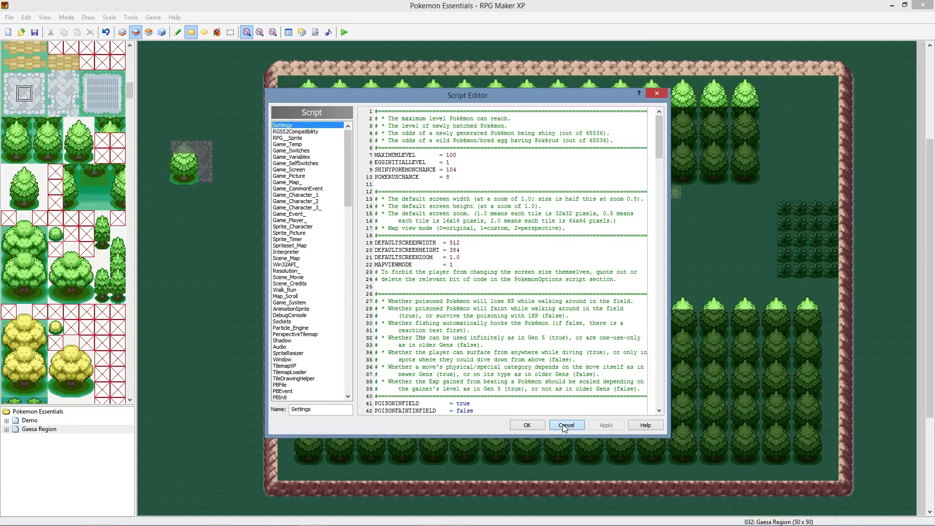
left_click(567, 424)
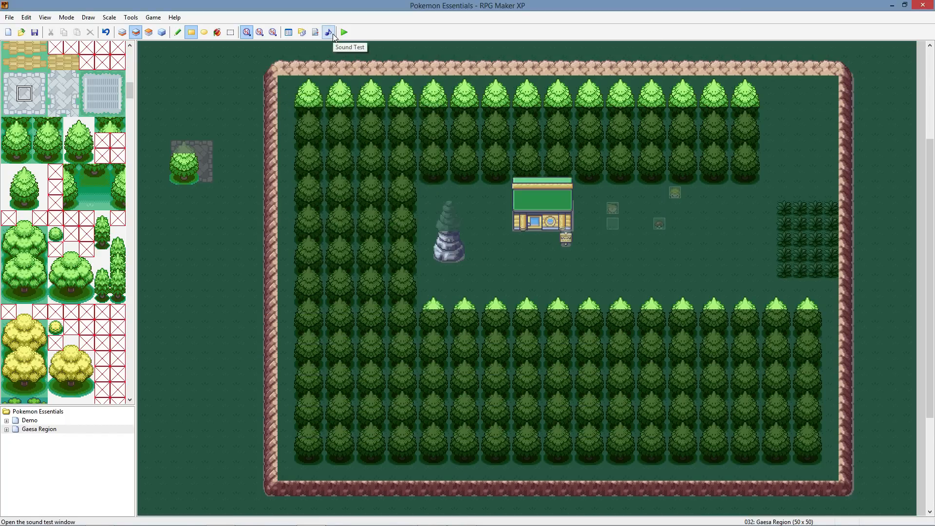
left_click(328, 31)
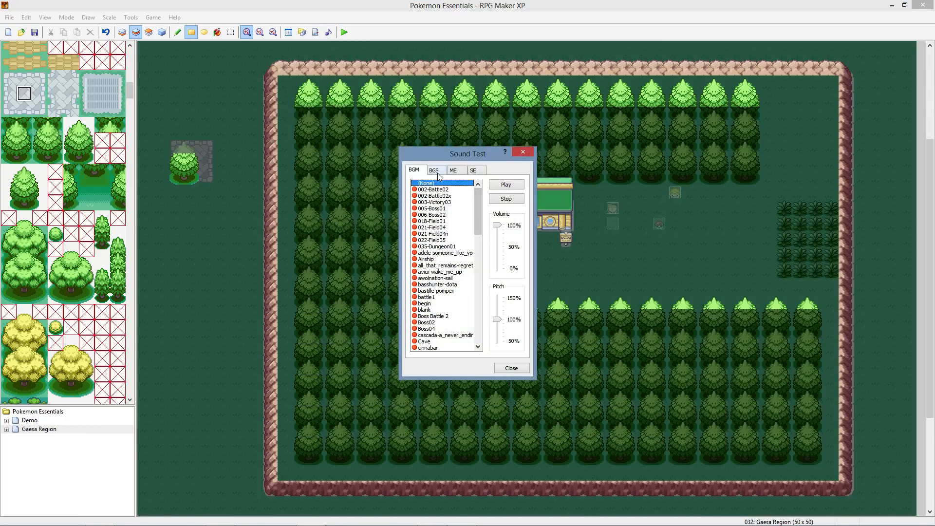
left_click(435, 170)
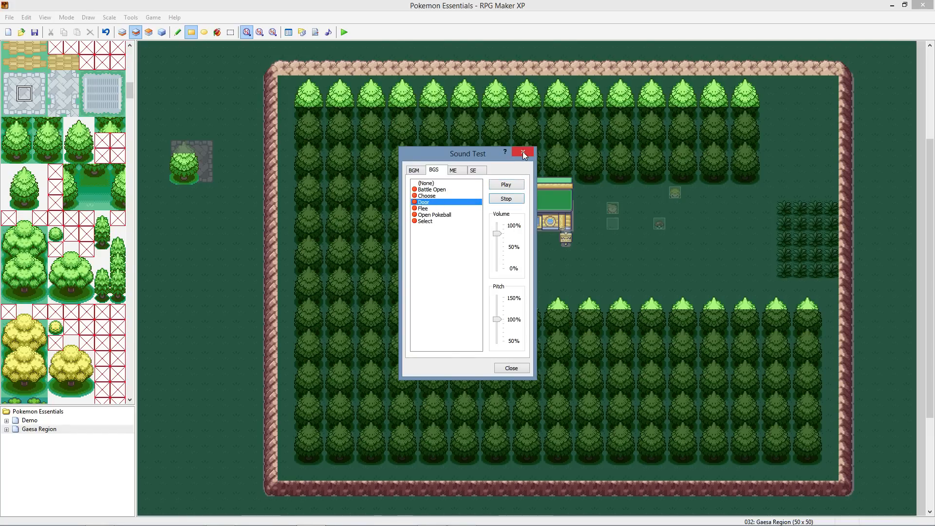
left_click(414, 170)
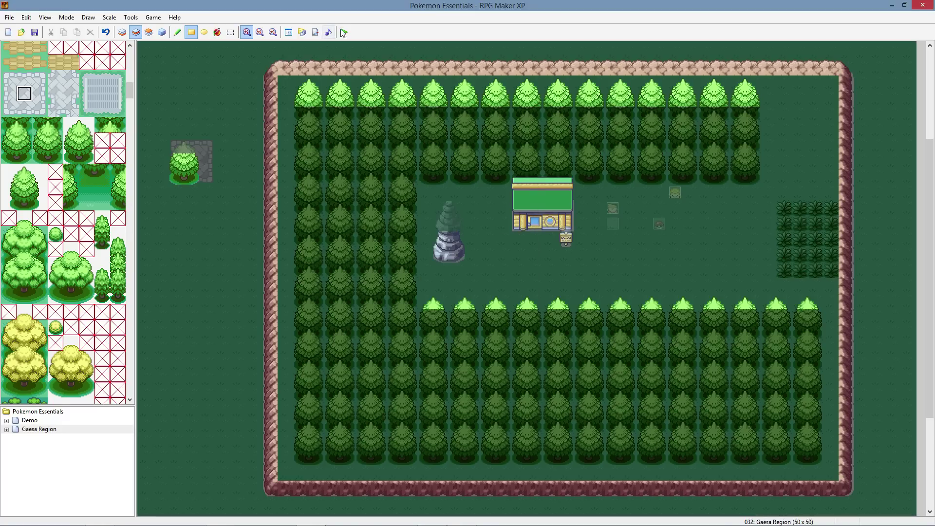
mouse_move(343, 31)
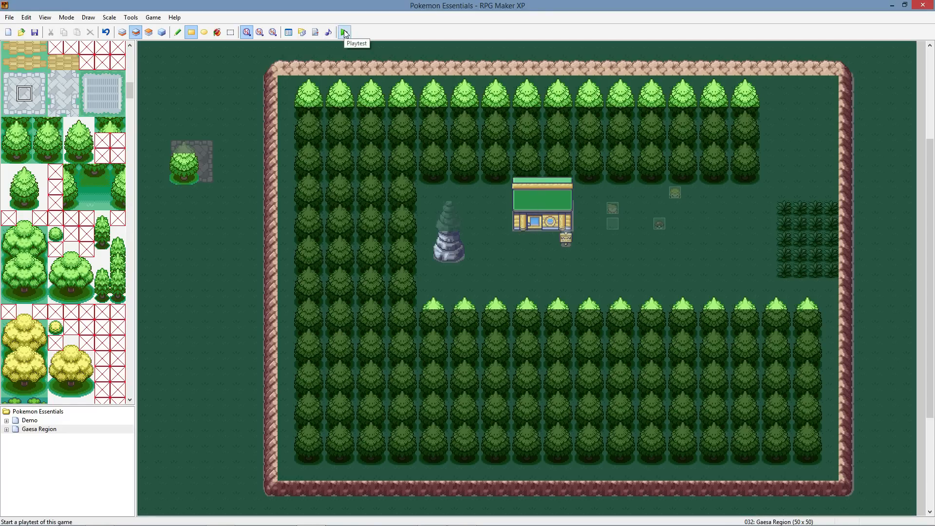
Step: Launch a playtest of the game, showing the player inside a building interior
left_click(344, 32)
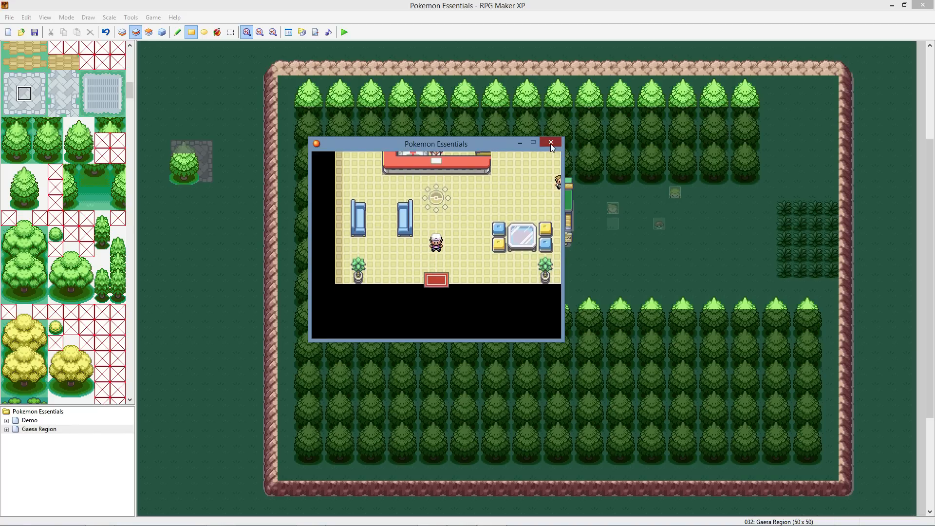
Step: Close the playtest and start a New Map under Gaesa Region from its context menu
left_click(550, 142)
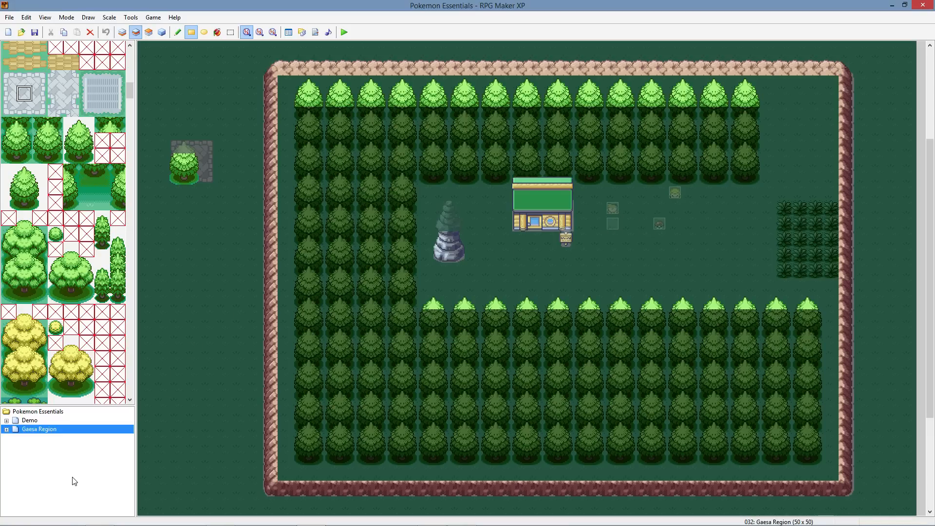
mouse_move(43, 466)
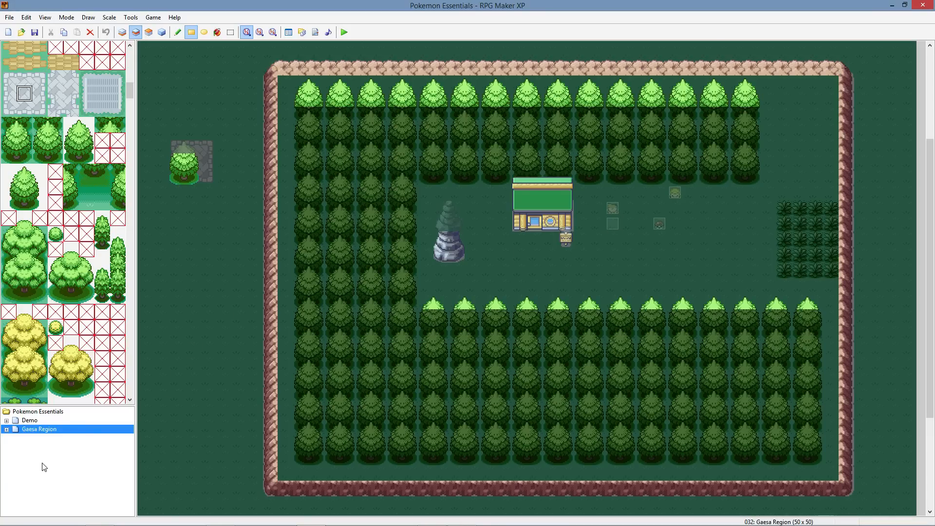
mouse_move(80, 460)
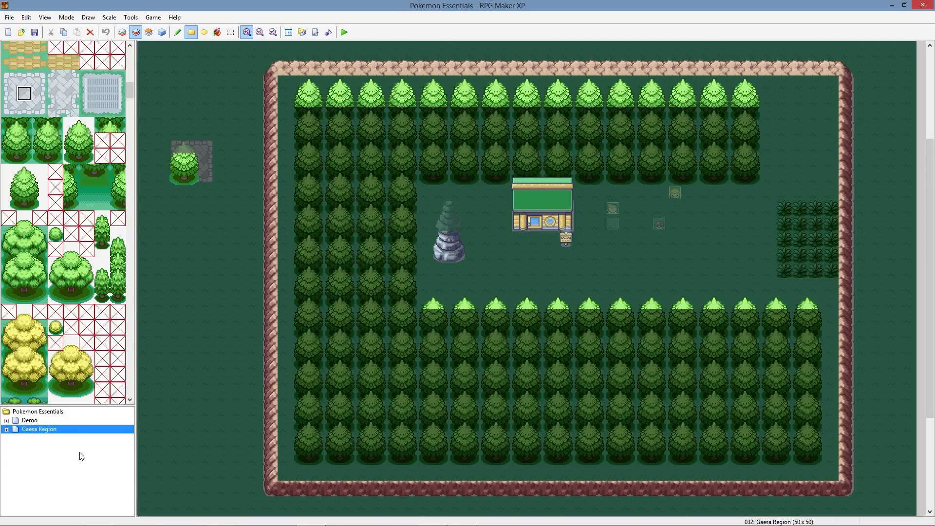
right_click(38, 429)
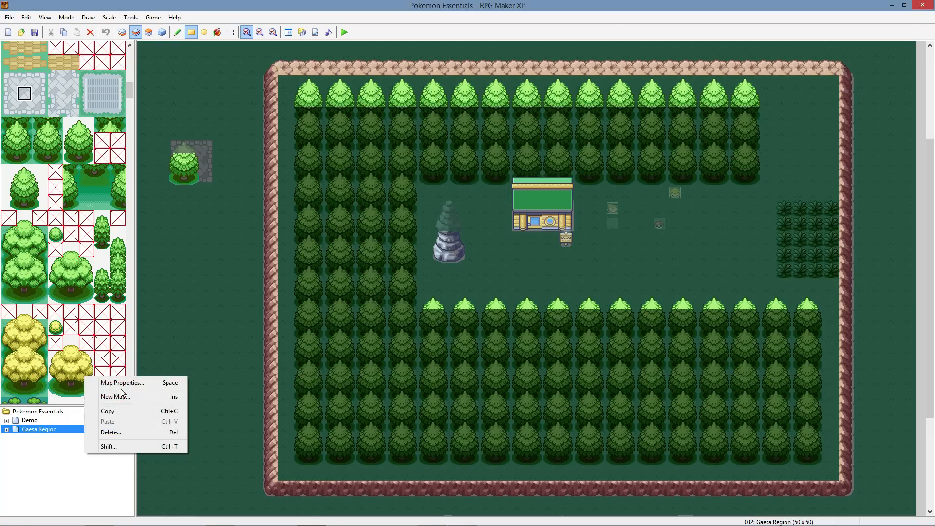
left_click(115, 396)
type("Tut")
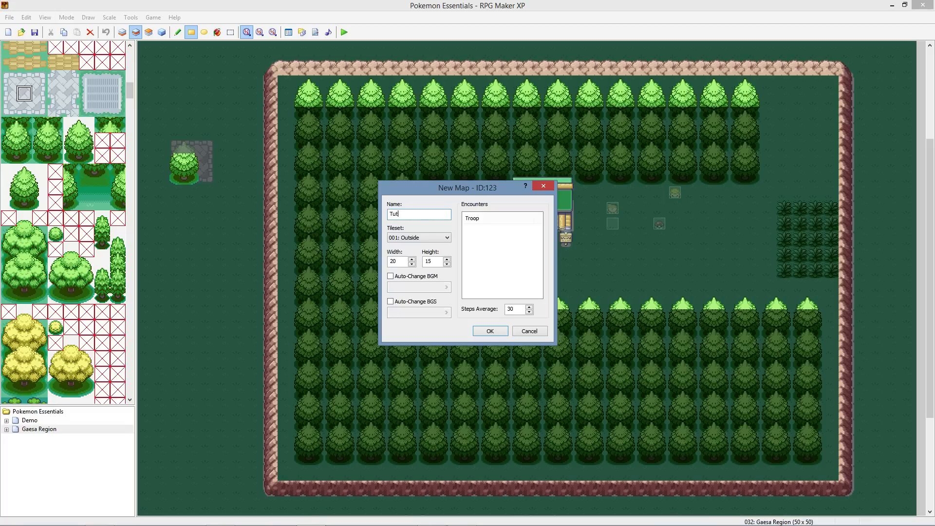
Step: Name the map Tut-Orial Region at 40 by 40 and enable Auto-Change BGM
type("-Orial Land")
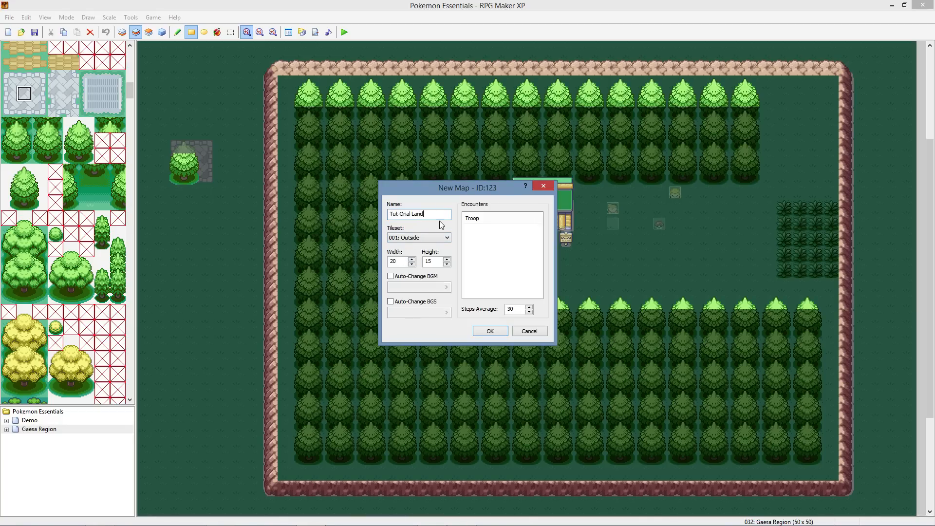
mouse_move(460, 247)
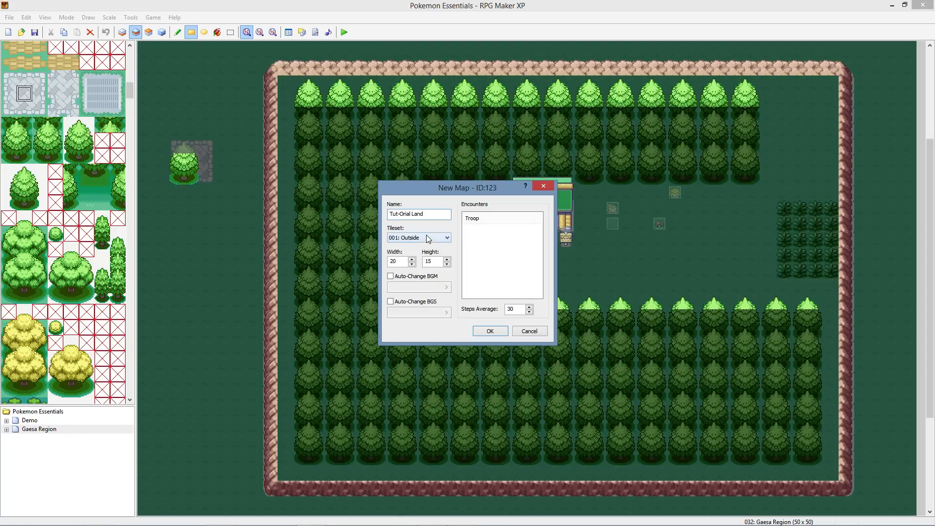
left_click(436, 213)
type("R")
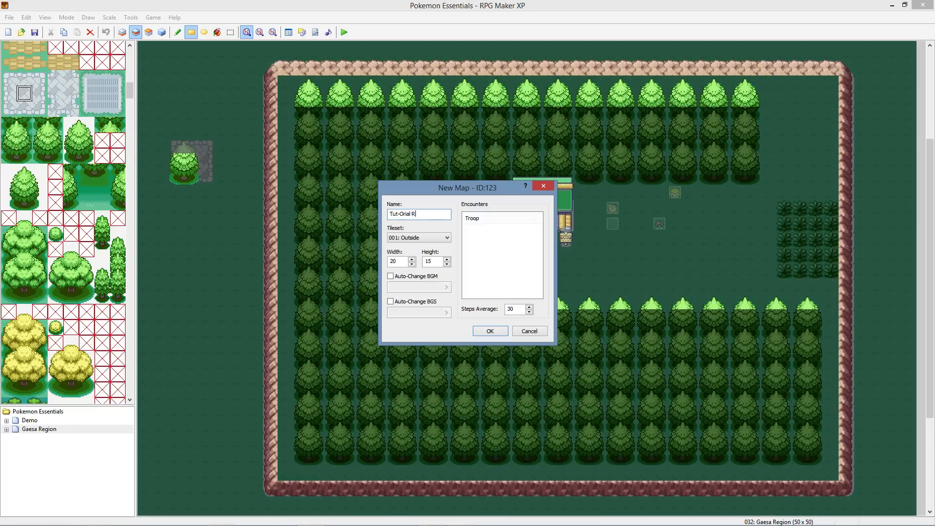
type("egion")
left_click(436, 261)
type("40")
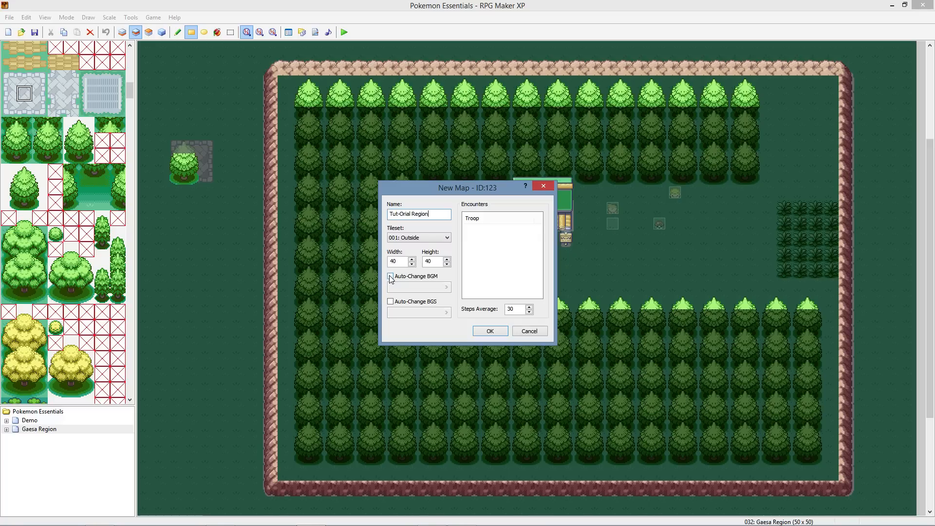
left_click(390, 276)
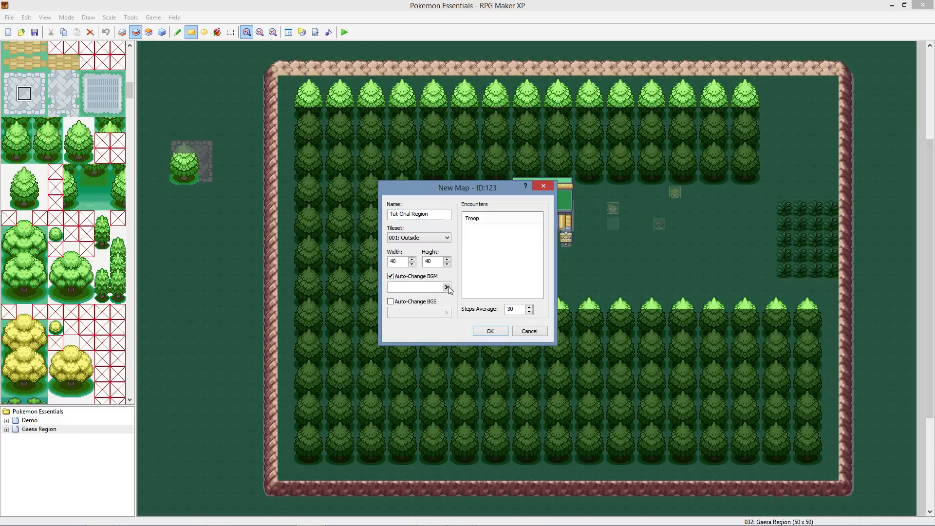
Step: Browse the BGM track list and preview a song
left_click(448, 287)
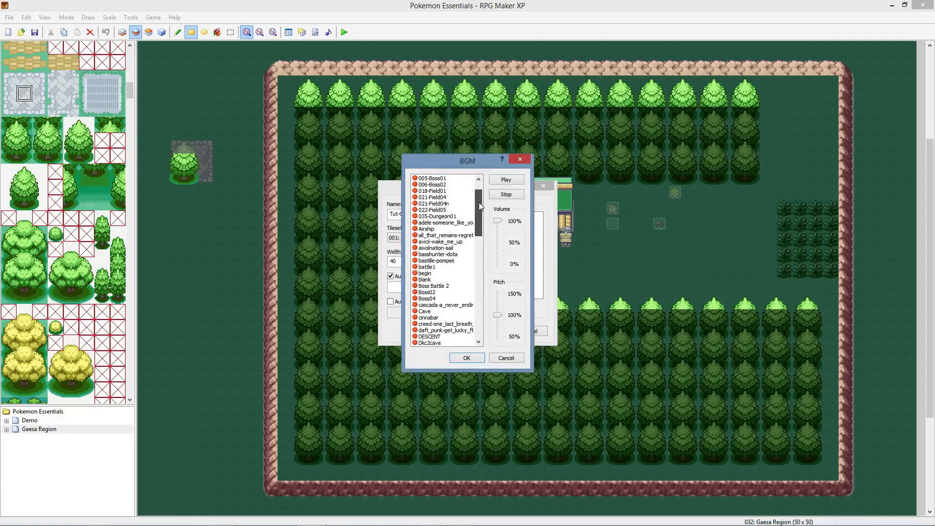
scroll("down", 3)
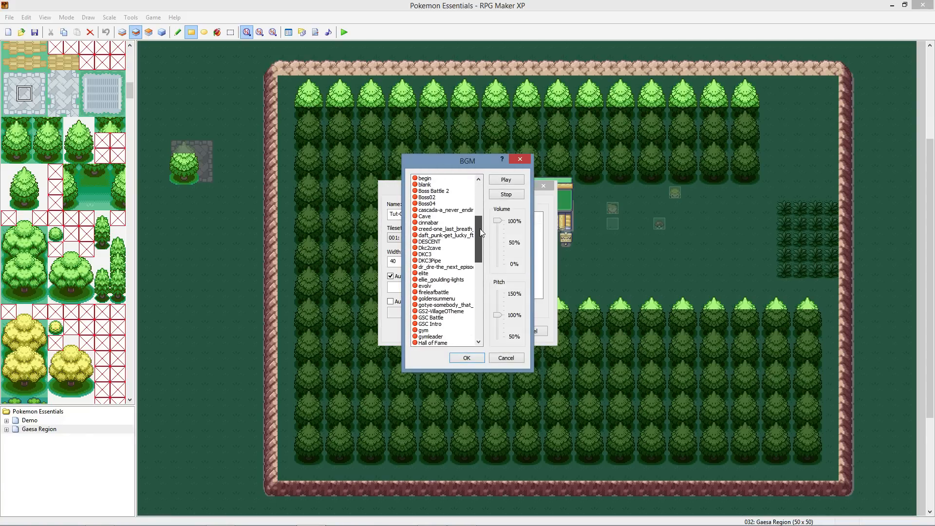
scroll("down", 3)
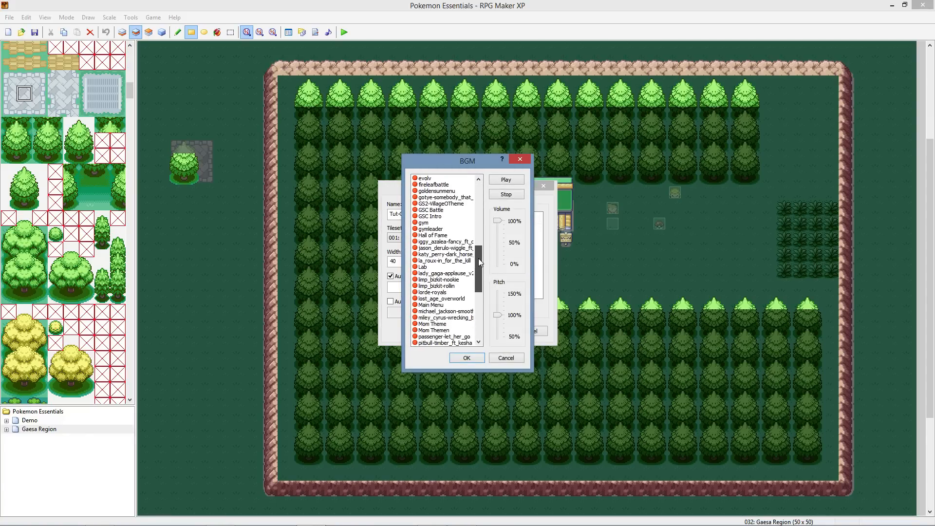
scroll("down", 3)
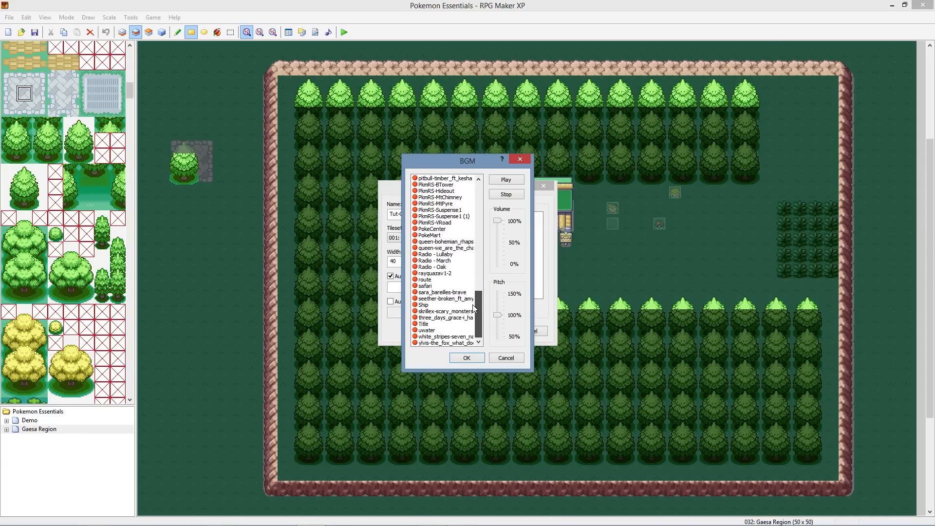
left_click(444, 298)
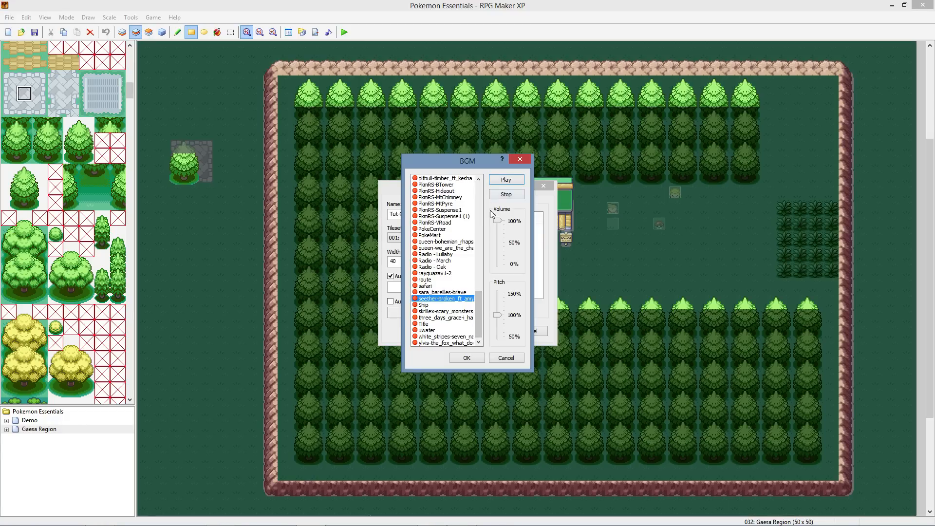
mouse_move(479, 319)
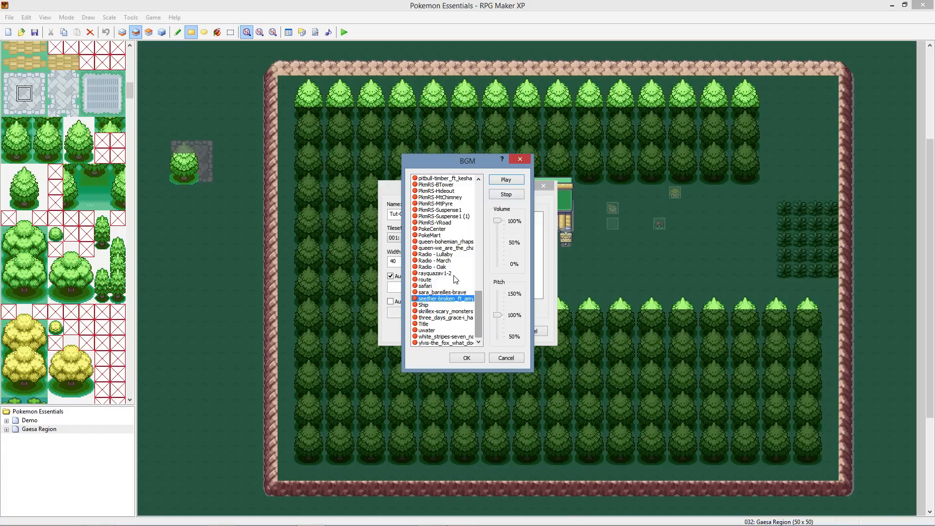
left_click(432, 266)
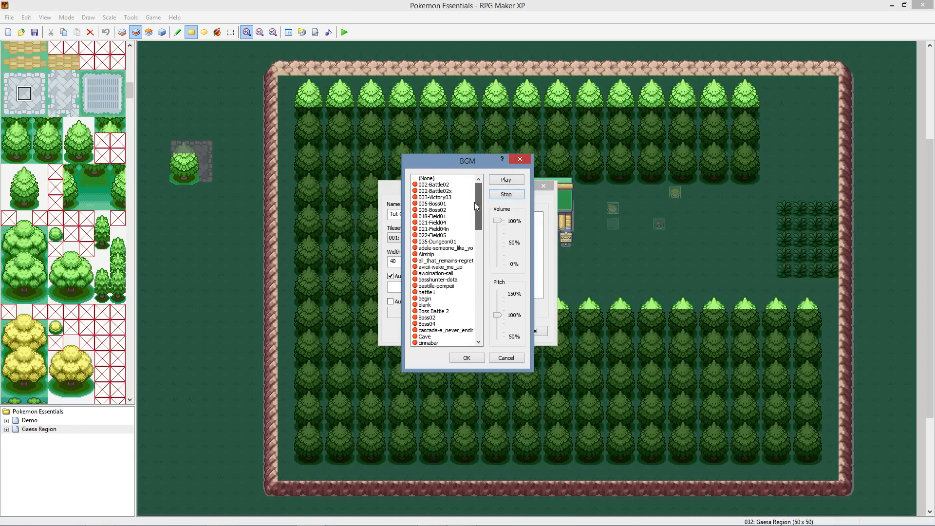
Step: Audition 018-Field01, stop it, and confirm 021-Field04 as the map's background music
left_click(435, 215)
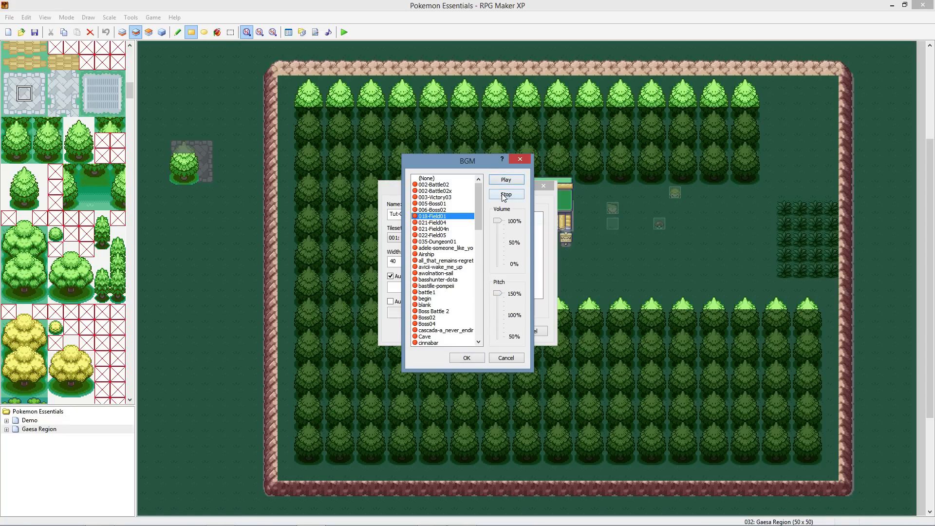
left_click(432, 222)
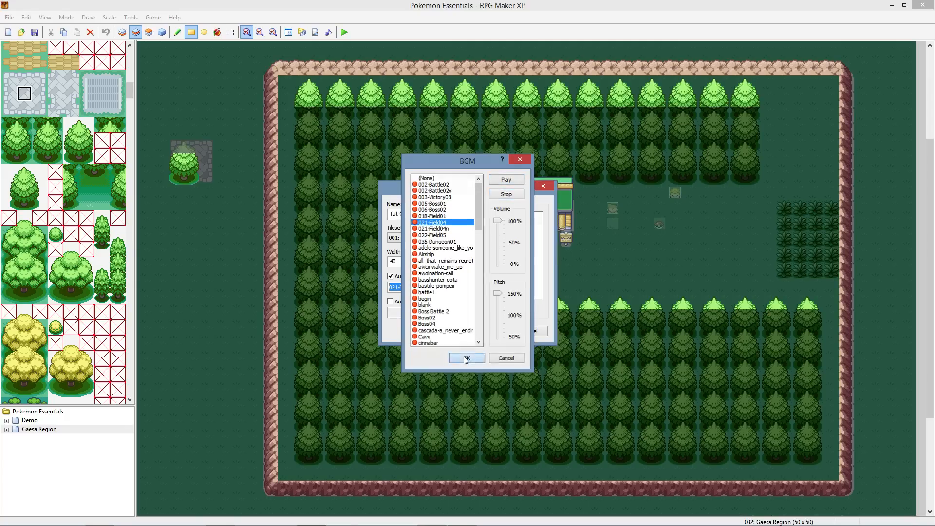
left_click(465, 358)
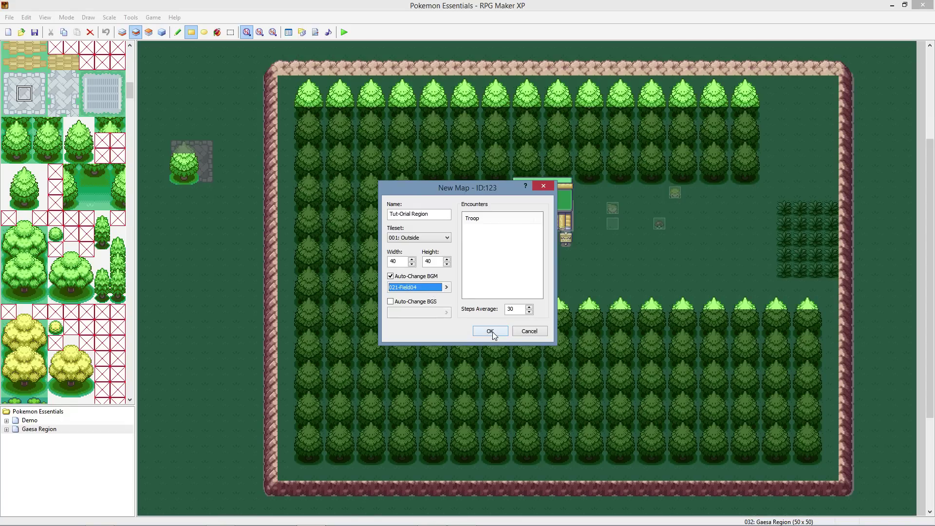
Step: Create the 40x40 Tut-Orial Region map and move it to the root level beside Gaesa Region
left_click(490, 331)
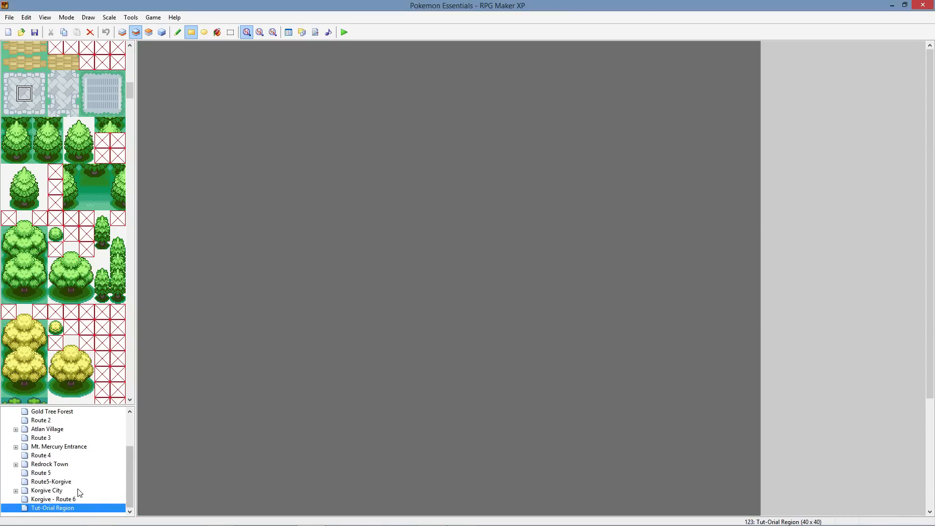
mouse_move(50, 500)
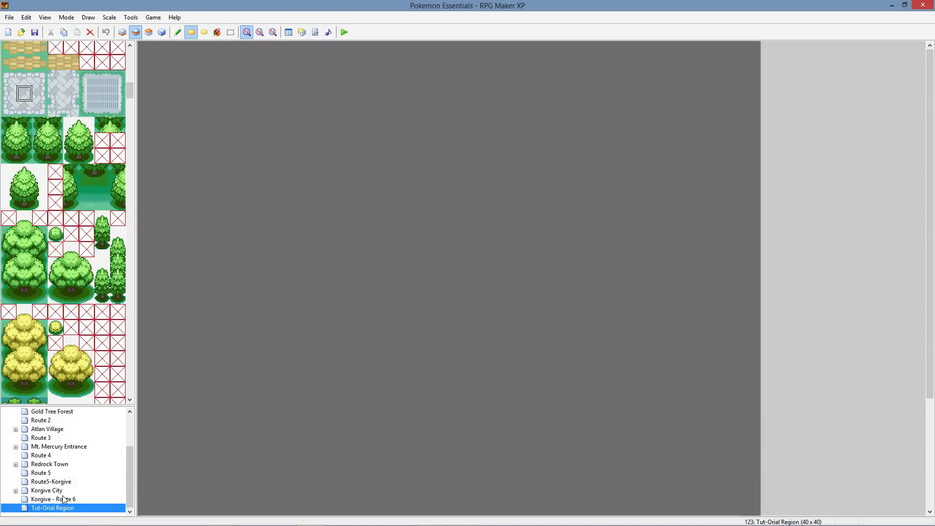
left_click(48, 446)
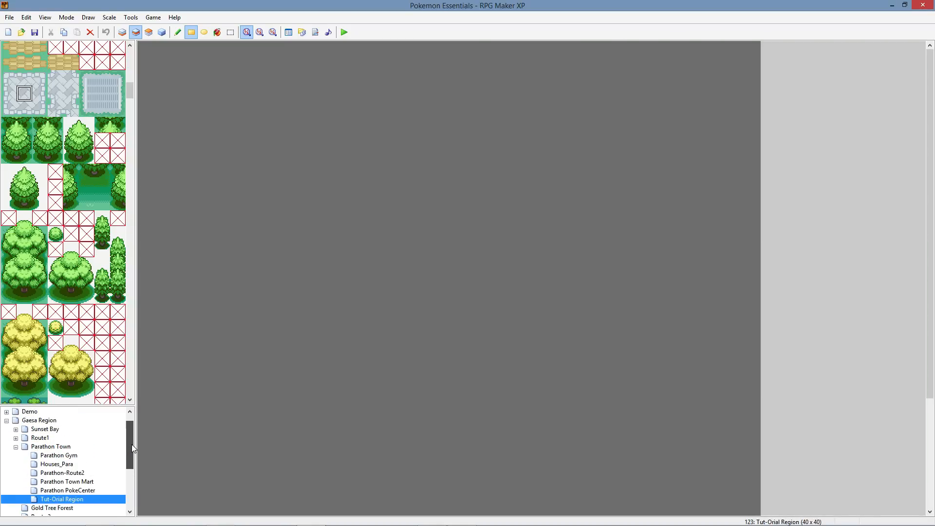
left_click(38, 429)
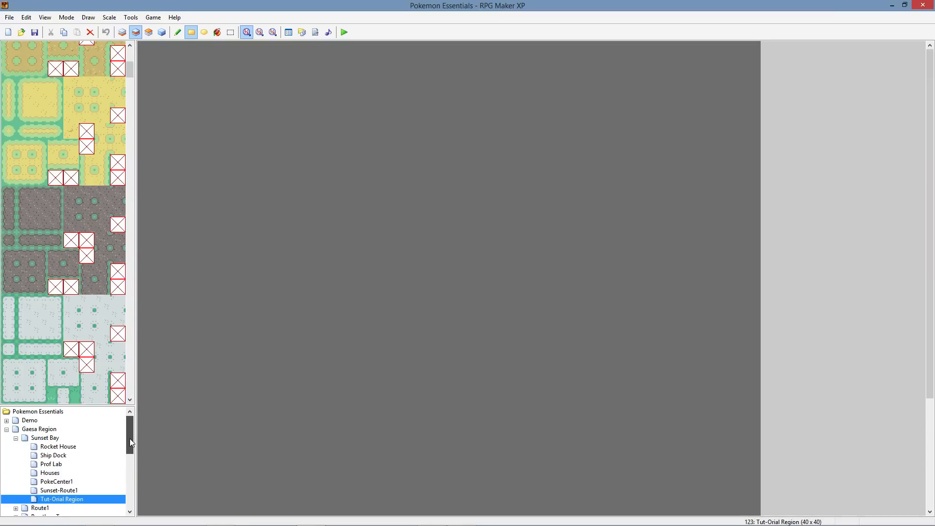
scroll("down", 3)
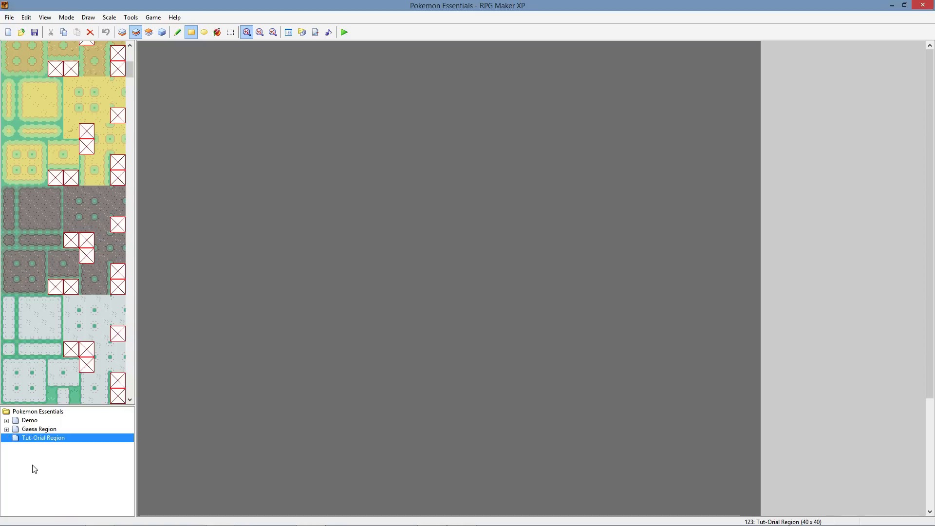
Step: Start a new map under Tut-Orial Region named 'Startar Town' sized 40 by 40 tiles
right_click(43, 438)
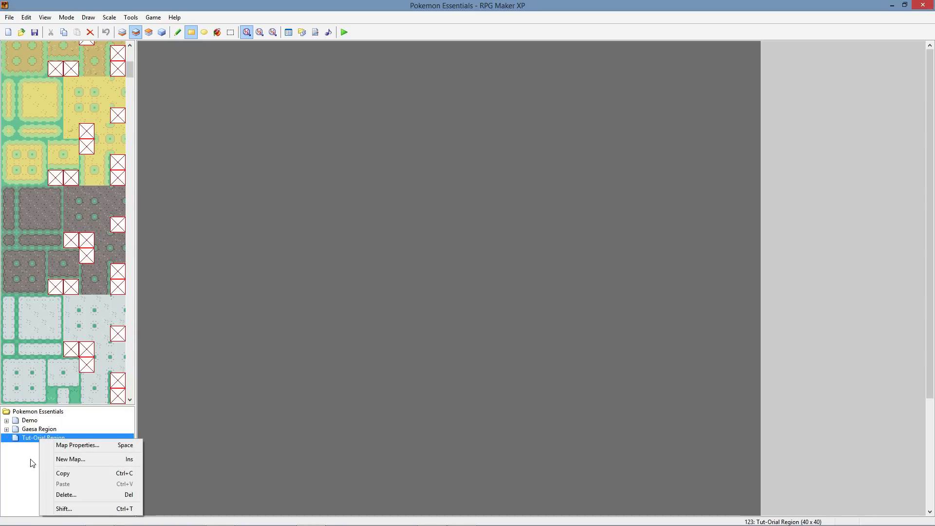
left_click(70, 458)
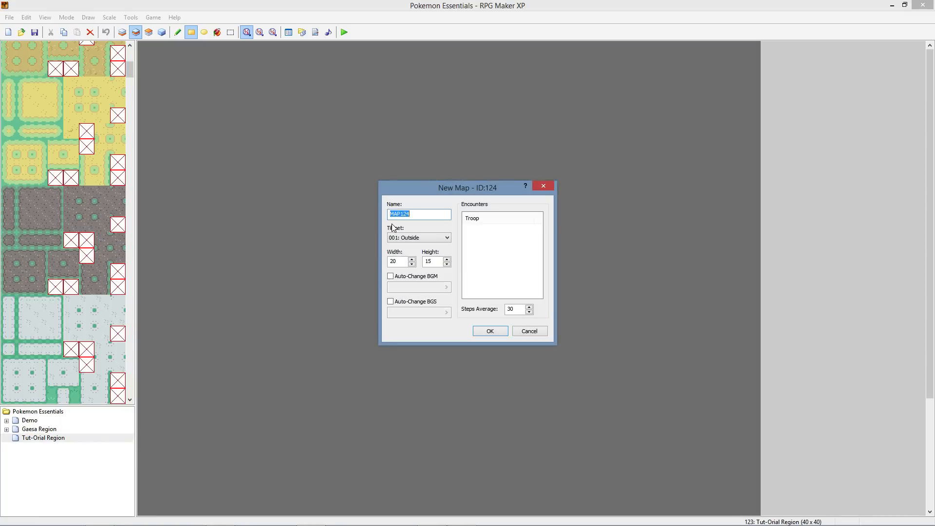
type("S")
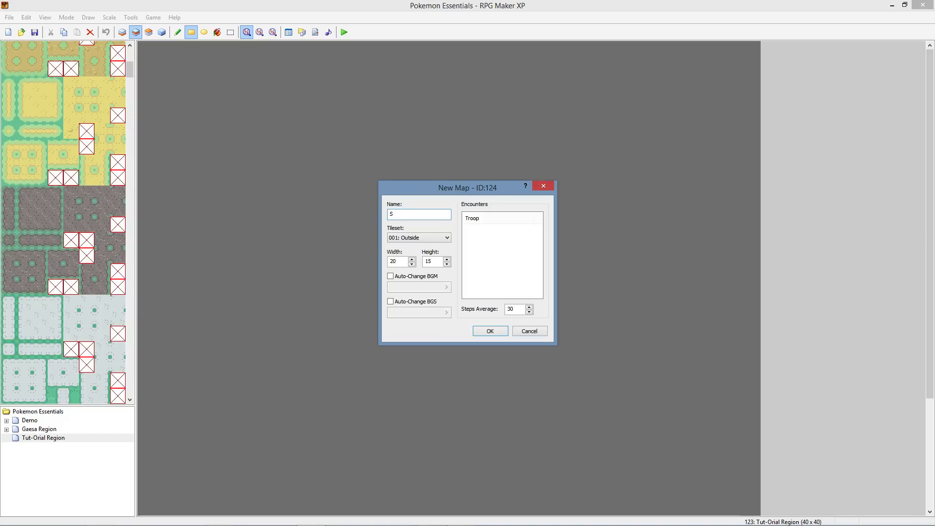
type("tartar")
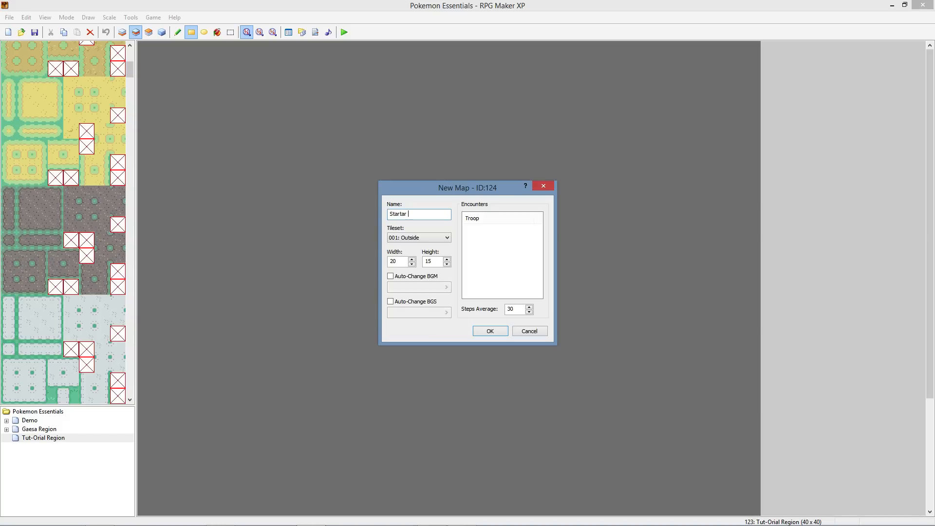
type("Town")
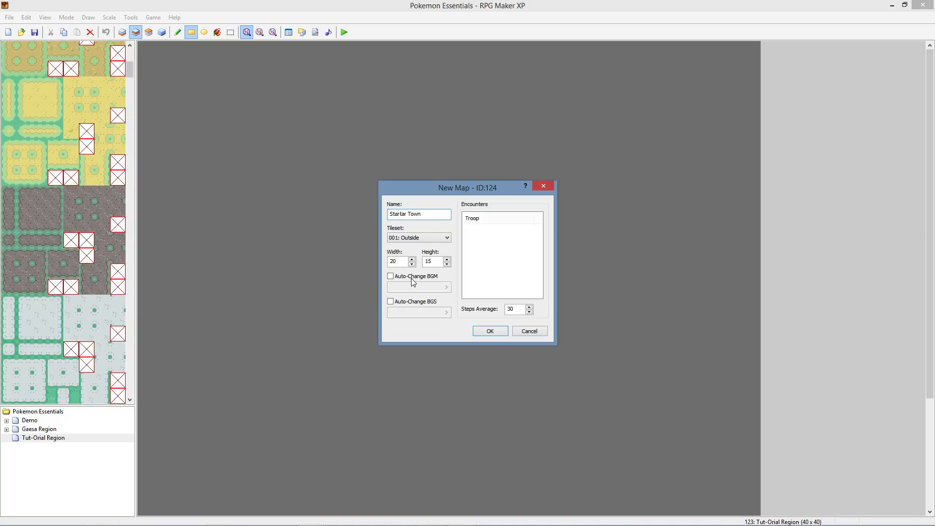
type("5")
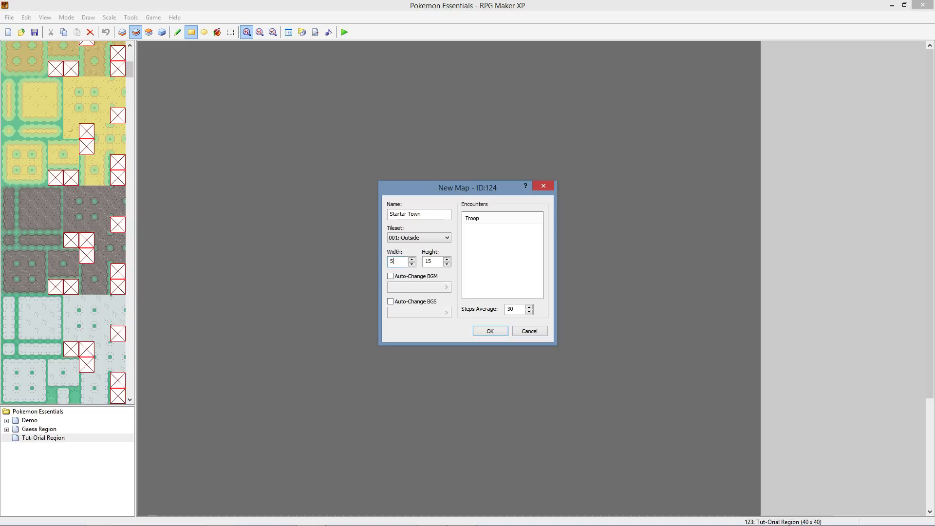
type("0")
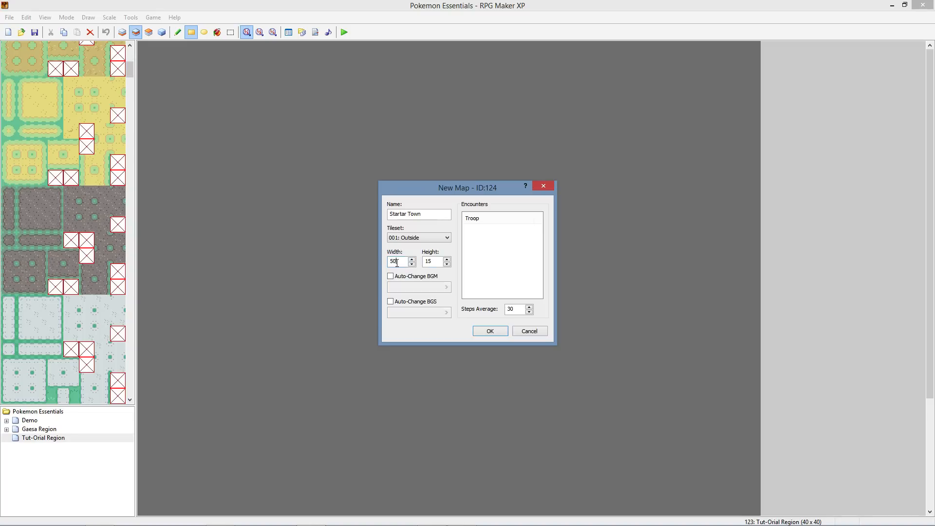
type("40")
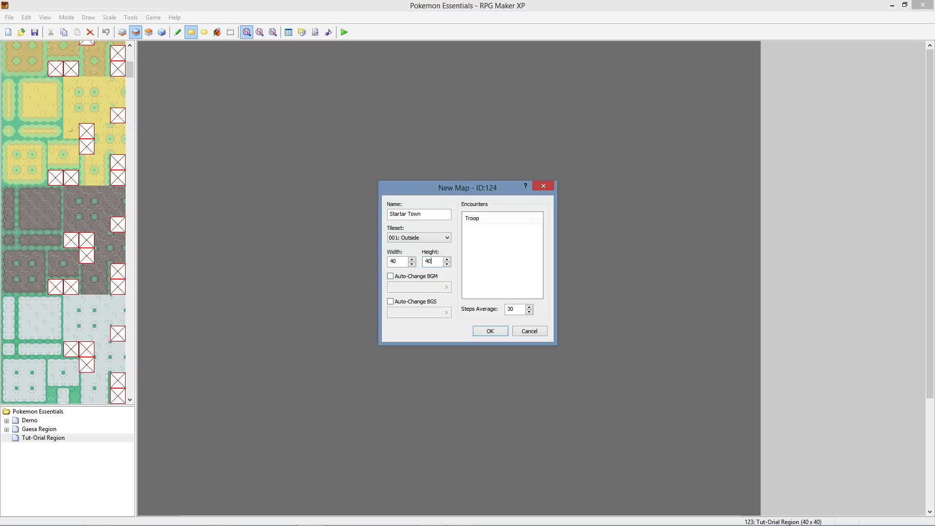
Step: Enable Auto-Change BGM with 021-Field04 as the map's background music
left_click(390, 275)
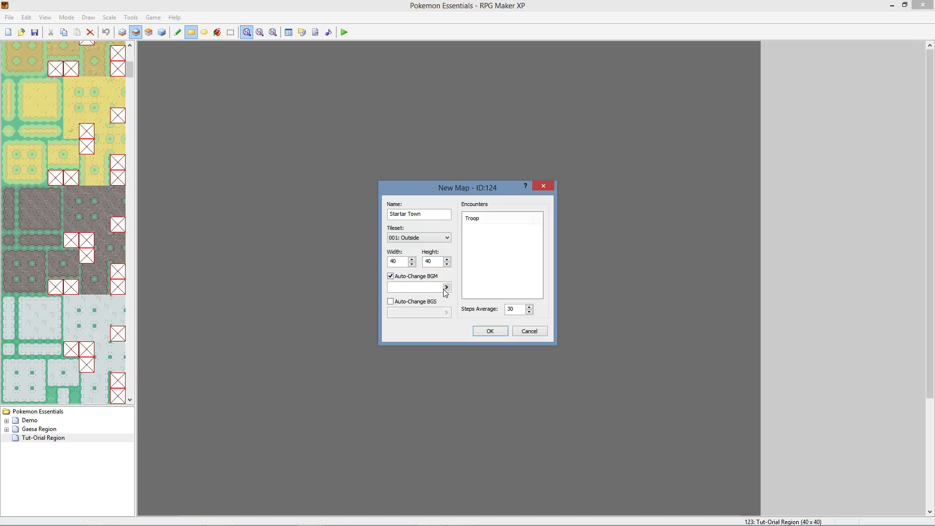
left_click(446, 286)
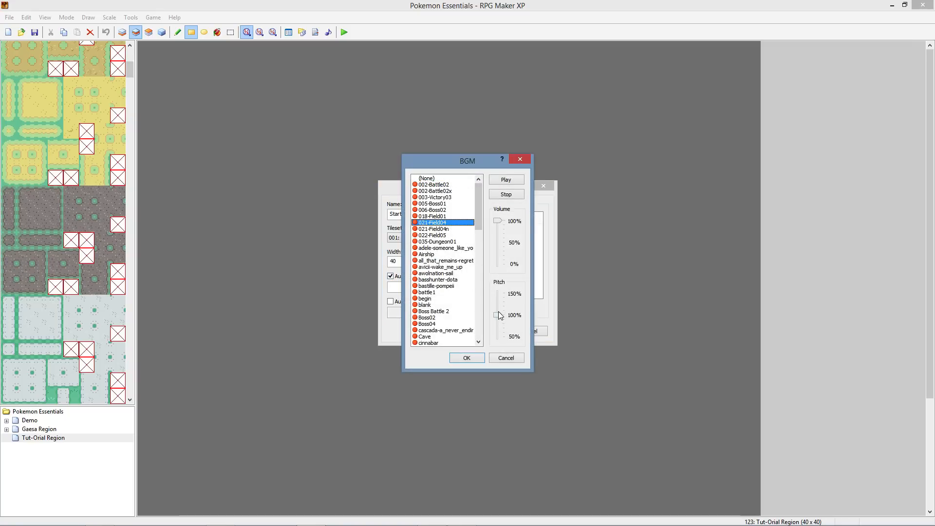
left_click(467, 358)
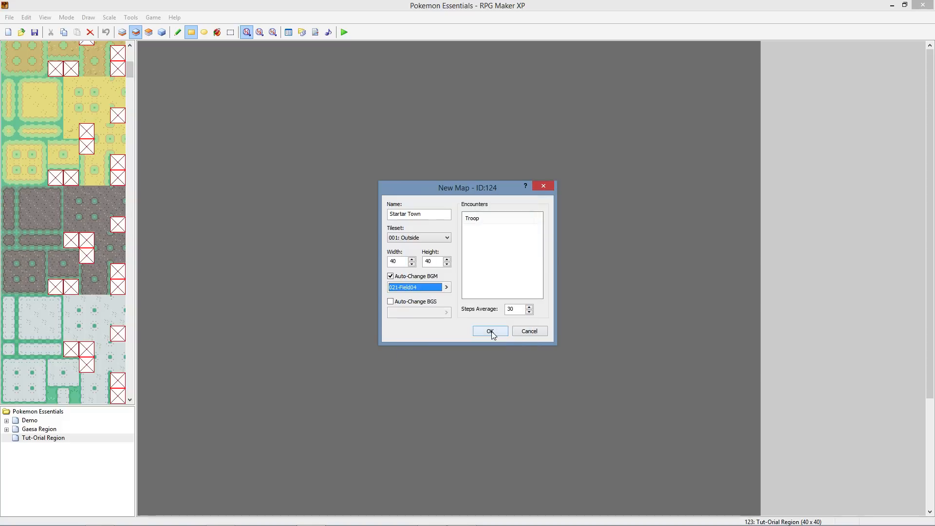
Step: Create Startar Town as a blank grass map and browse the tileset palette
left_click(490, 331)
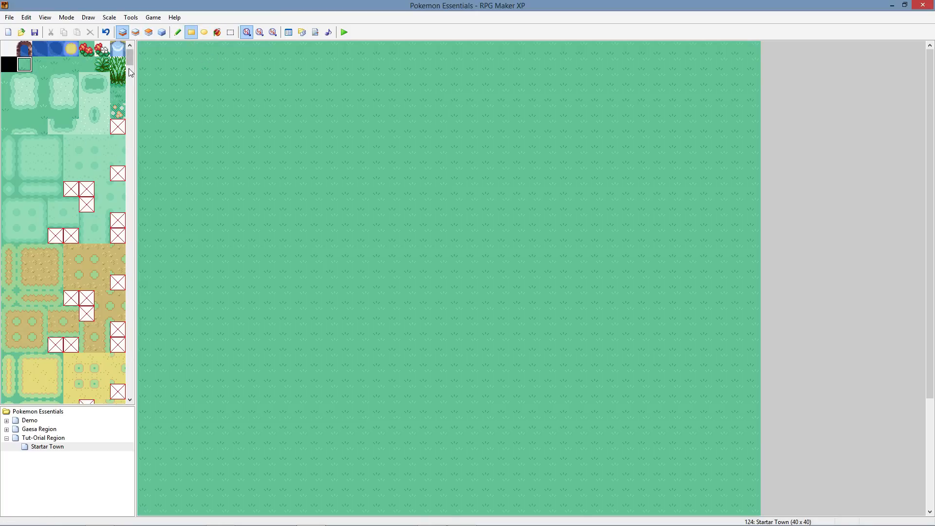
scroll("down", 3)
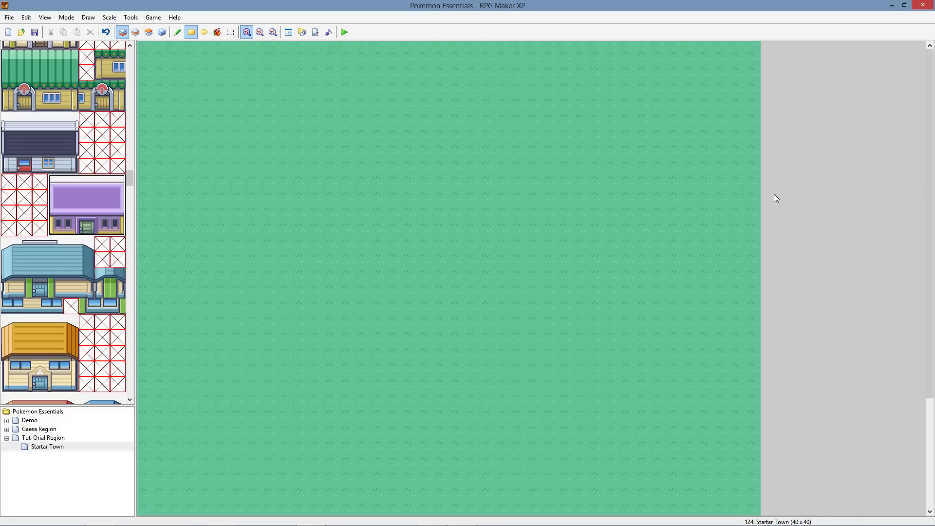
mouse_move(893, 281)
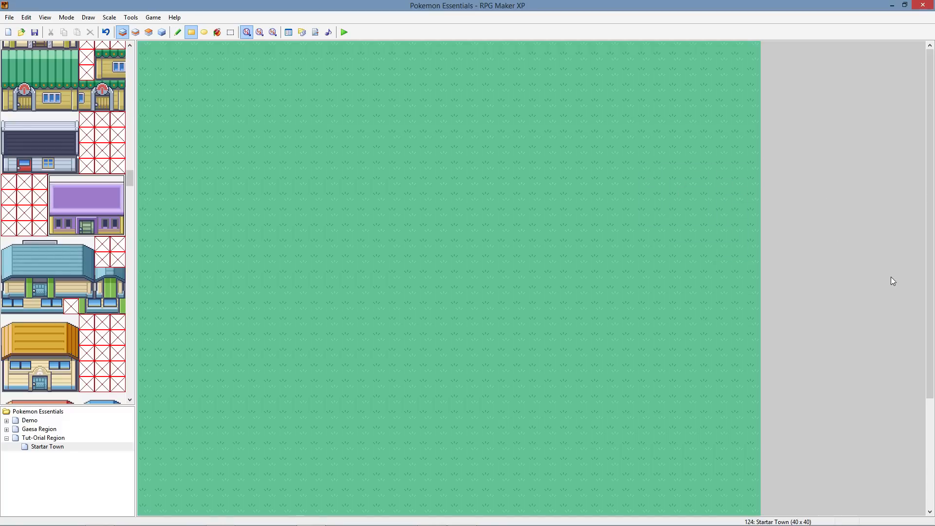
mouse_move(797, 135)
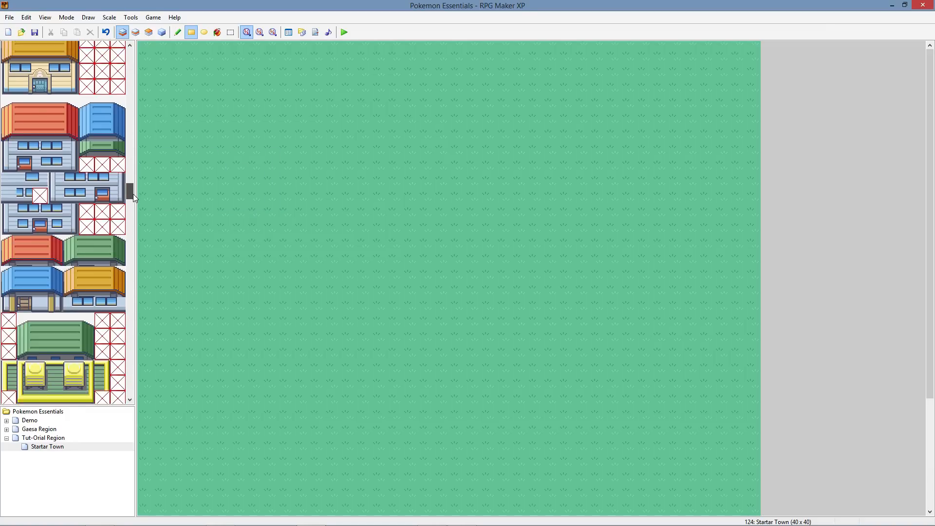
Step: Locate and select the round tree tile in the tileset
scroll("down", 3)
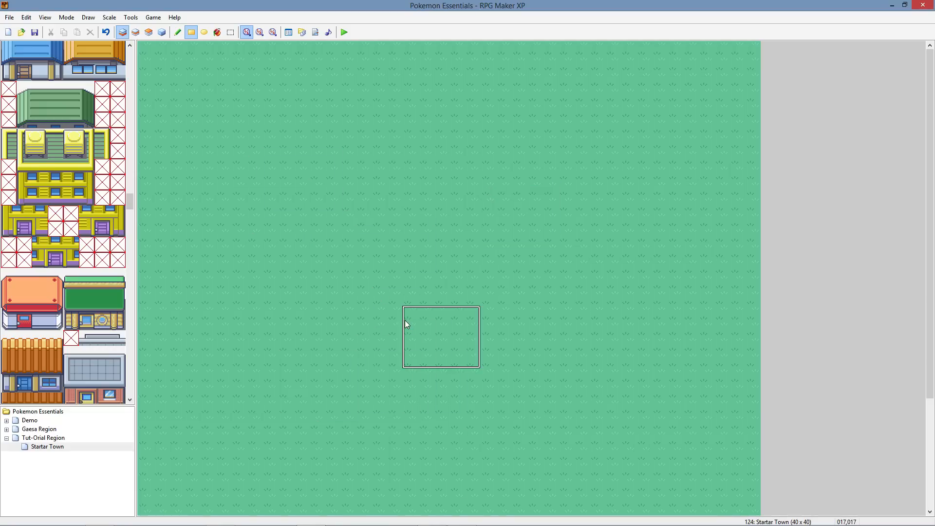
scroll("down", 3)
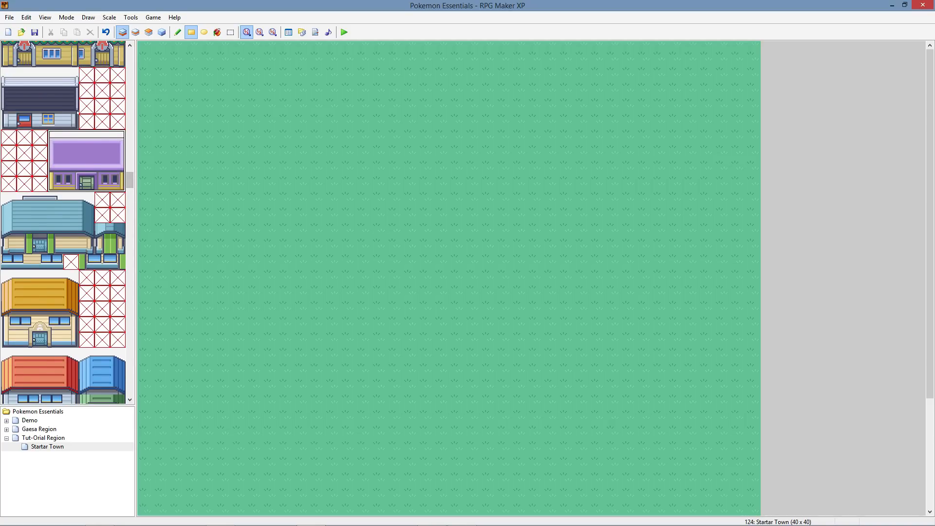
left_click(37, 307)
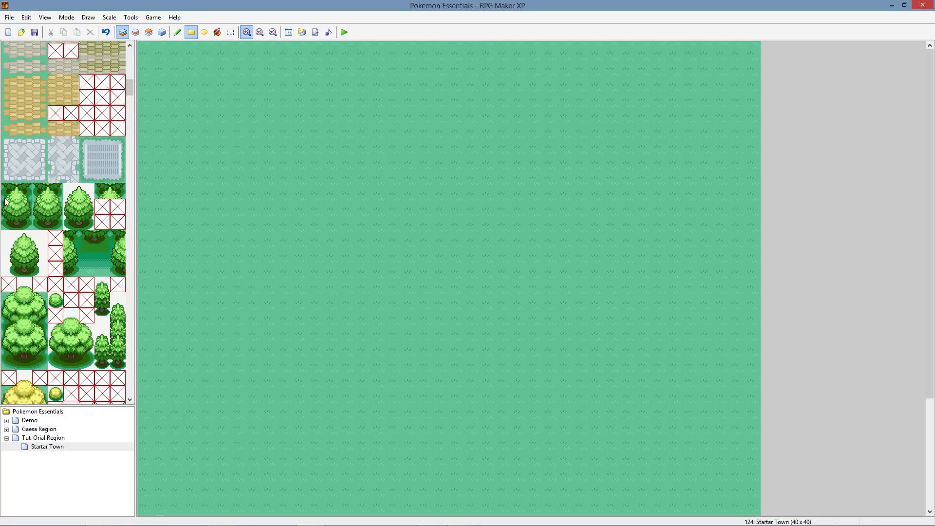
left_click(49, 216)
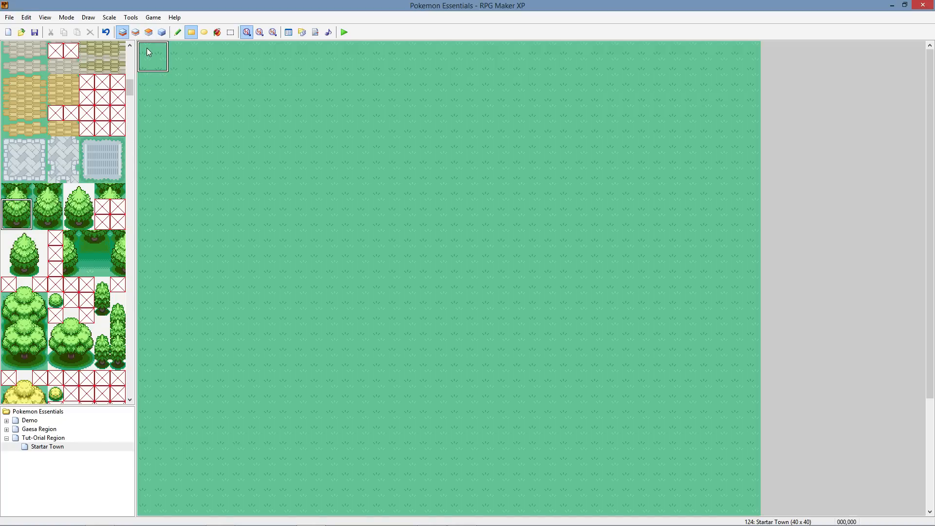
mouse_move(148, 59)
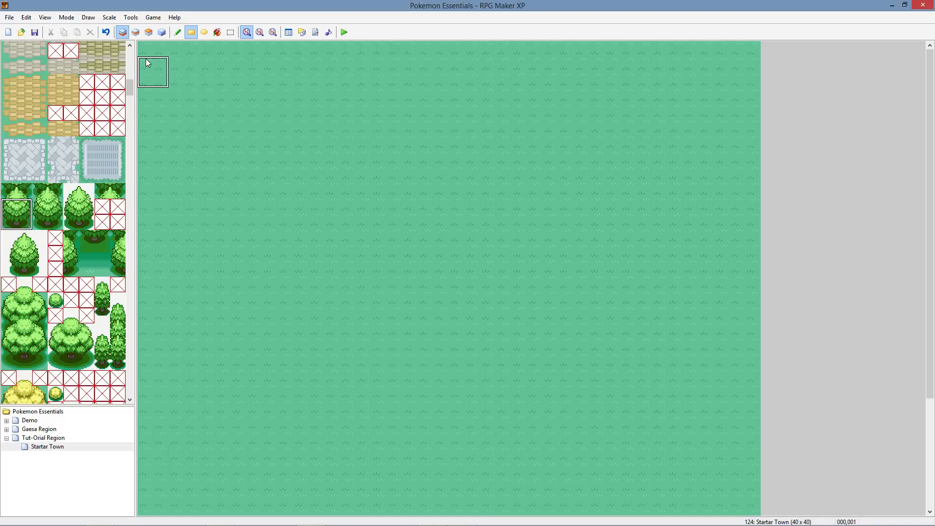
Step: Paint two rows of round trees along the top, left and right edges of Startar Town
left_click(152, 70)
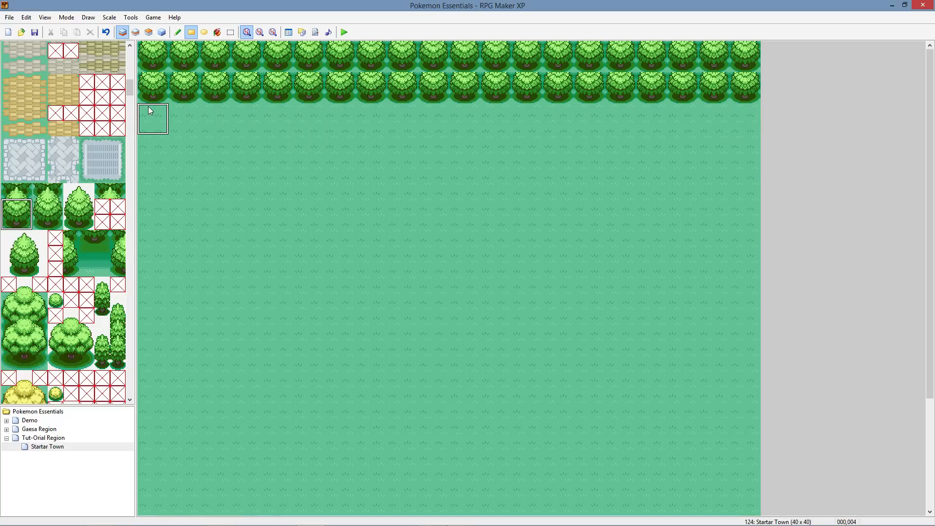
left_click_drag(151, 118, 173, 507)
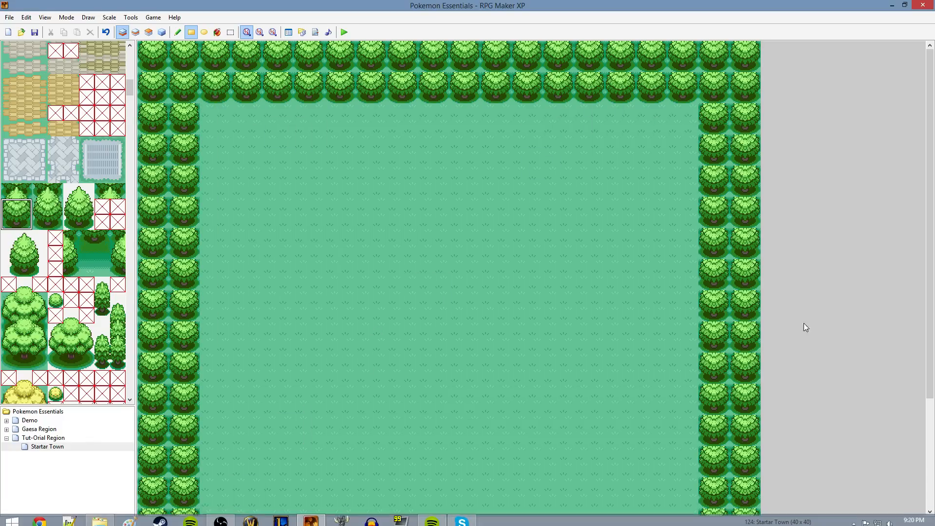
scroll("down", 3)
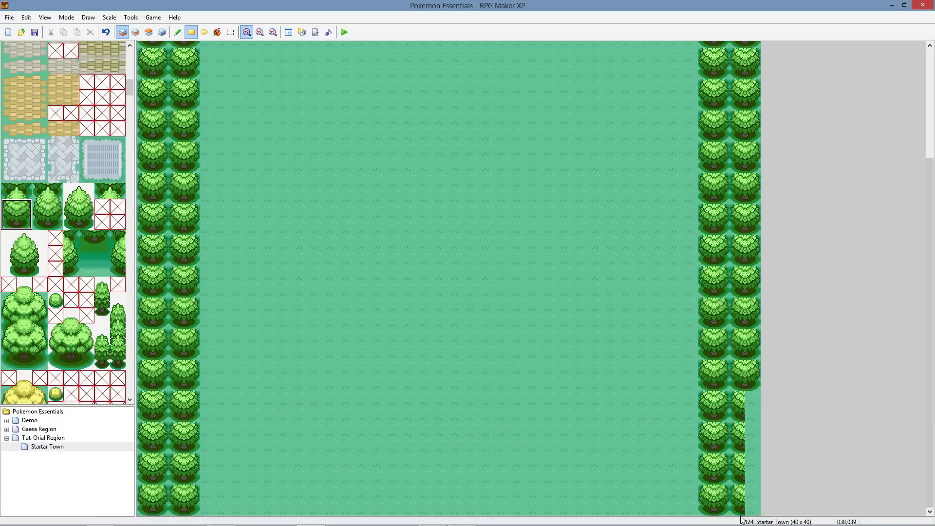
left_click(146, 31)
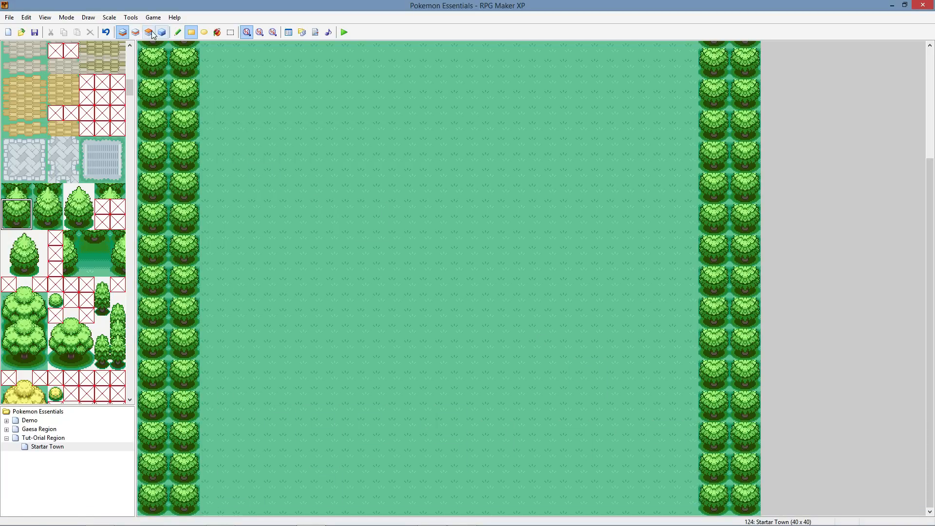
Step: On Layer 2, paint pointed tree tops over the round border trees
left_click(147, 33)
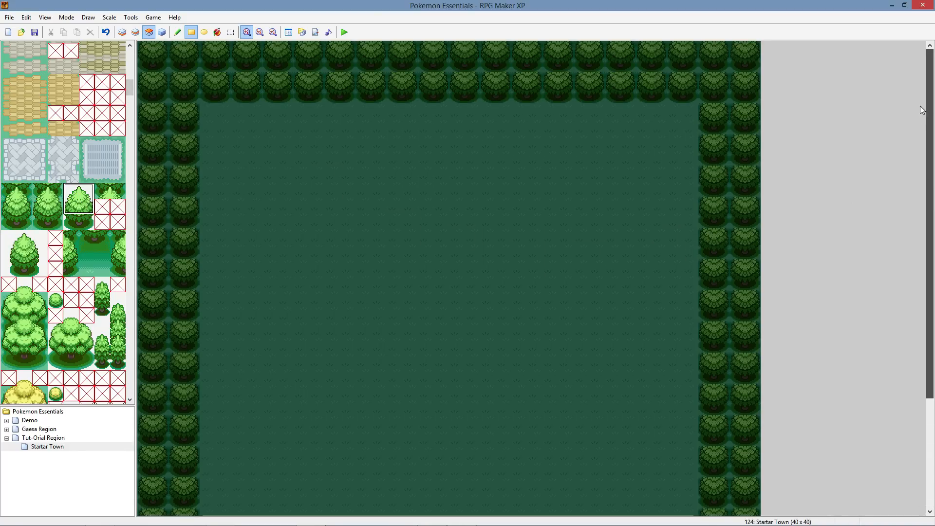
left_click(157, 96)
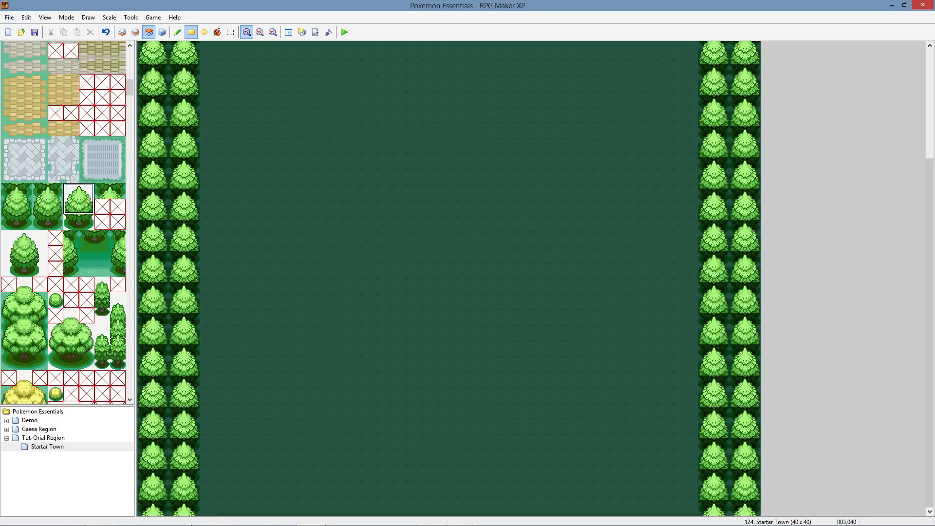
left_click(160, 31)
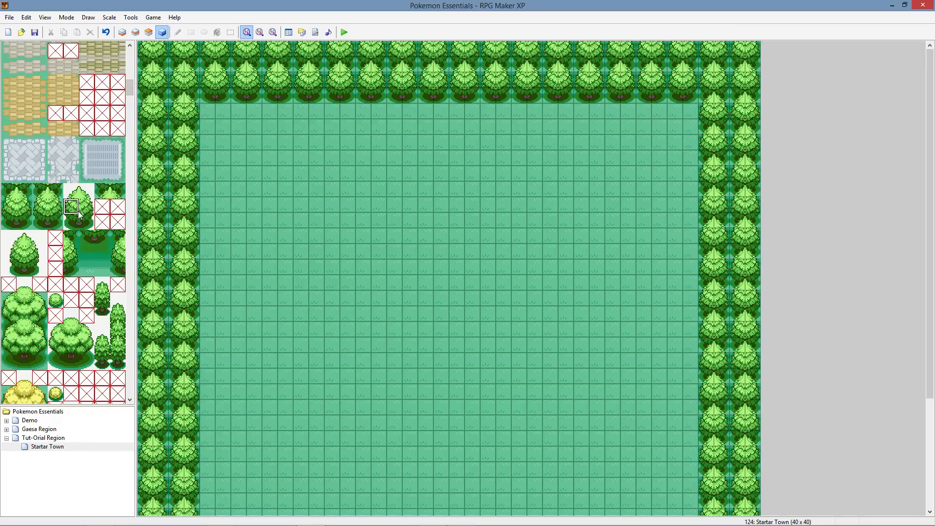
Step: Plant tree clusters in the upper interior and stamp the orange-roofed house near the top middle
left_click(78, 216)
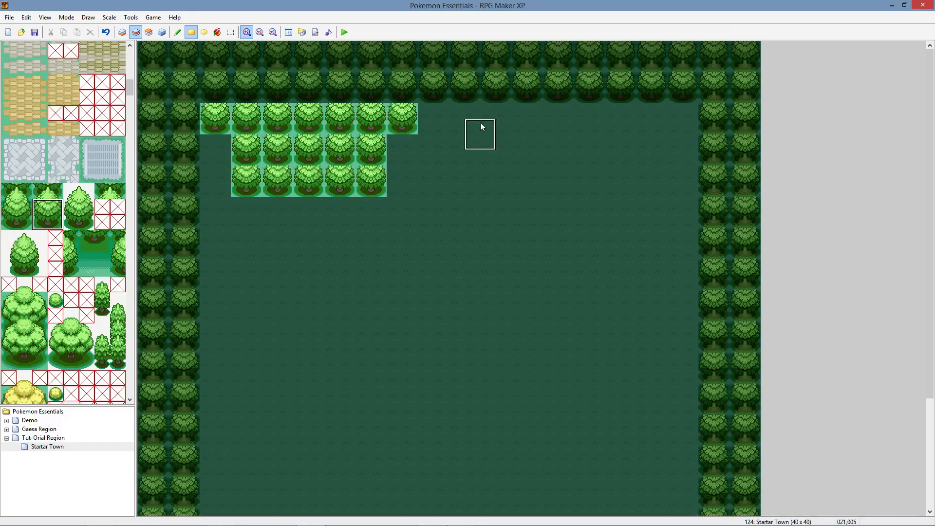
left_click_drag(480, 126, 480, 239)
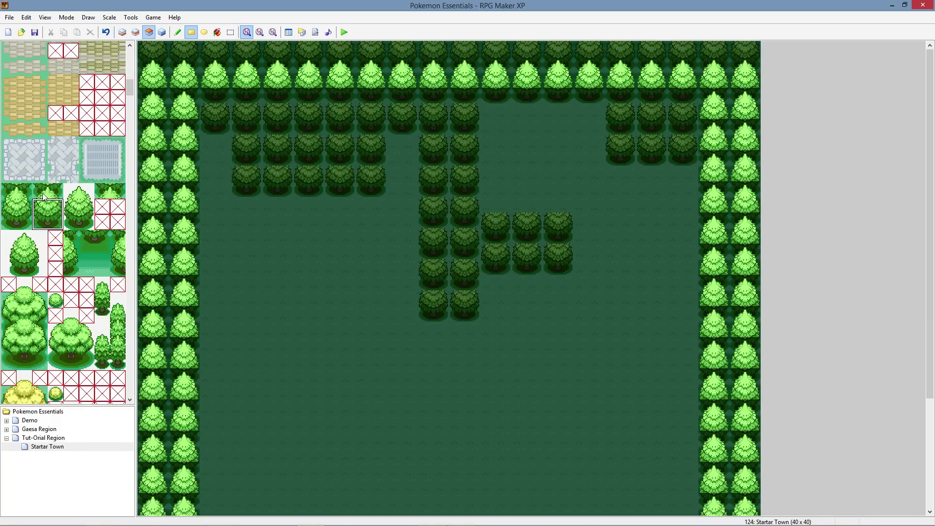
left_click(77, 209)
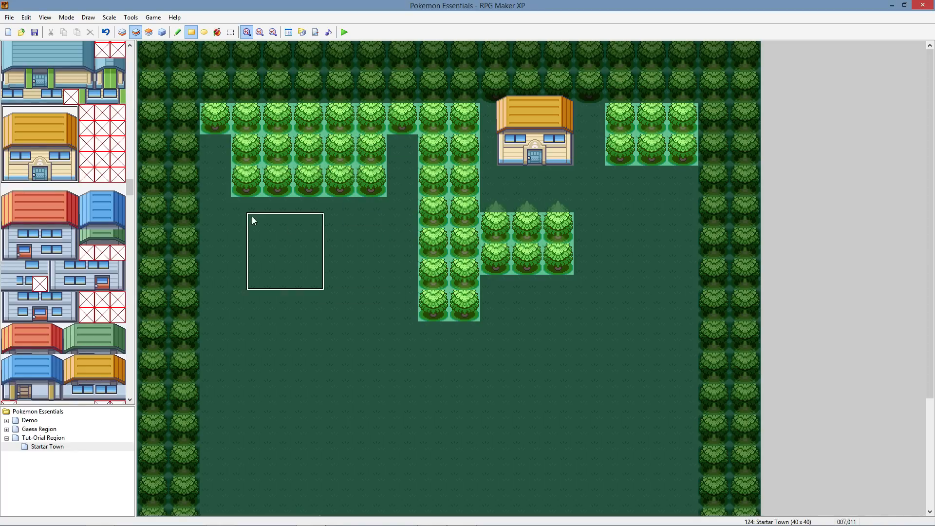
Step: Place the domed lab building left of the central trees, then view all layers from Layer 3
scroll("down", 3)
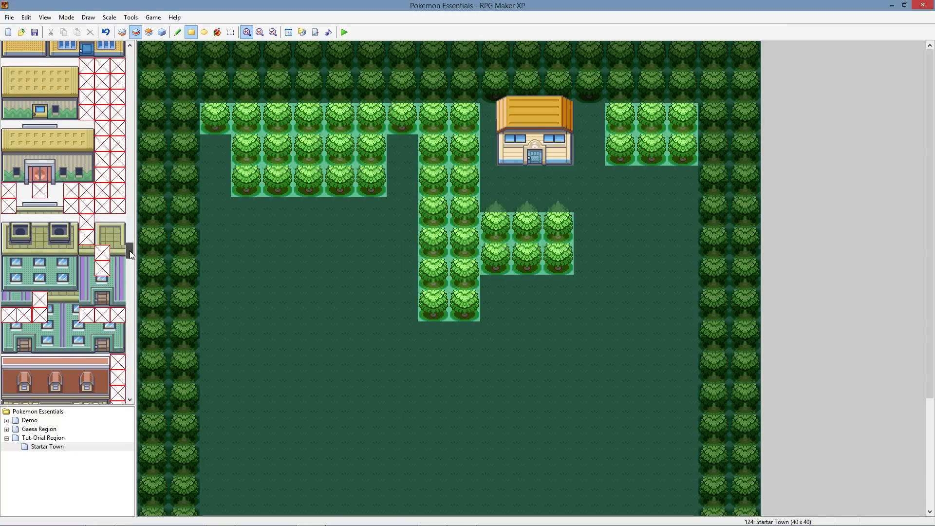
scroll("down", 3)
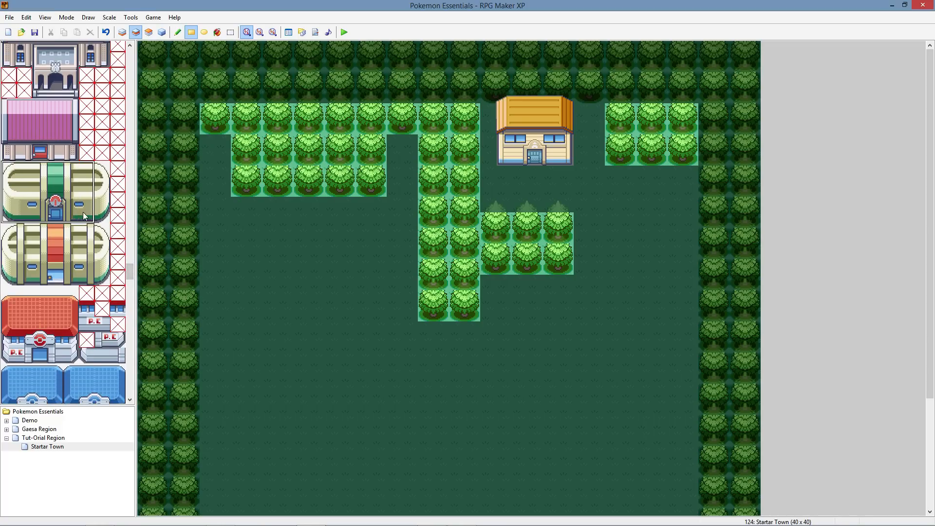
left_click_drag(233, 216, 340, 272)
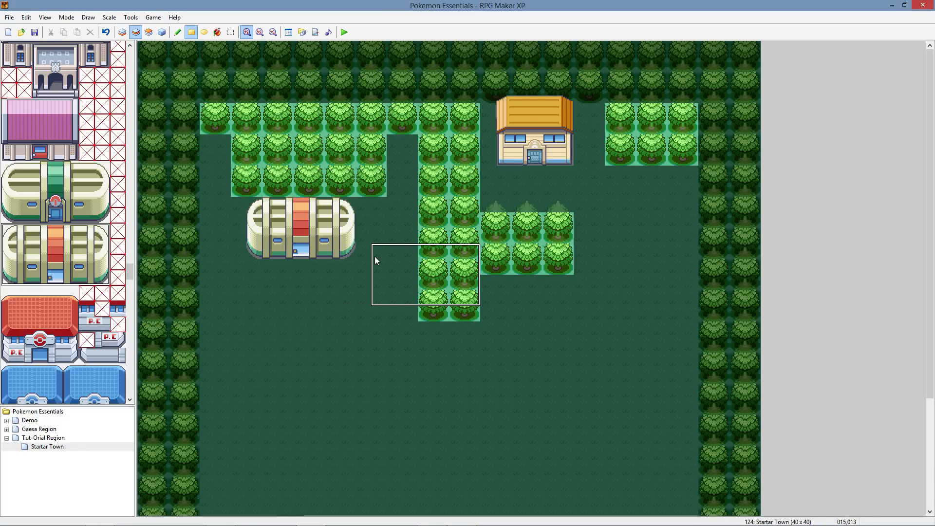
mouse_move(345, 231)
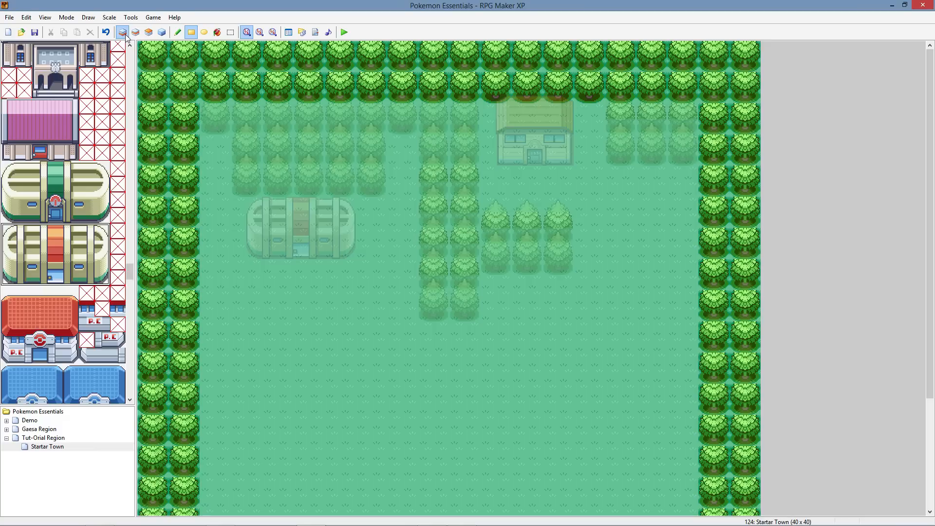
left_click(149, 31)
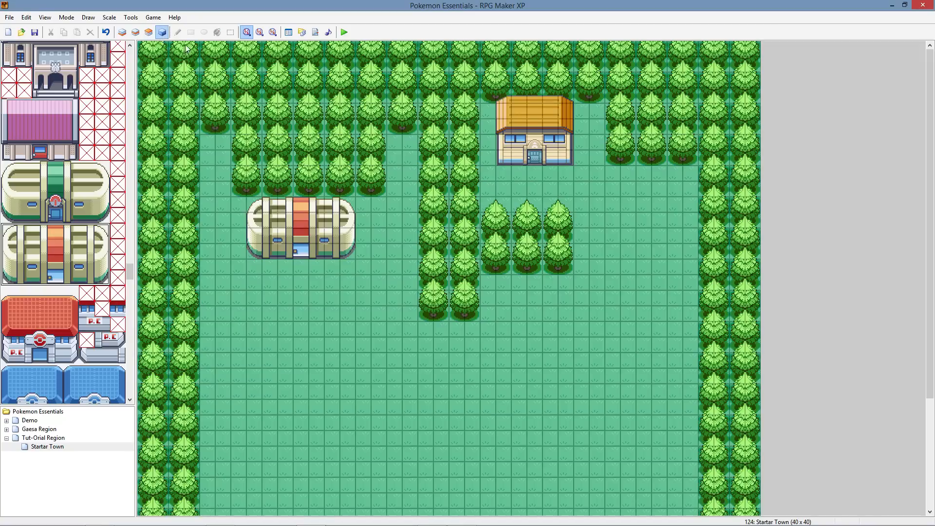
mouse_move(150, 296)
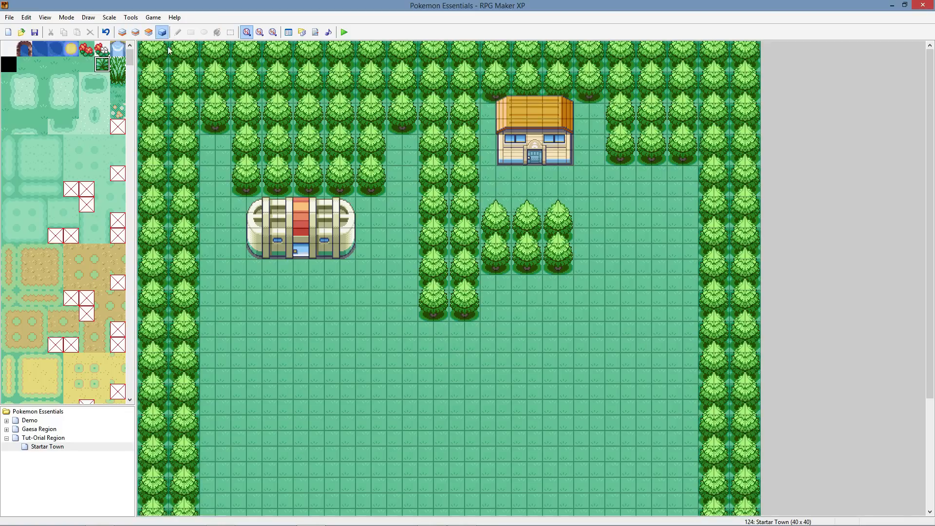
mouse_move(931, 242)
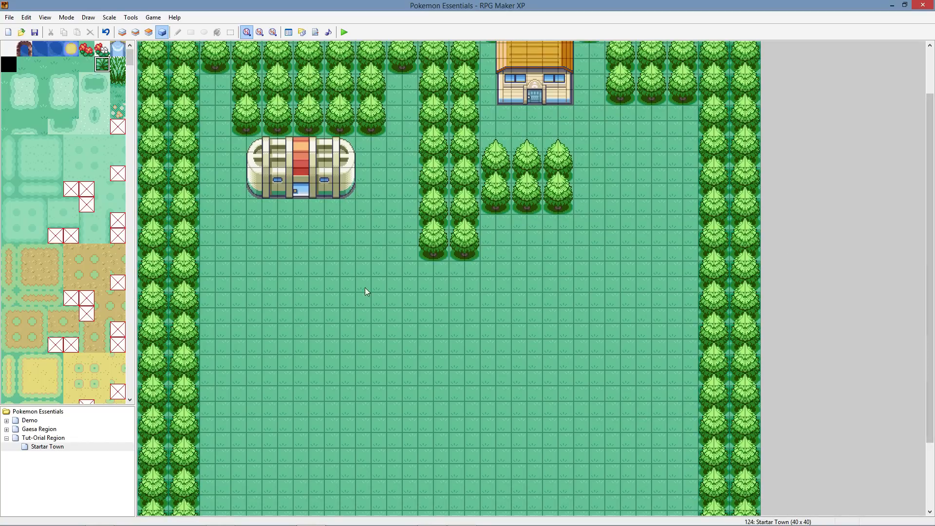
mouse_move(133, 86)
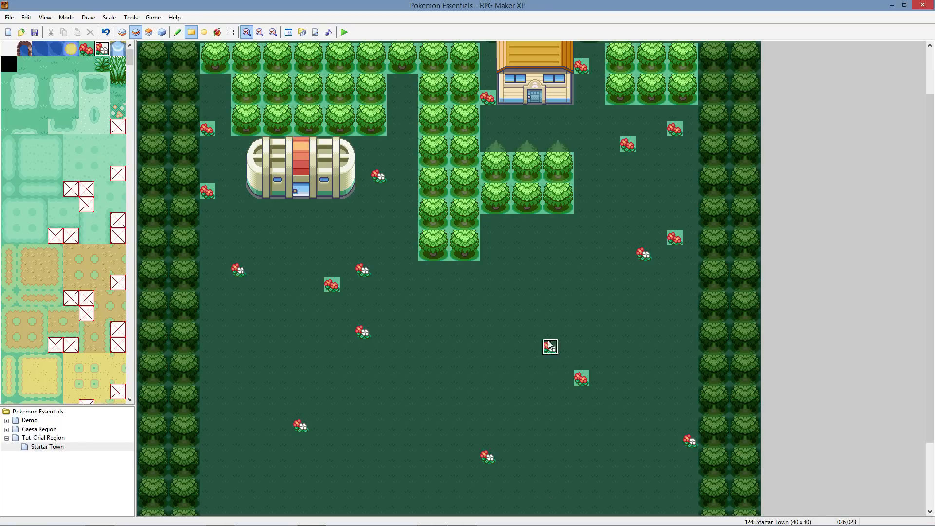
mouse_move(362, 300)
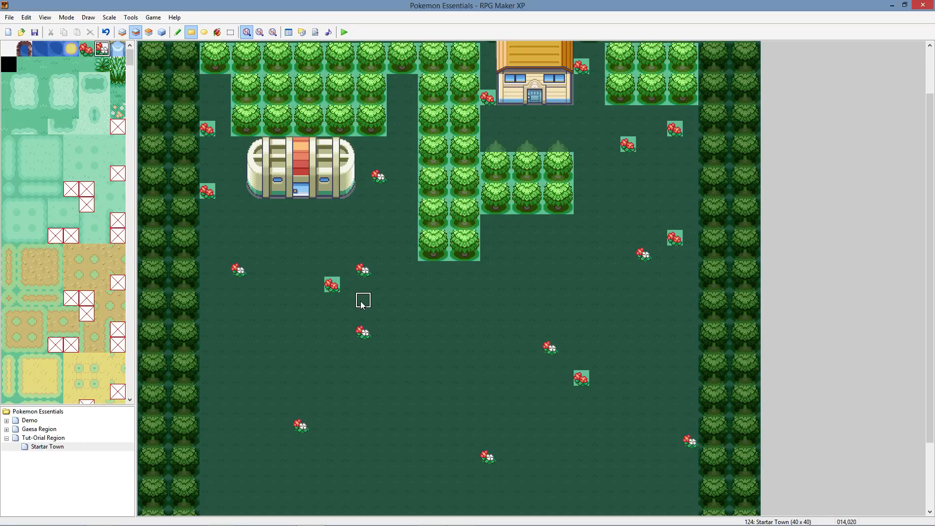
mouse_move(209, 375)
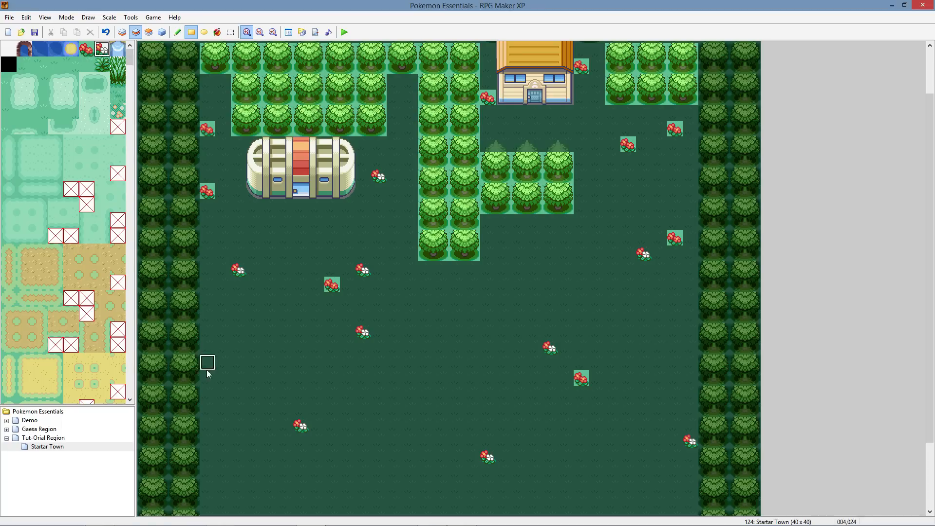
mouse_move(489, 309)
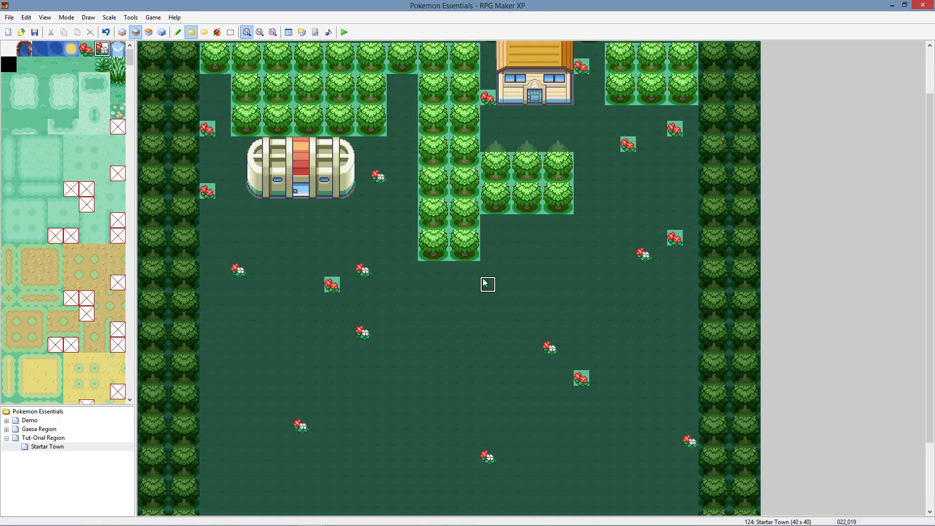
Step: Return to Layer 3 after dotting red flowers across the open grass
left_click(162, 31)
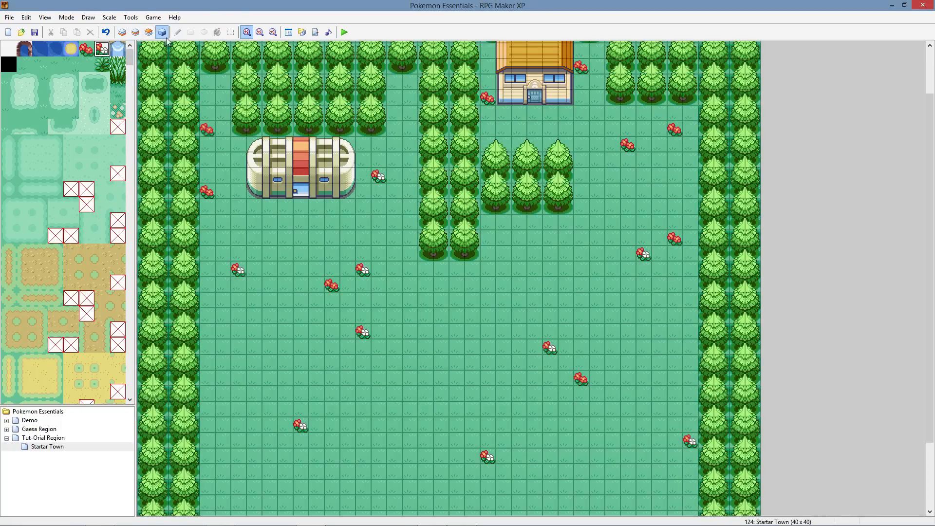
mouse_move(388, 280)
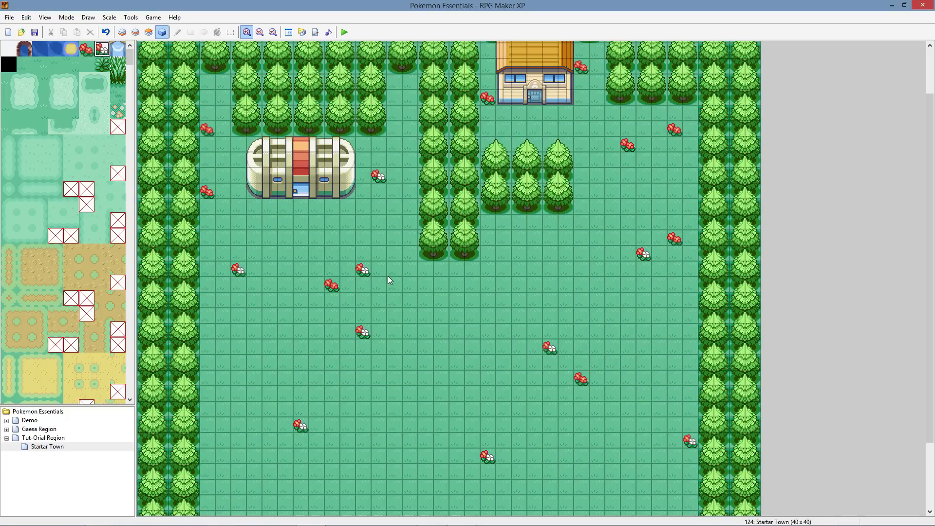
mouse_move(135, 438)
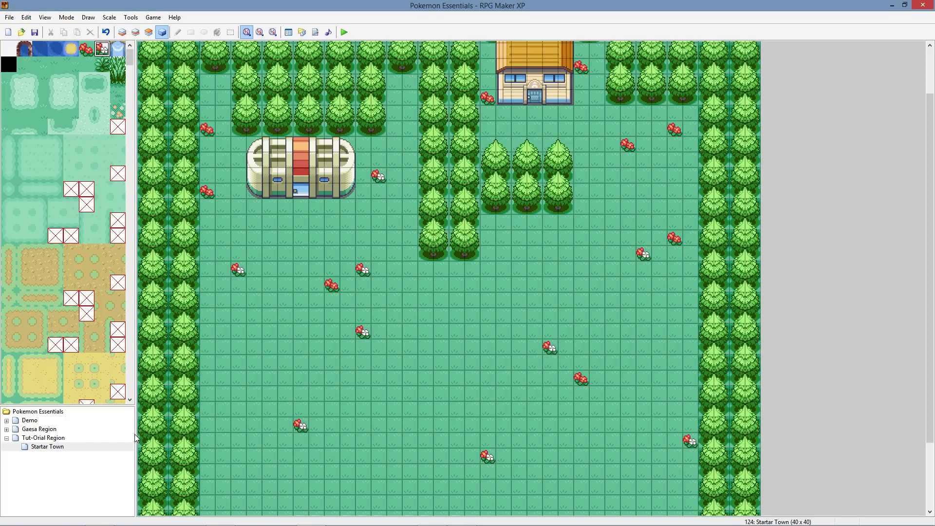
Step: View the Sunset Bay map and scroll through its layout for reference
left_click(38, 428)
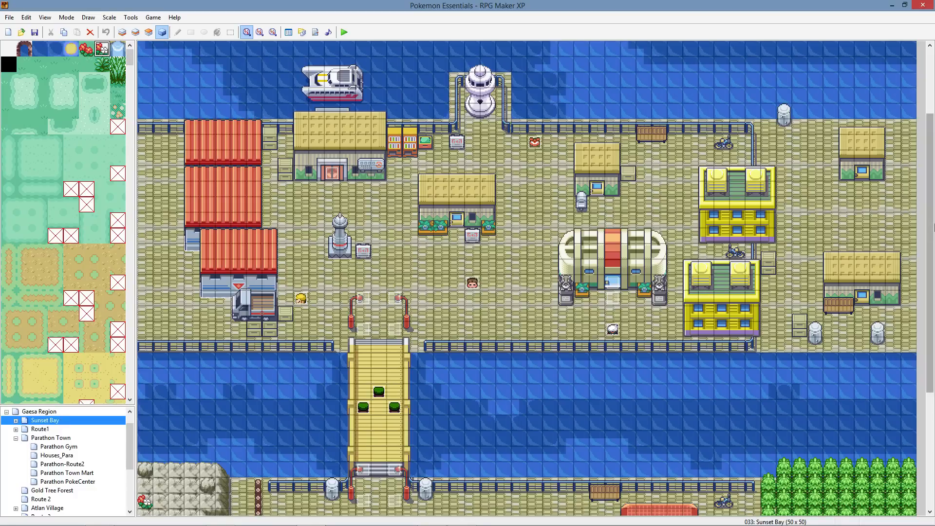
scroll("down", 3)
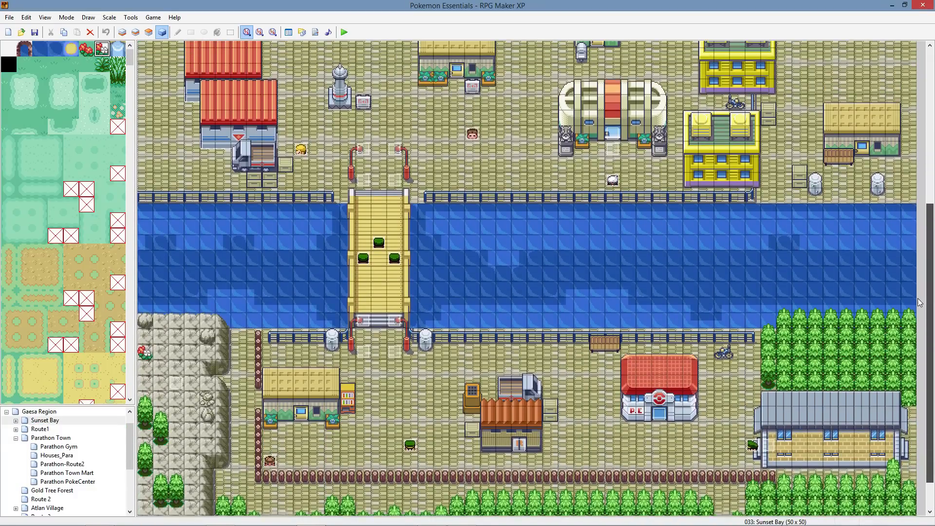
scroll("up", 3)
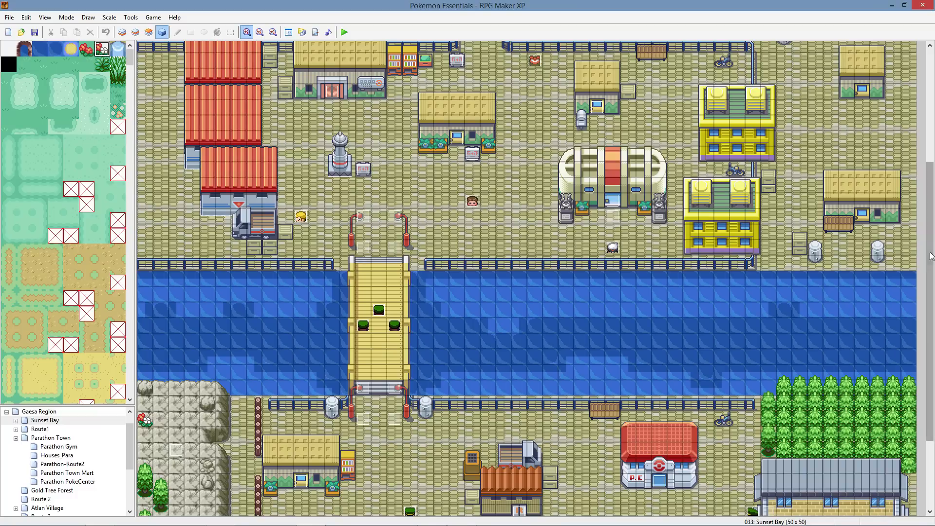
scroll("down", 3)
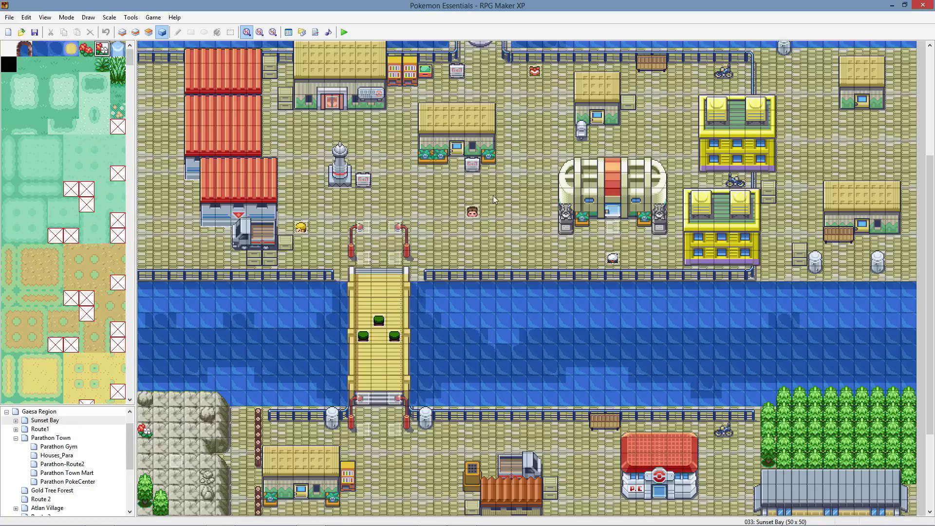
scroll("down", 3)
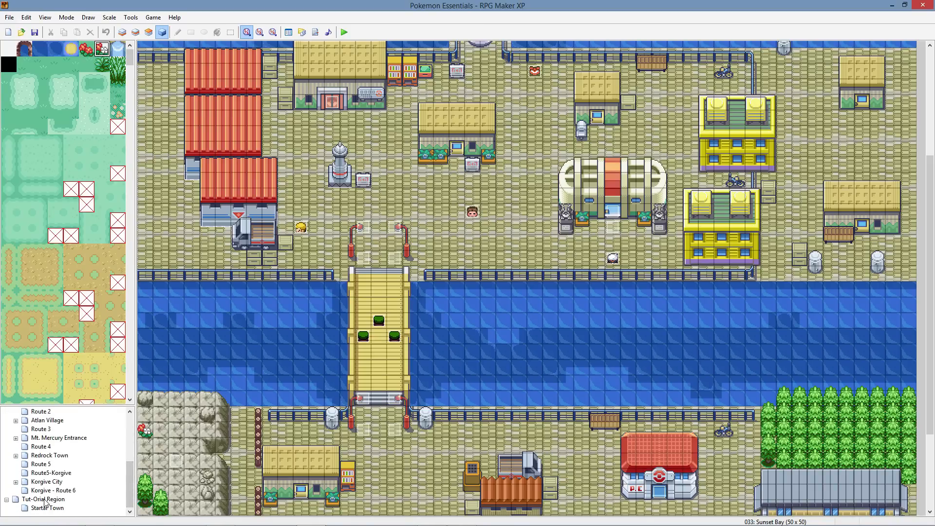
Step: Reopen Startar Town from the map tree under Tut-Orial Region
left_click(39, 508)
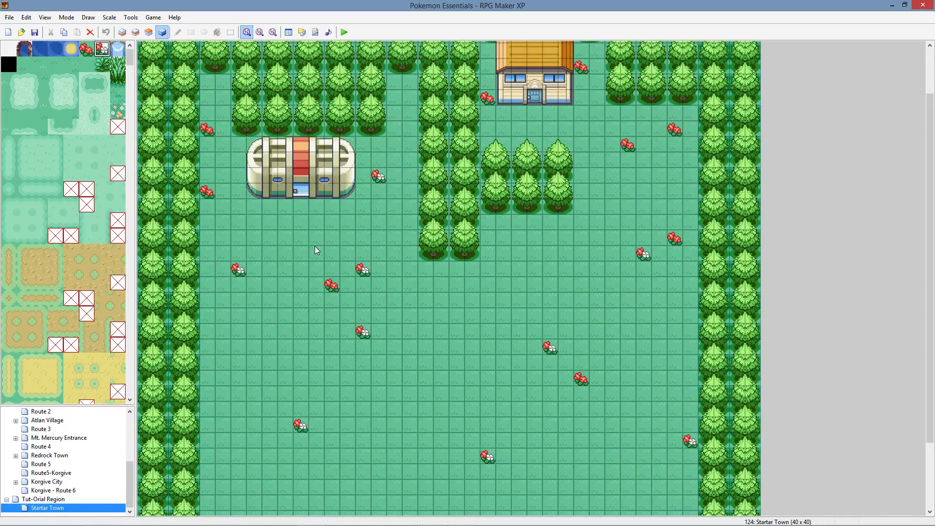
mouse_move(293, 96)
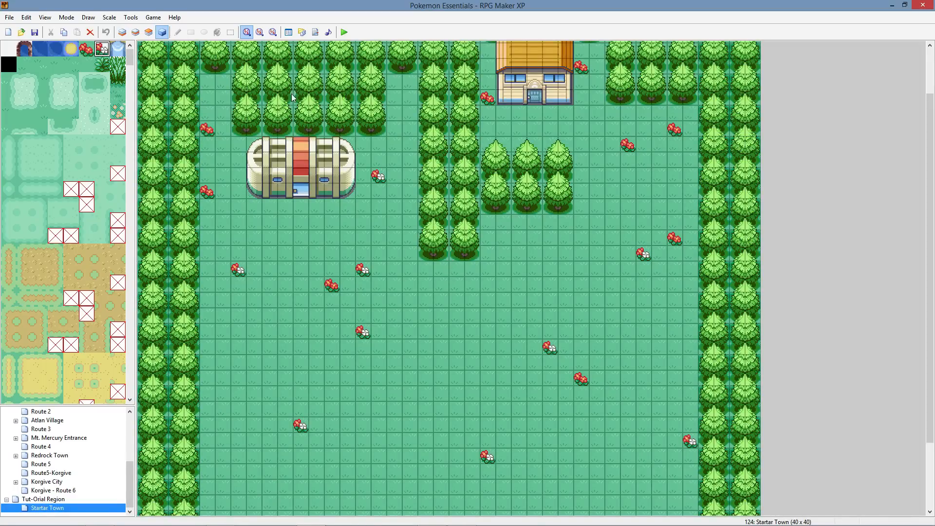
mouse_move(503, 251)
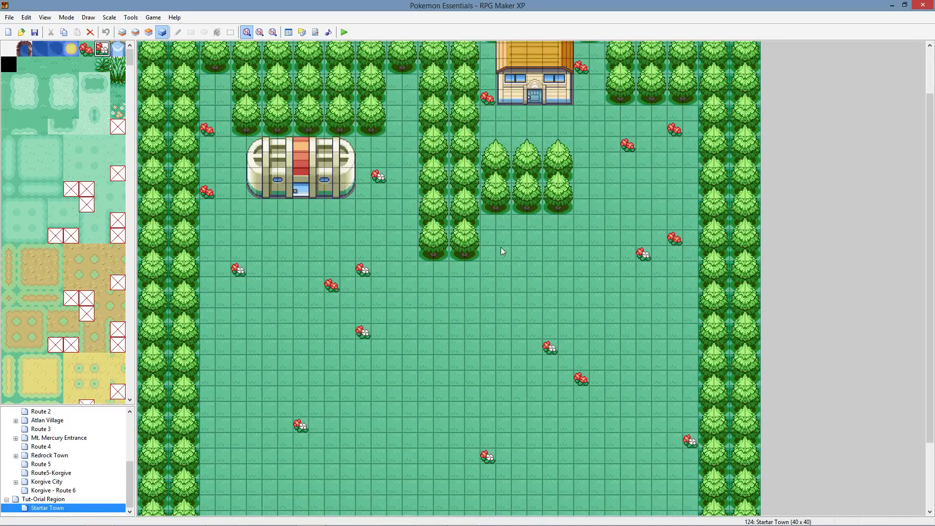
mouse_move(151, 399)
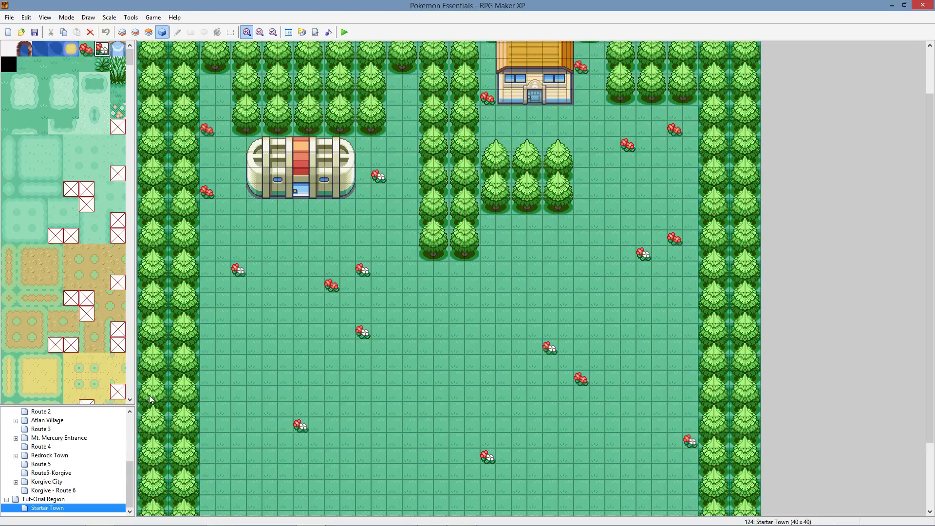
mouse_move(255, 368)
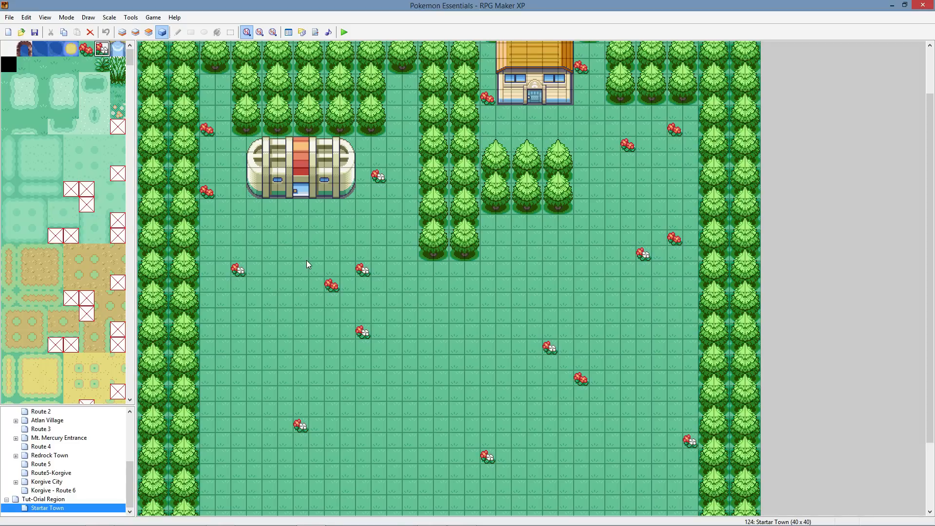
mouse_move(454, 254)
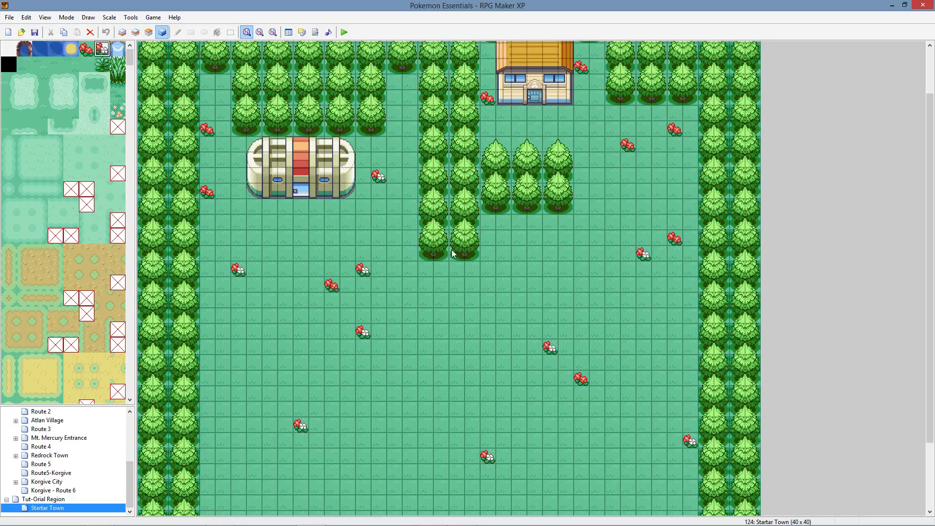
mouse_move(552, 283)
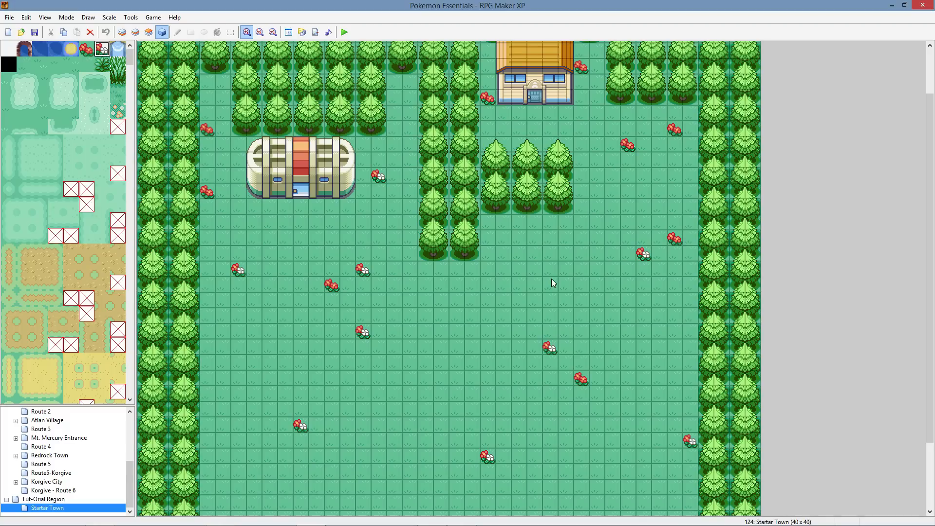
mouse_move(585, 186)
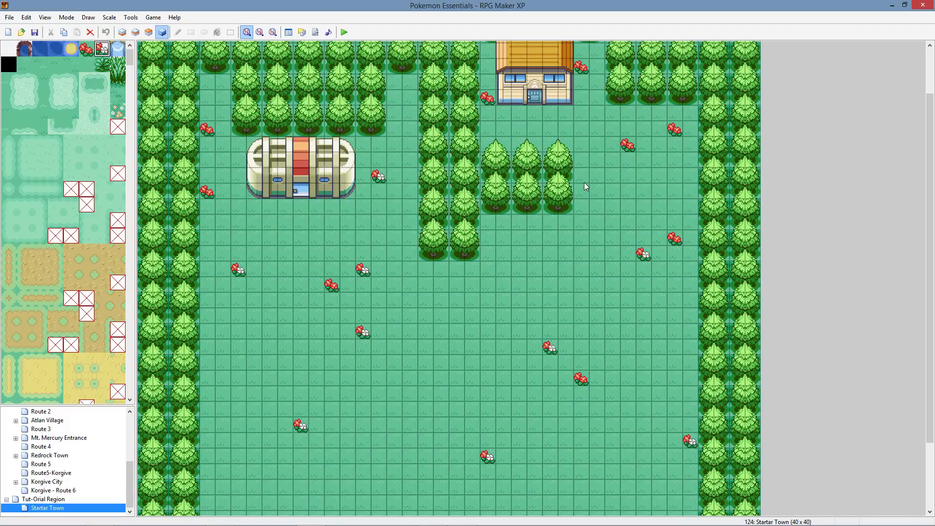
mouse_move(580, 186)
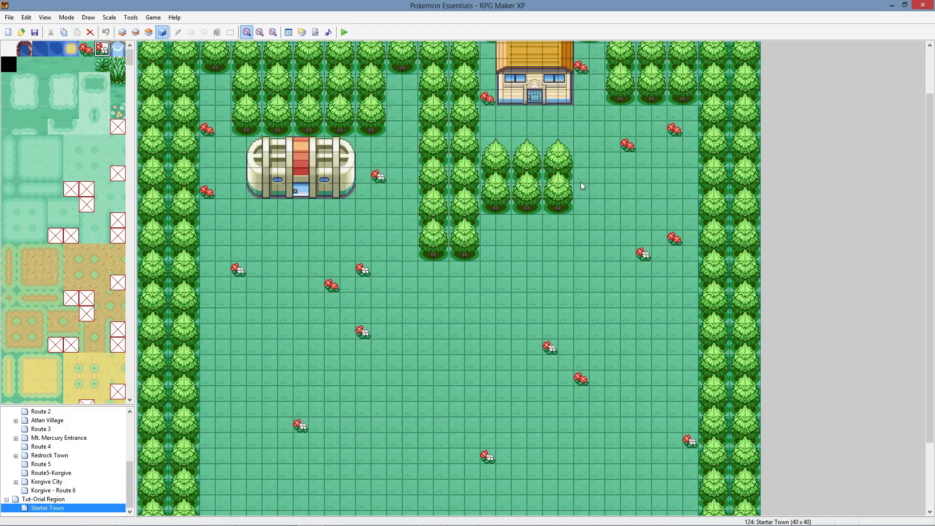